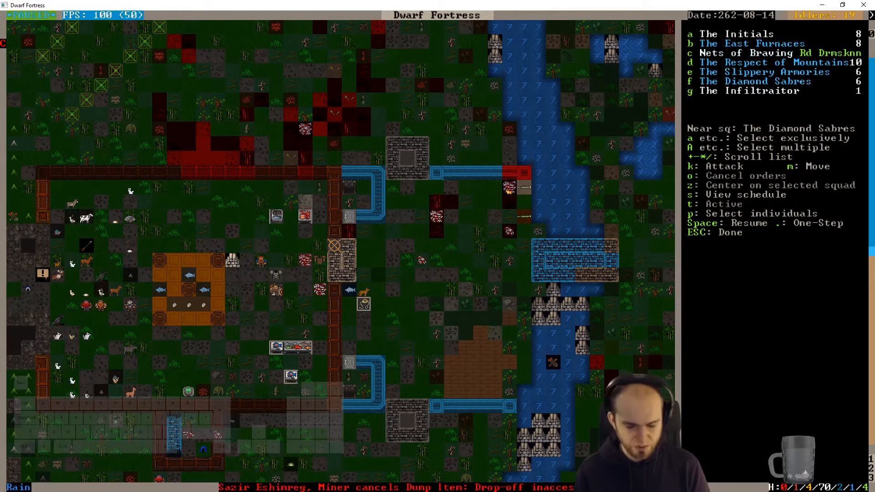
Step: Station the squads at a chosen point, then bring up the River Bridge lever's task options
key(m)
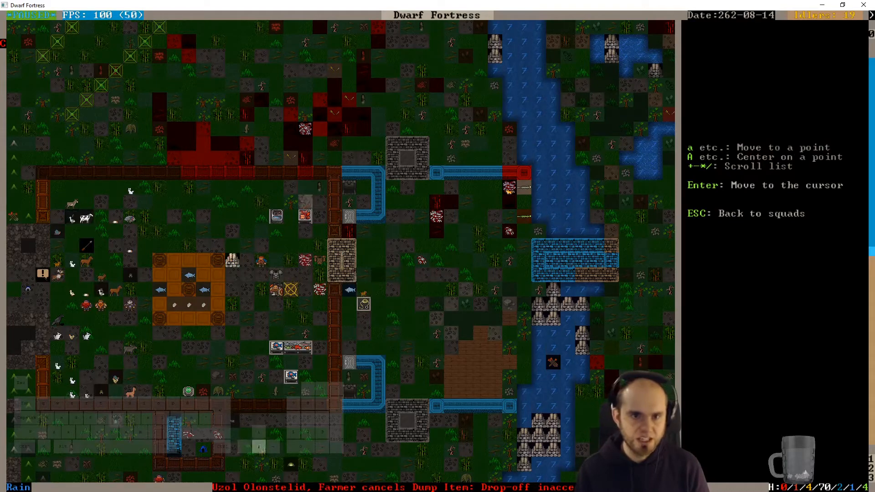
key(Escape)
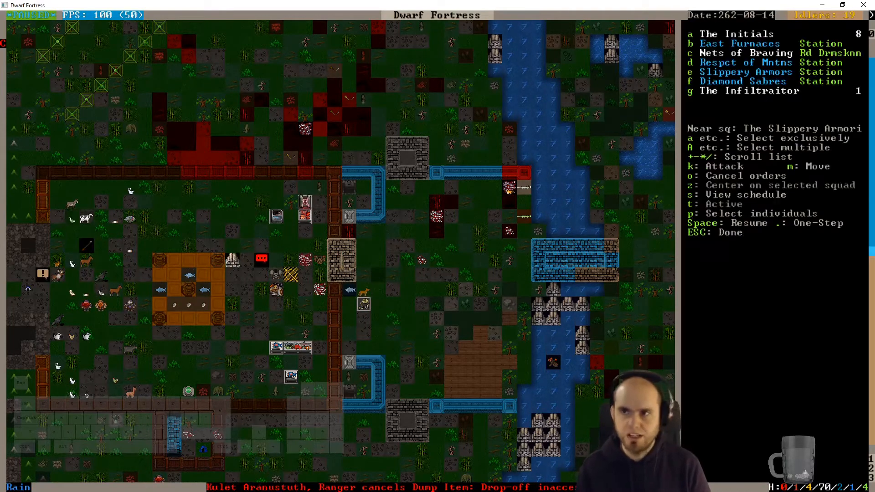
key(Escape)
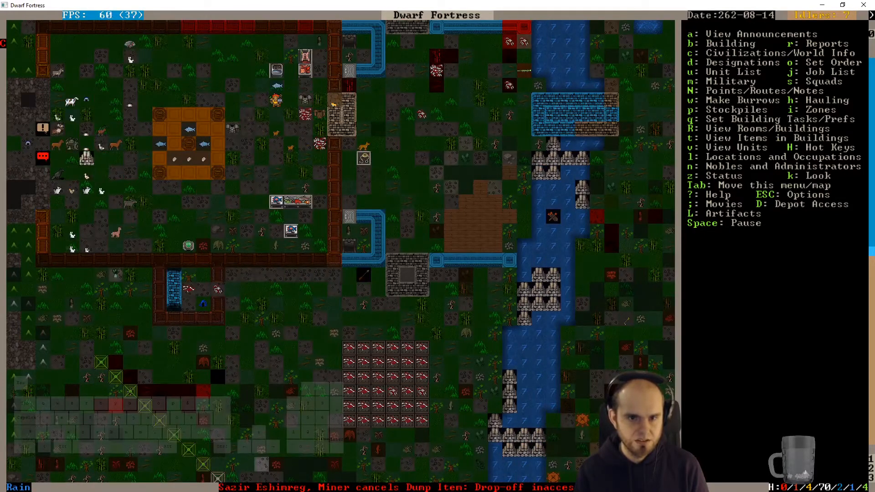
key(space)
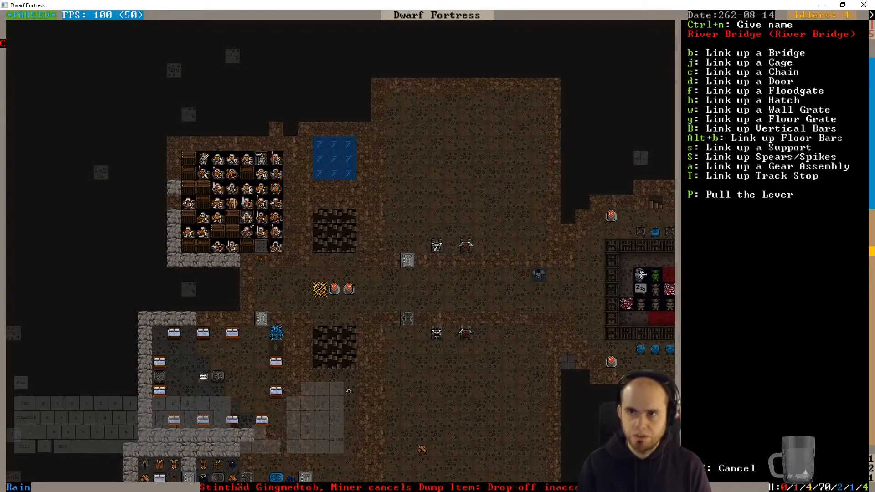
Step: Queue a Pull the Lever task on the River Bridge lever and return to the map
key(P)
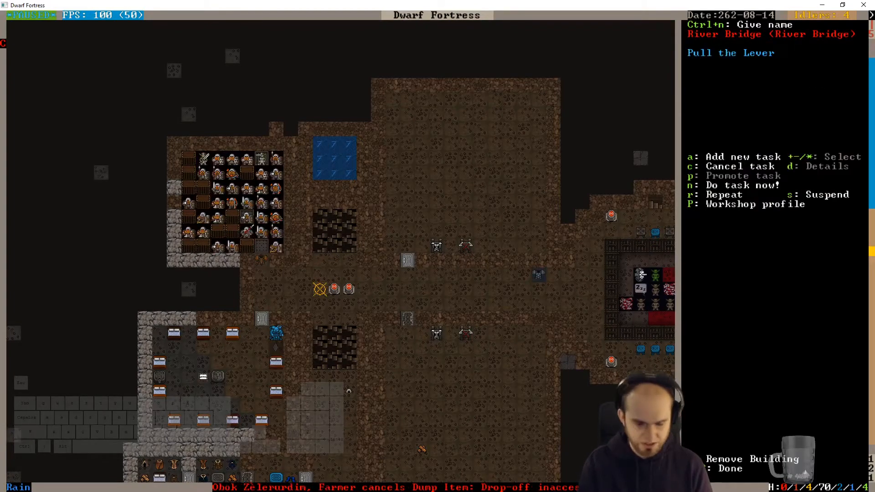
key(Escape)
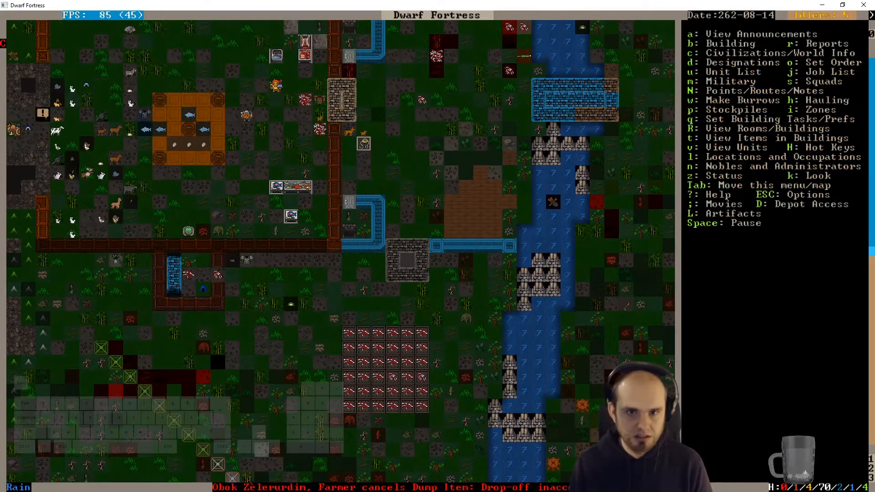
Step: Pause, use squad move orders, and list the Others units, mostly caged goblin prisoners
scroll(down, 3)
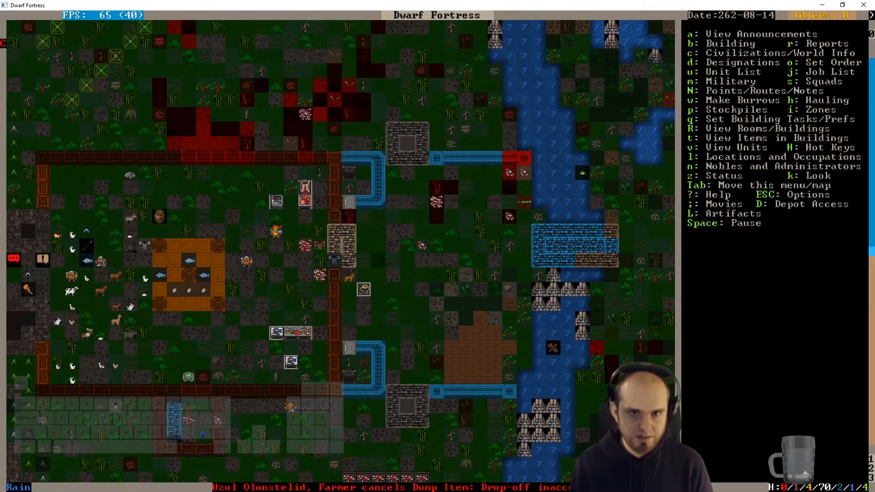
key(Space)
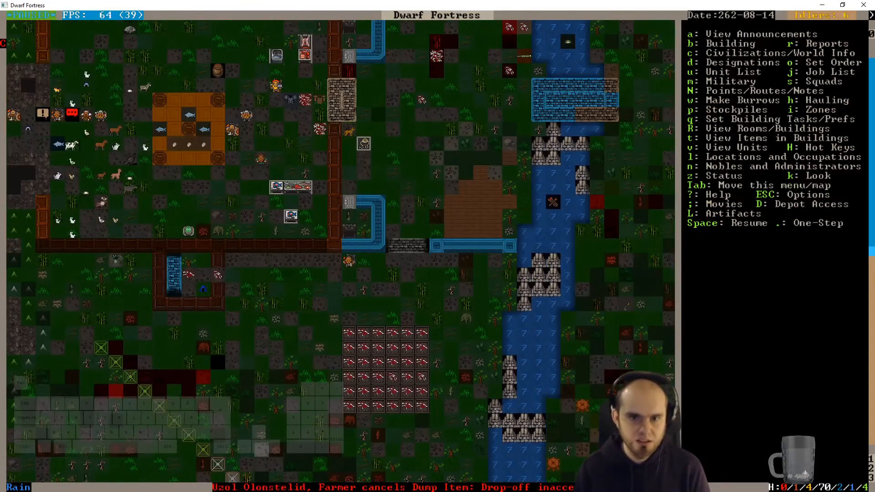
key(space)
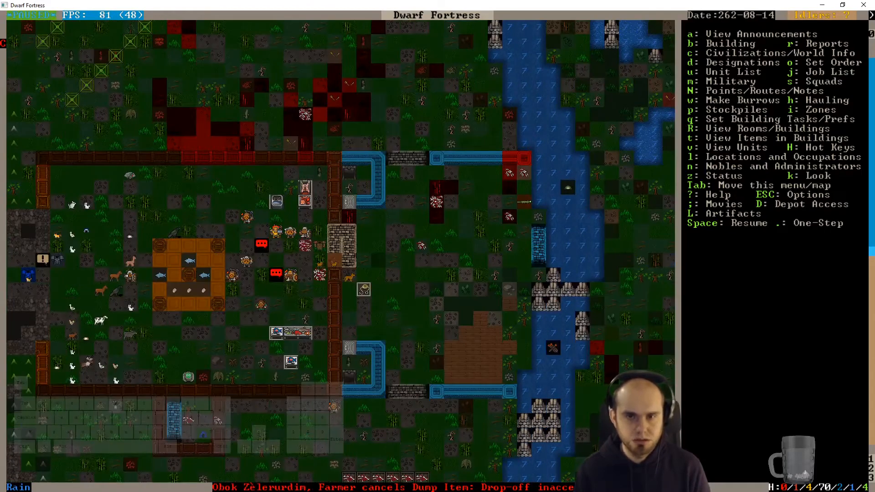
key(s)
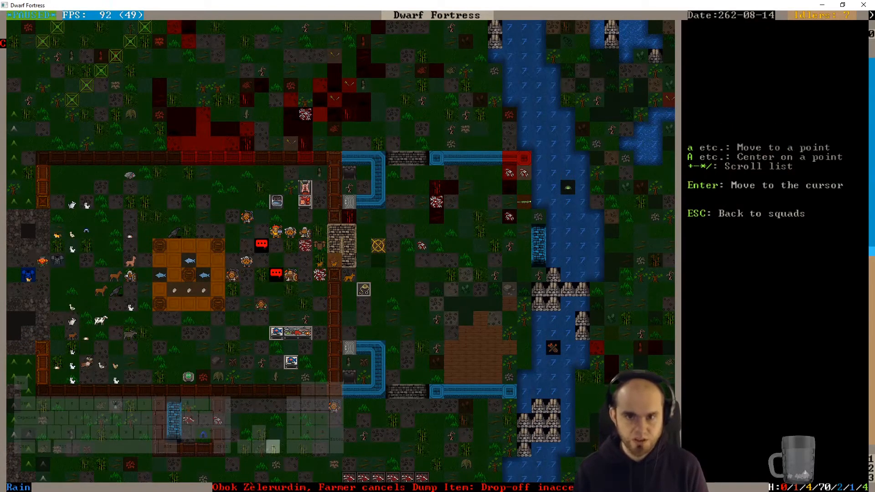
key(Escape)
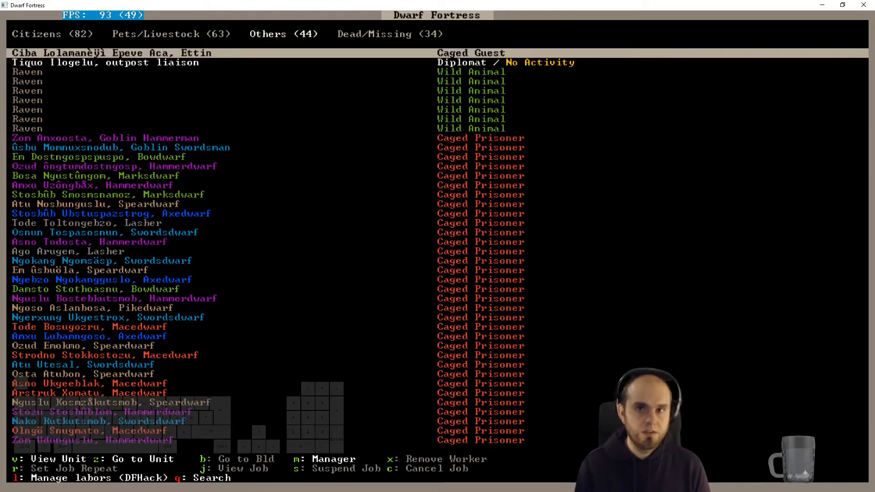
Step: Close the creature list, resume then pause play, and show the stationed squads' orders
key(Escape)
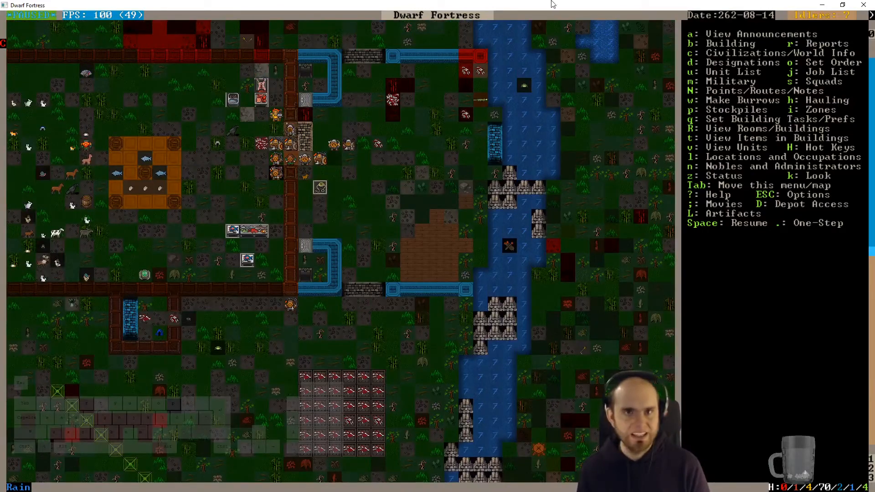
key(space)
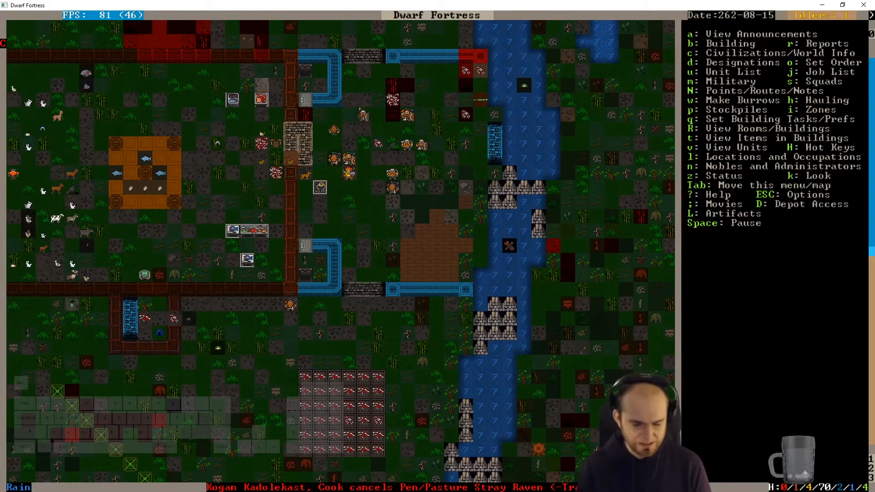
key(space)
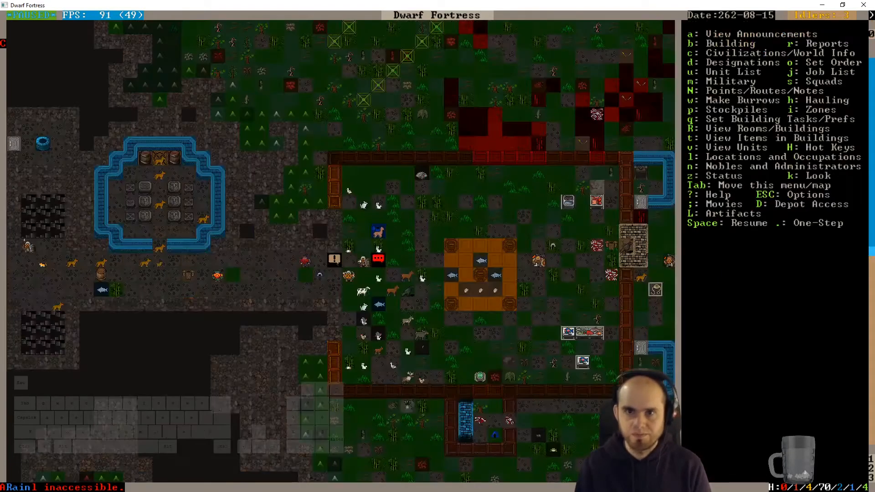
key(space)
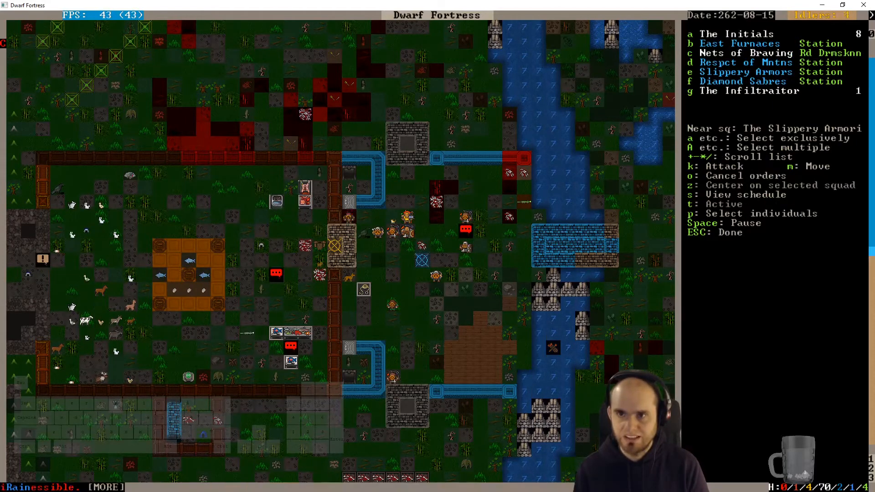
Step: Close the squad list and scroll across the fortress surface near the pastures
key(Escape)
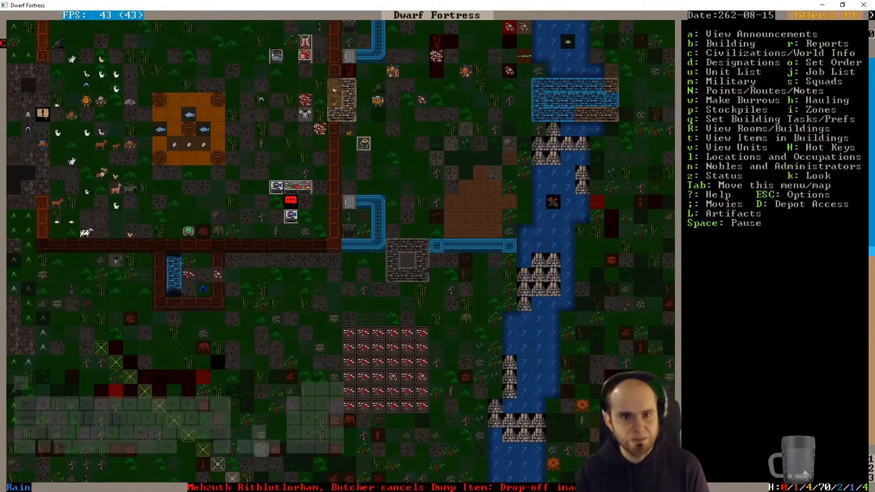
scroll(up, 3)
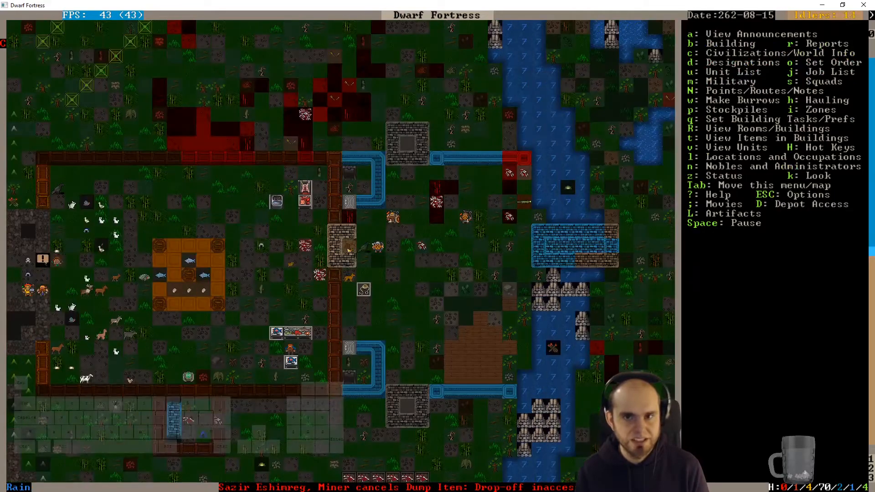
scroll(down, 3)
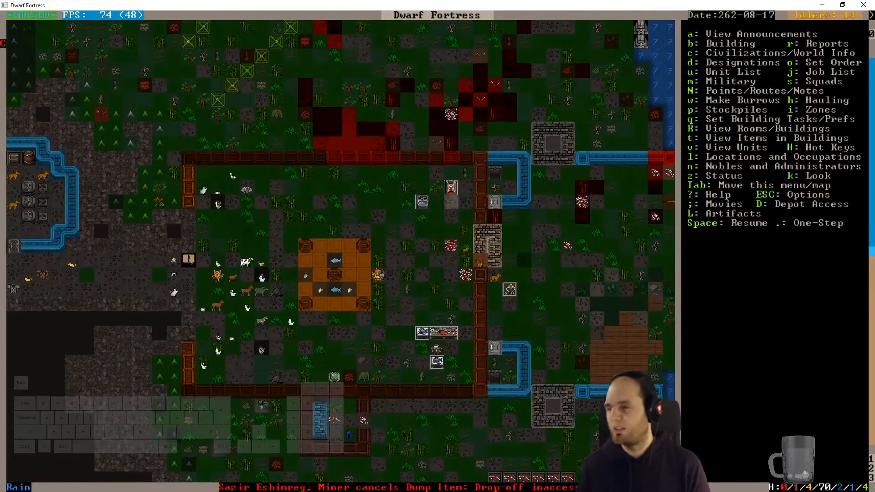
Step: Open the announcements log listing cancelled jobs from inaccessible stockpiles
scroll(right, 3)
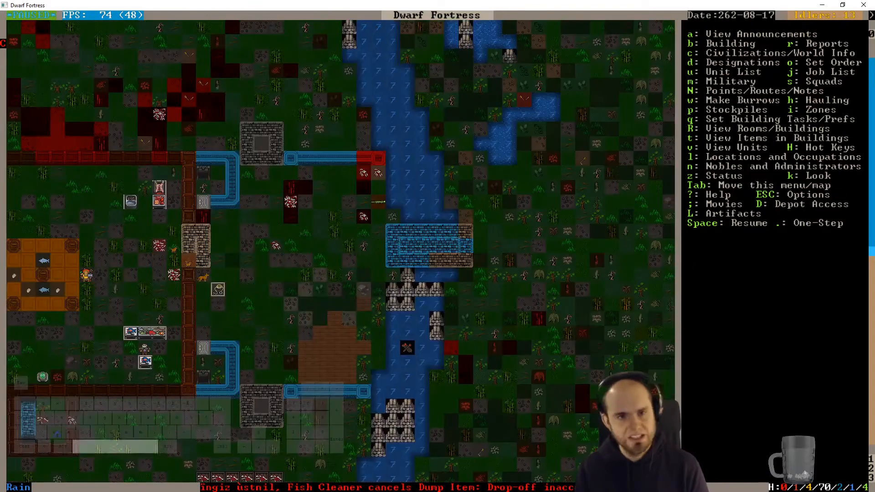
key(space)
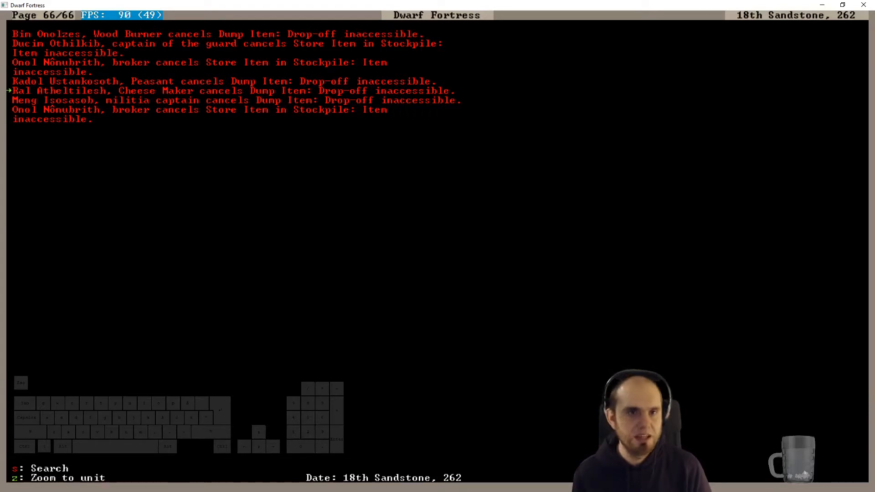
Step: Jump to the latest announcement, close the log, and start examining surface tiles
key(down)
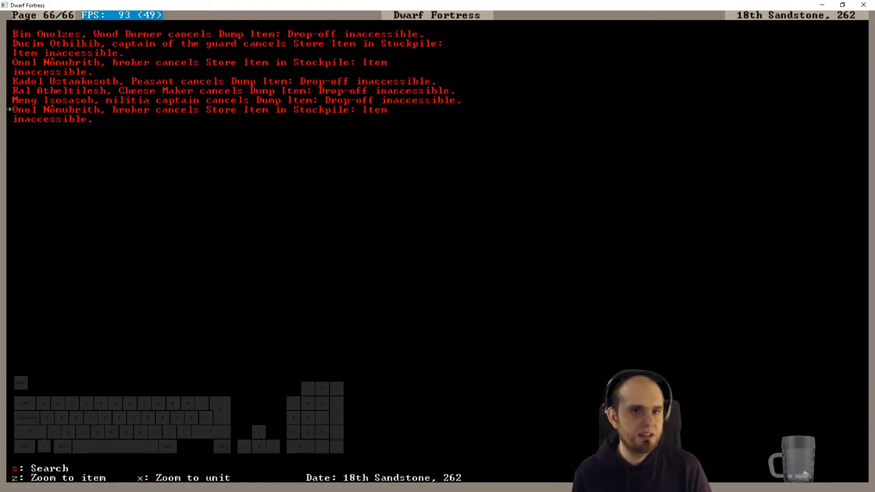
key(Escape)
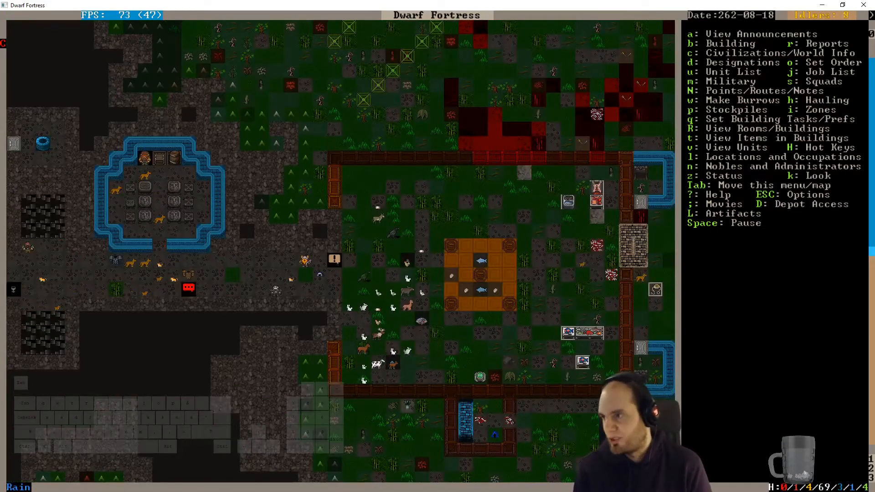
scroll(down, 3)
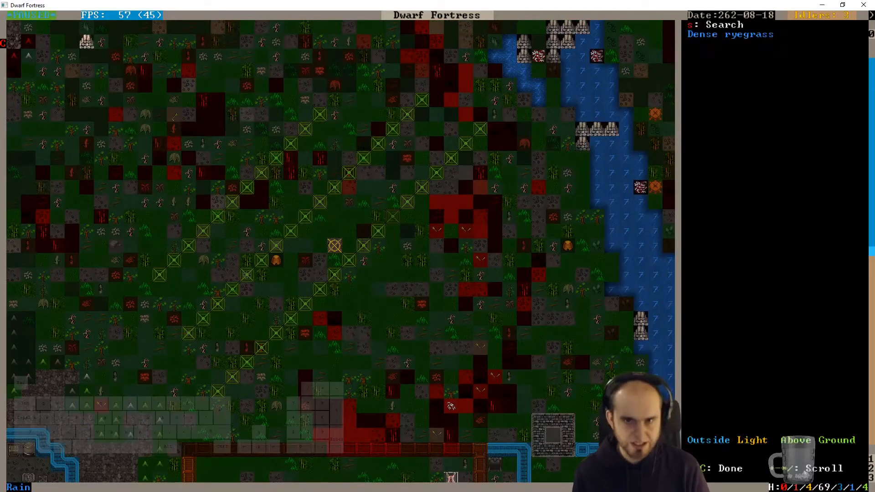
Step: Mark the iron chain leggings on the bloody cavern floor for melting
key(Escape)
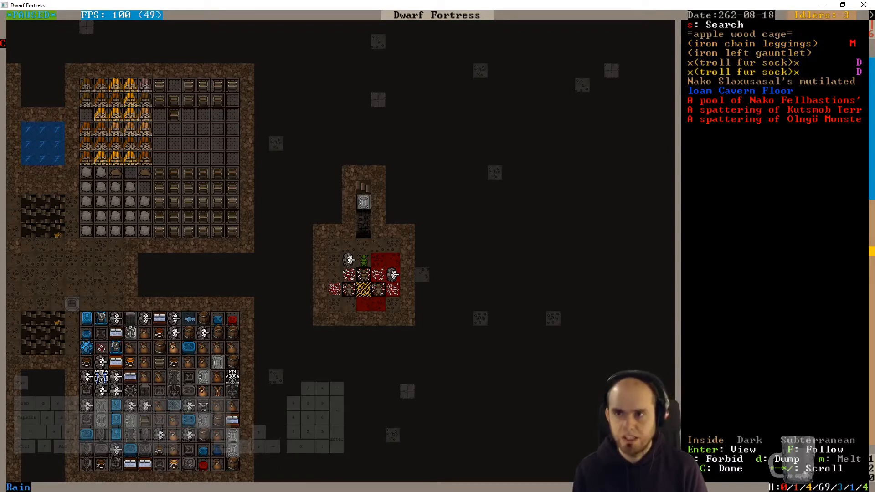
Step: Flag the cavern pile's copper and silk gear for dumping and open the item search list
scroll(down, 3)
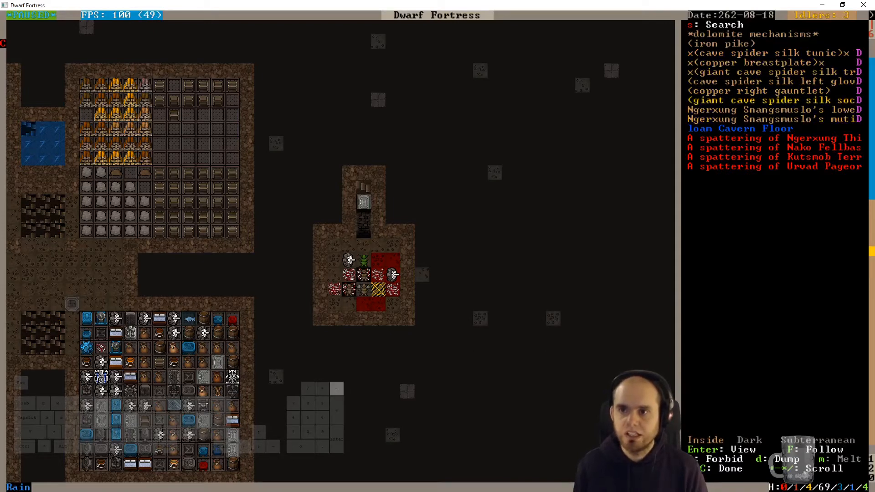
key(m)
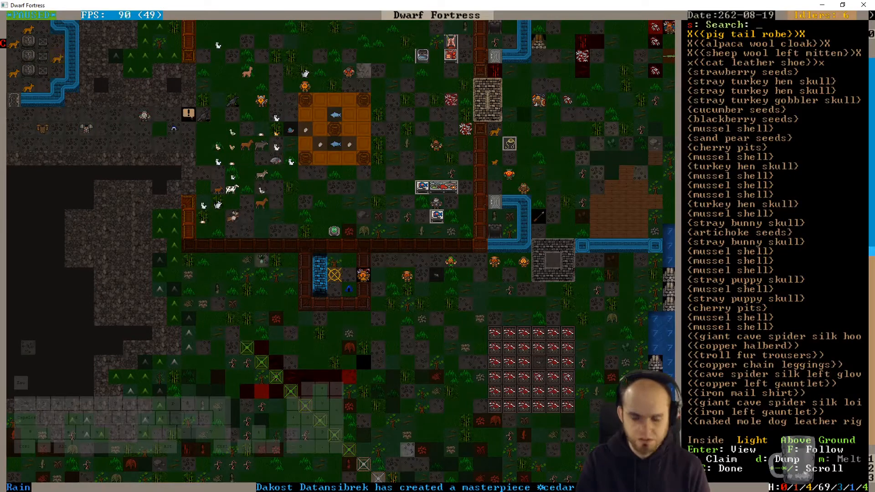
Step: Filter the stocks list for 'iron' and mark mail shirts, gauntlets, boots, spears and leggings for melting
text(iron)
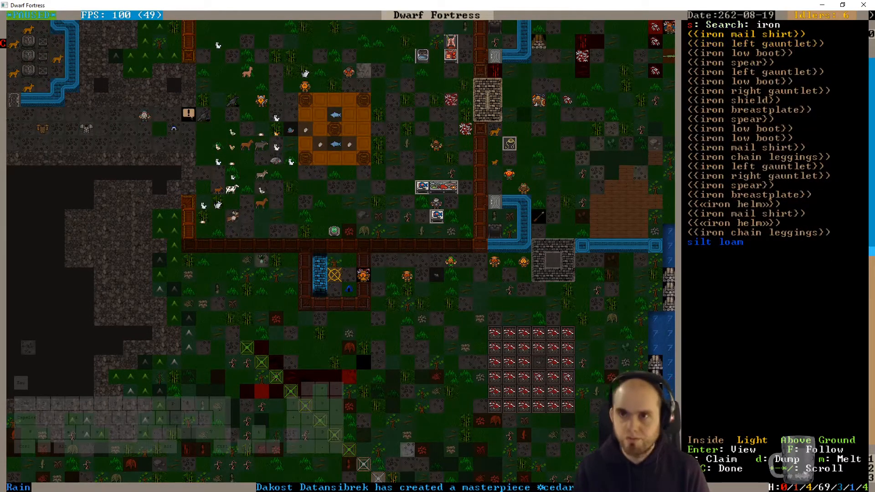
click(742, 34)
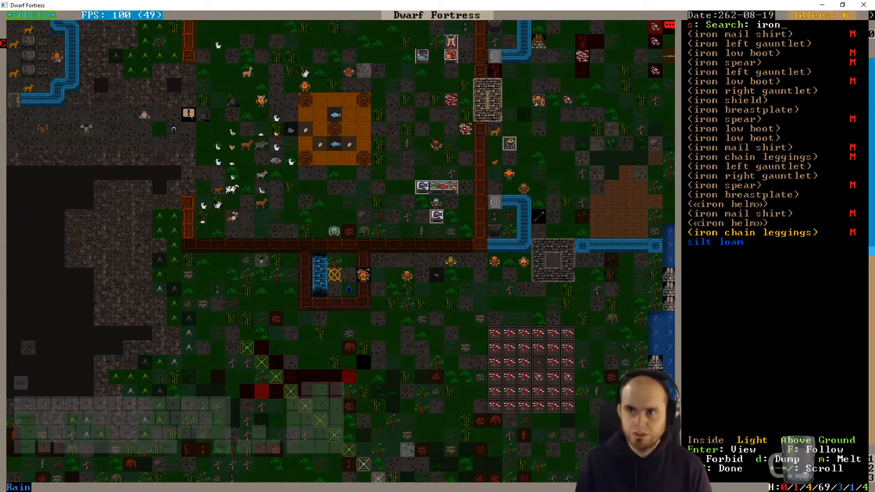
Step: Clear the 'copp' stock search, keeping the copper halberd, leggings, gauntlets and shield marked for melting
text(copp)
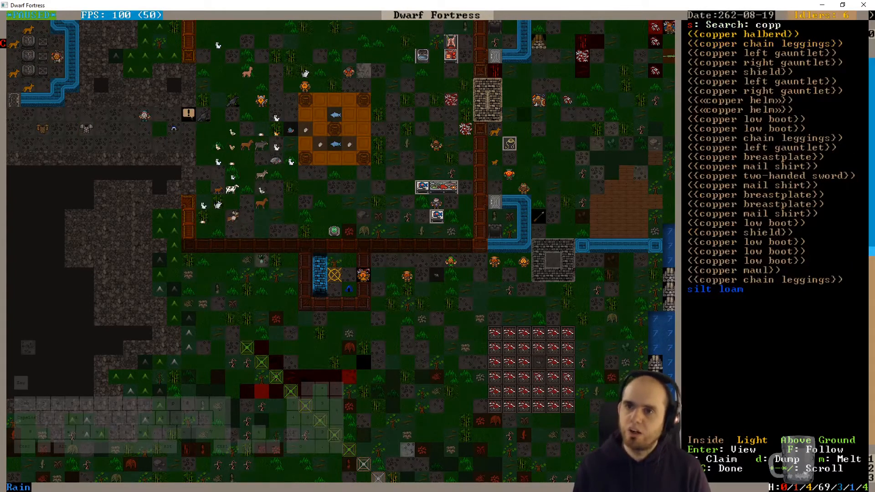
click(736, 33)
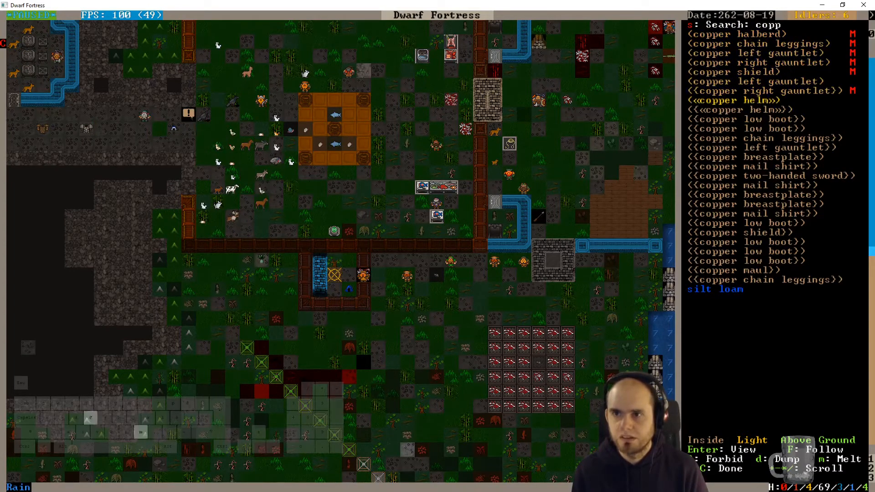
key(down)
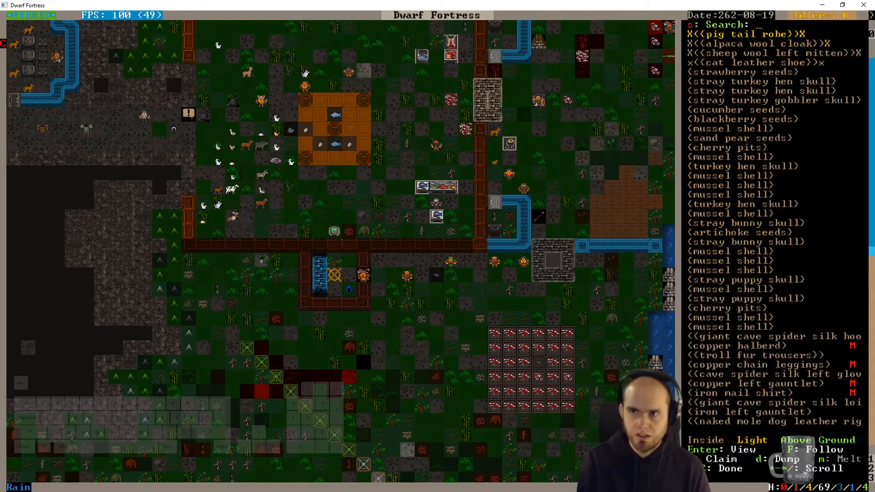
Step: Search the stock list for silk, fur and leather items
text(silk)
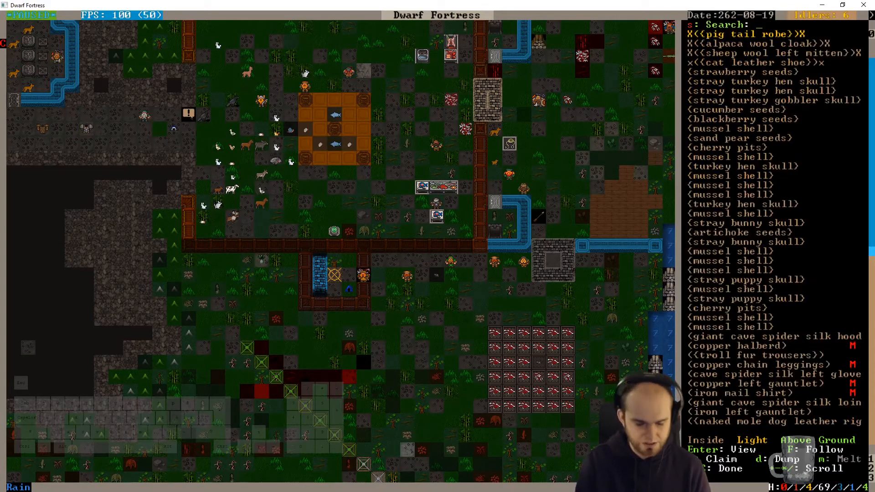
text(fur)
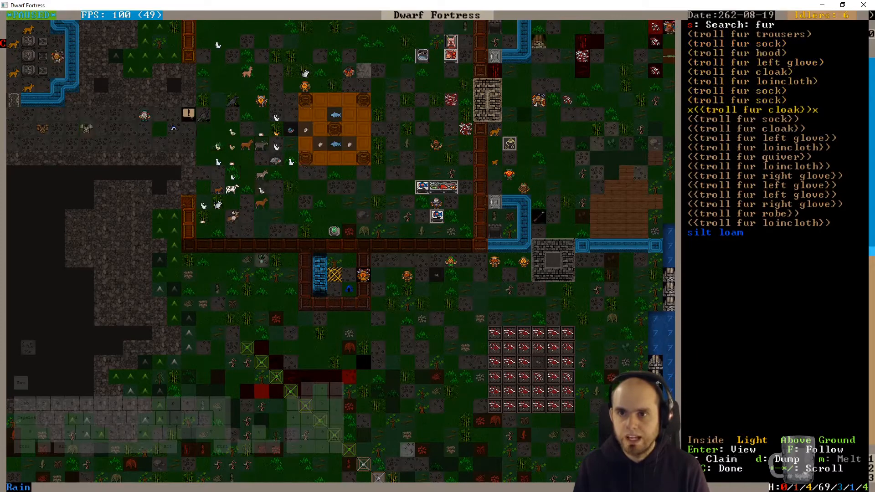
scroll(down, 3)
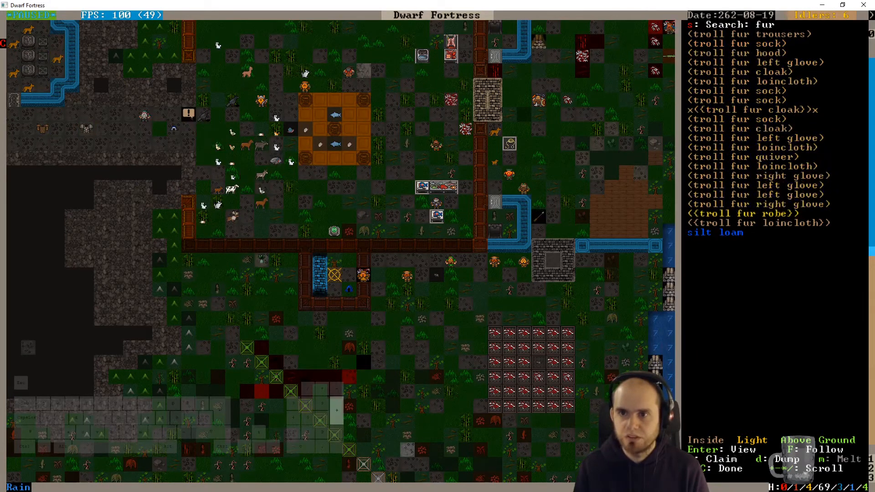
key(Backspace)
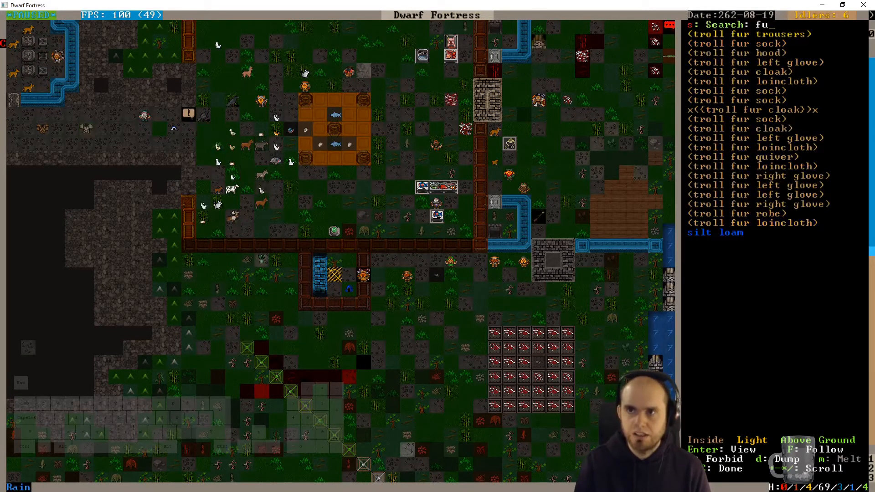
text(leather)
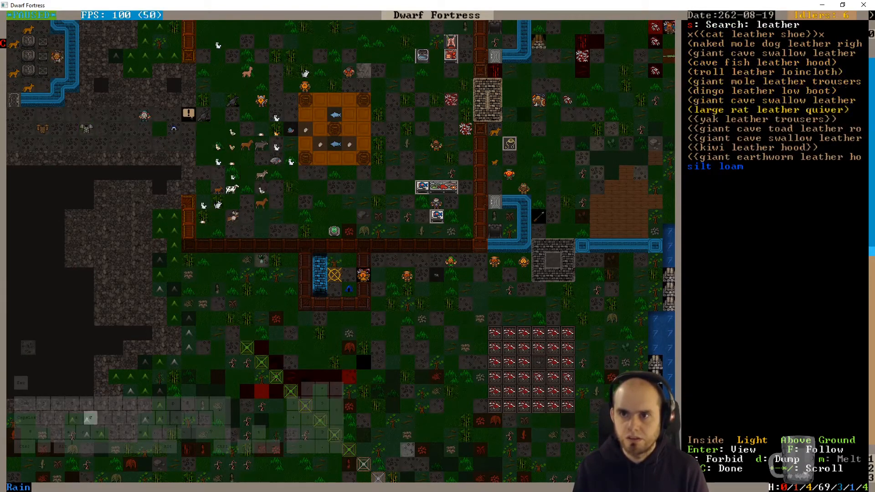
Step: Return to the fortress map over the compound, pause the game, and switch to Dwarf Therapist
key(Escape)
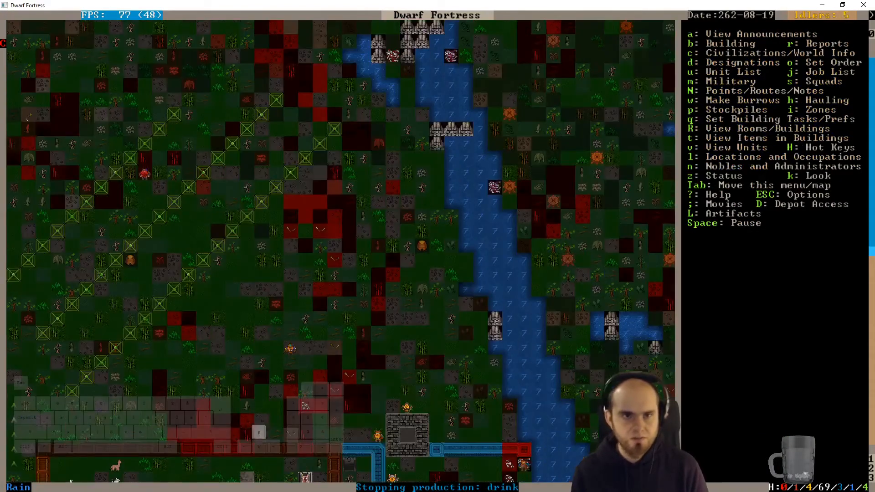
key(space)
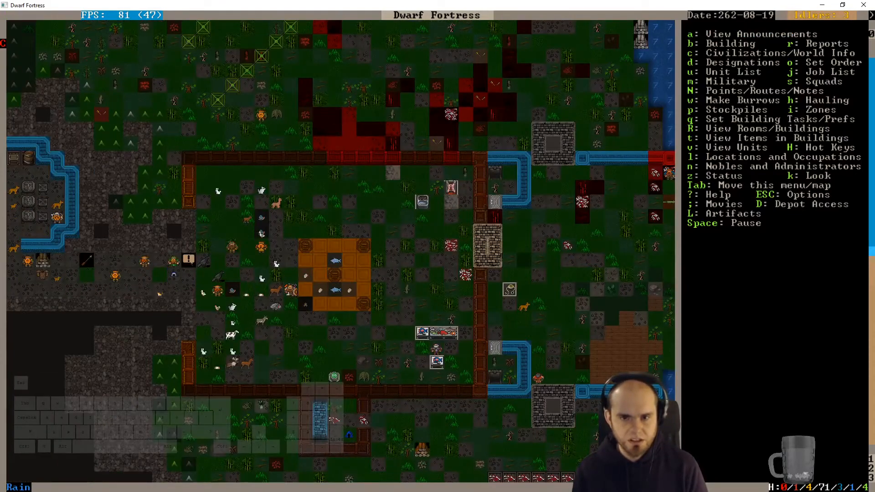
key(space)
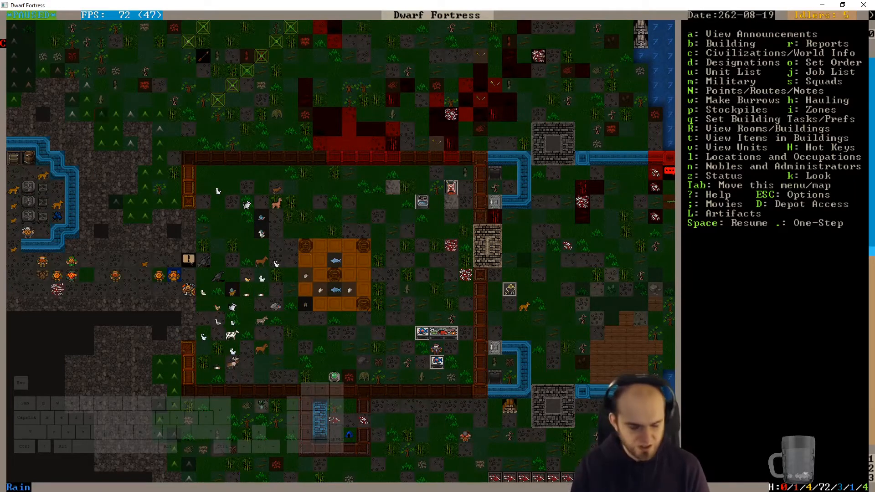
key(m)
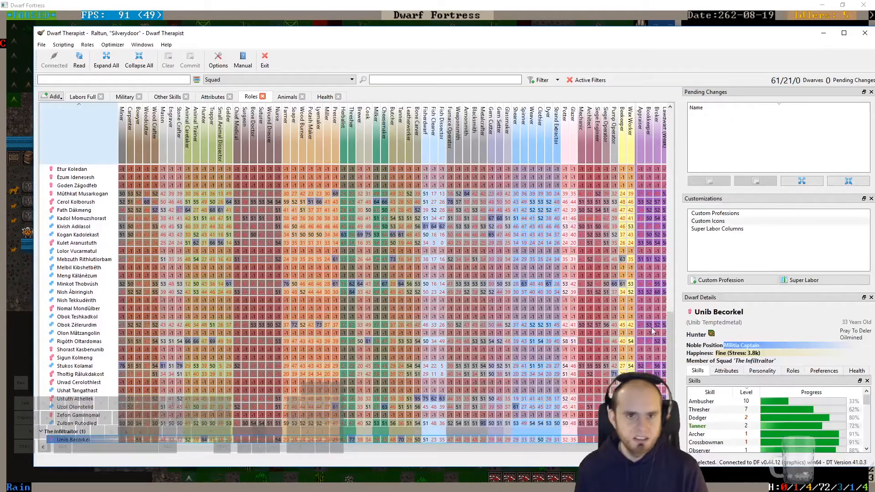
Step: Show Dwarf Therapist's Military view with squad dwarves, combat skills and equipment counts
click(124, 97)
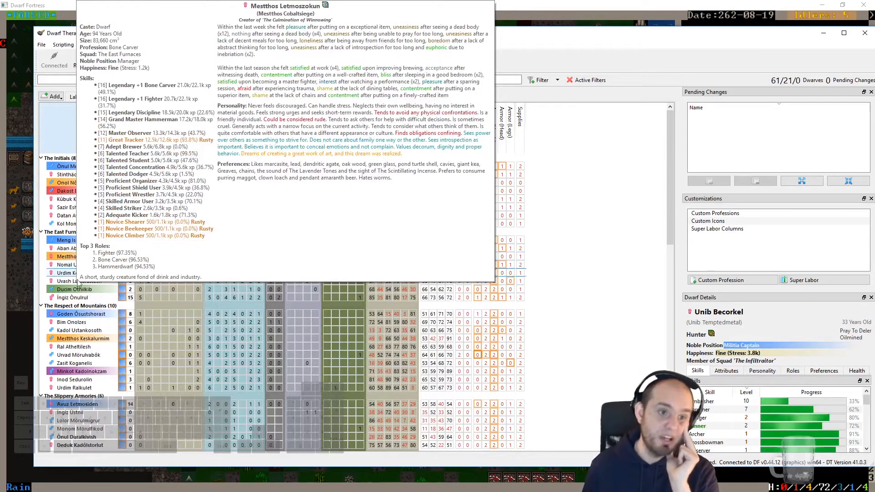
click(76, 289)
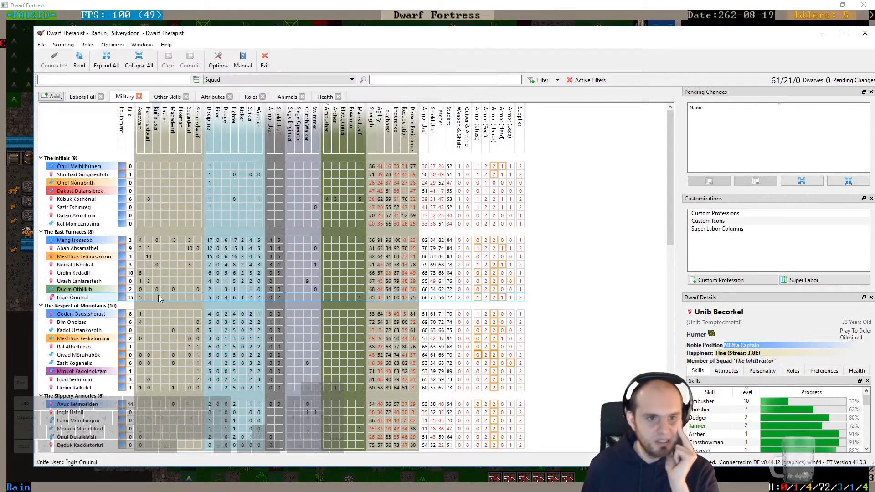
mouse_move(174, 243)
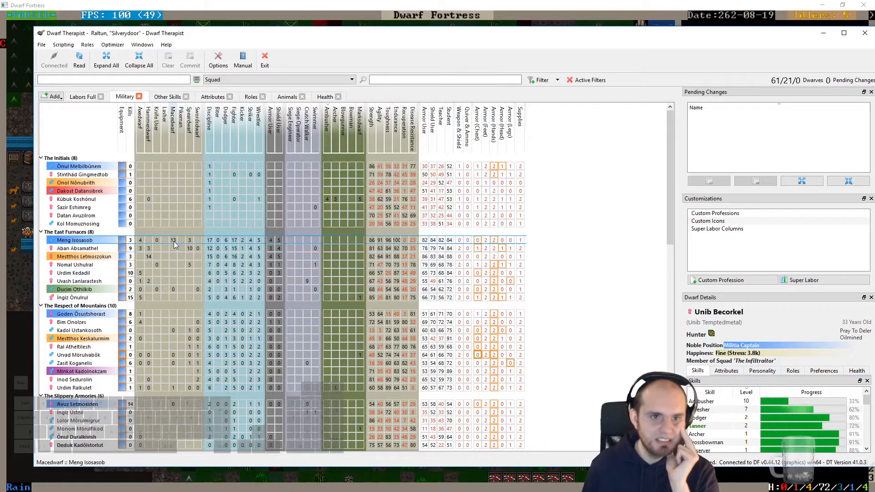
mouse_move(293, 273)
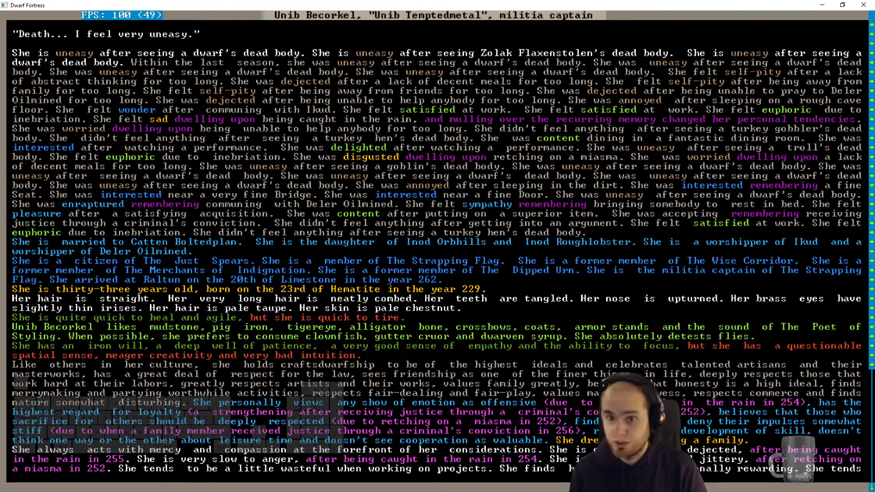
Step: Start a rock armor stand construction order and choose mudstone as its material
key(Escape)
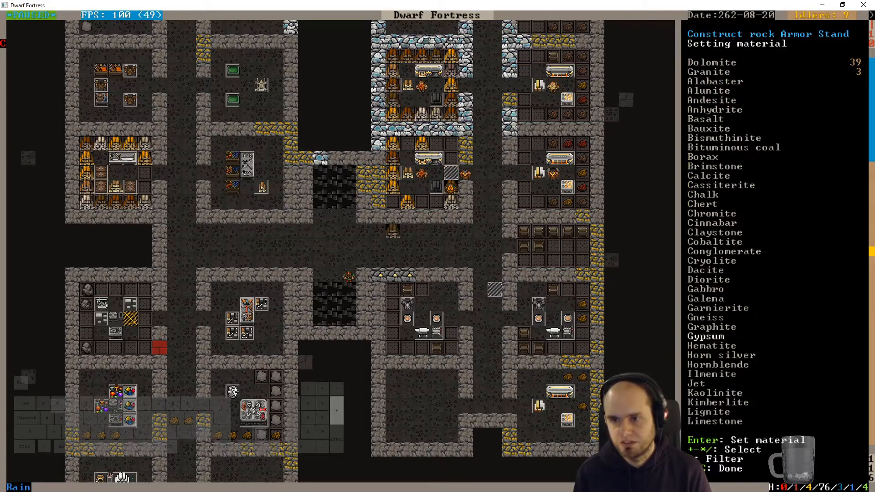
scroll(down, 3)
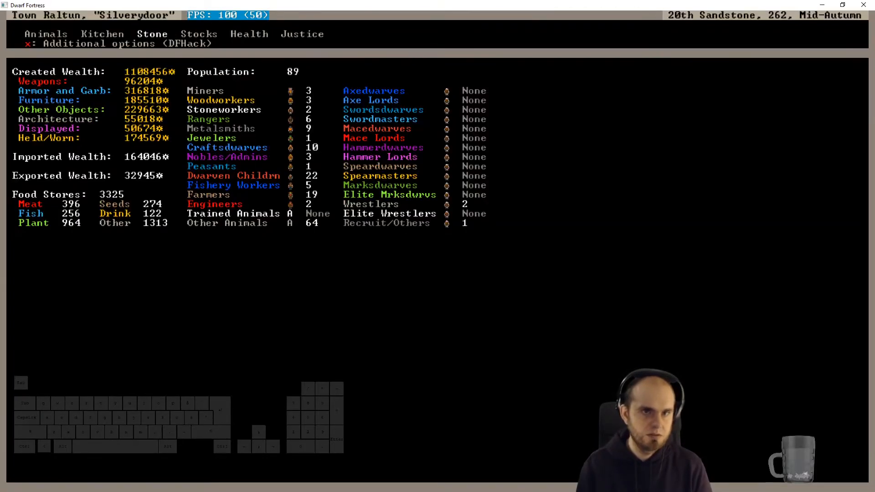
click(199, 33)
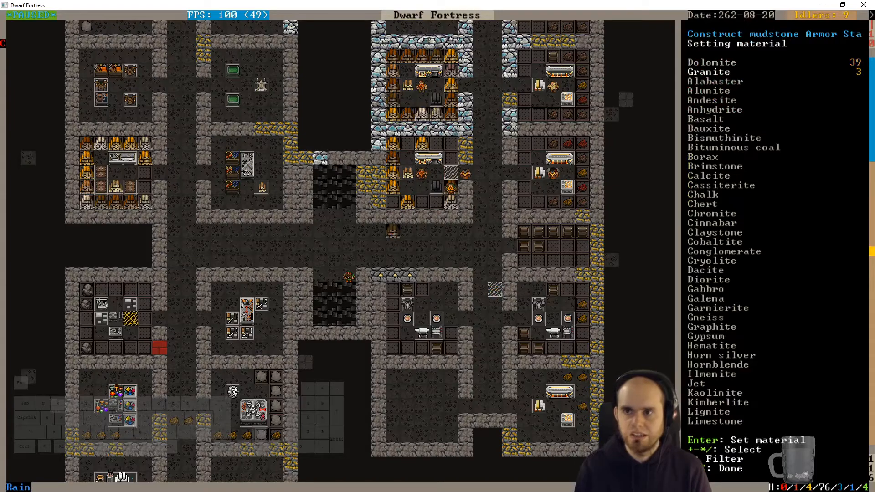
Step: Queue a silver statue at the metalsmith's forge, filtering image subjects by 'IKUD'
key(Escape)
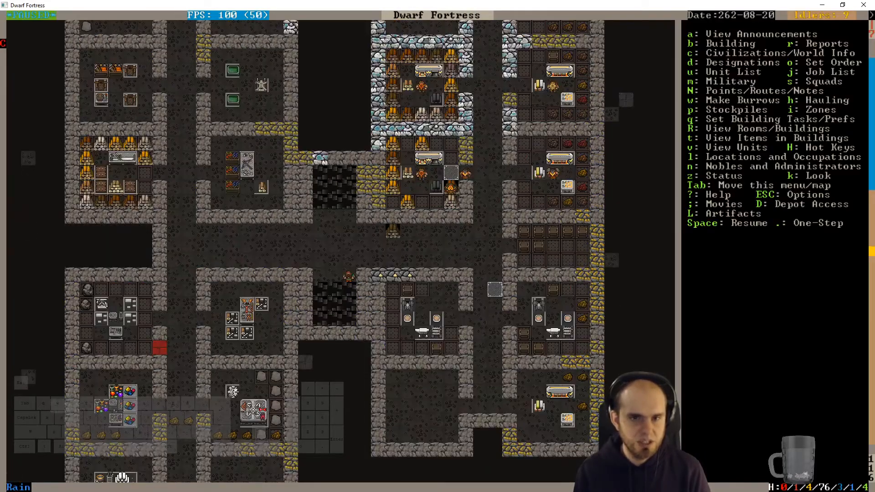
scroll(right, 3)
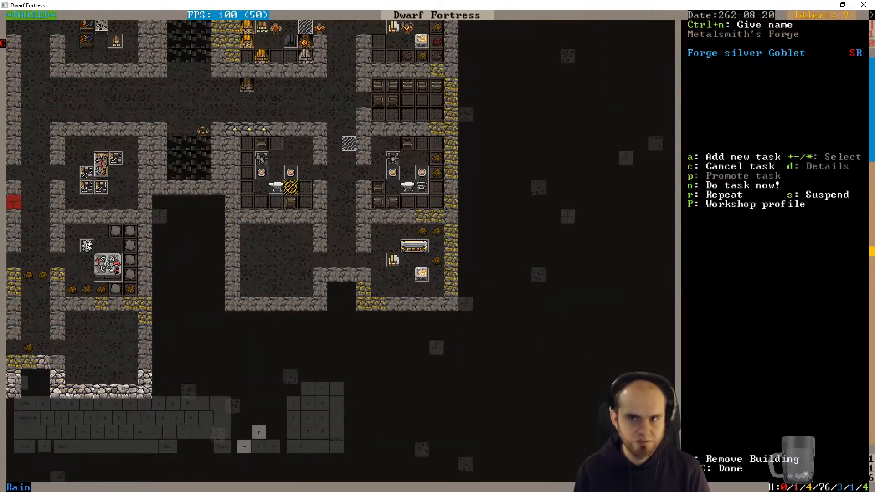
key(a)
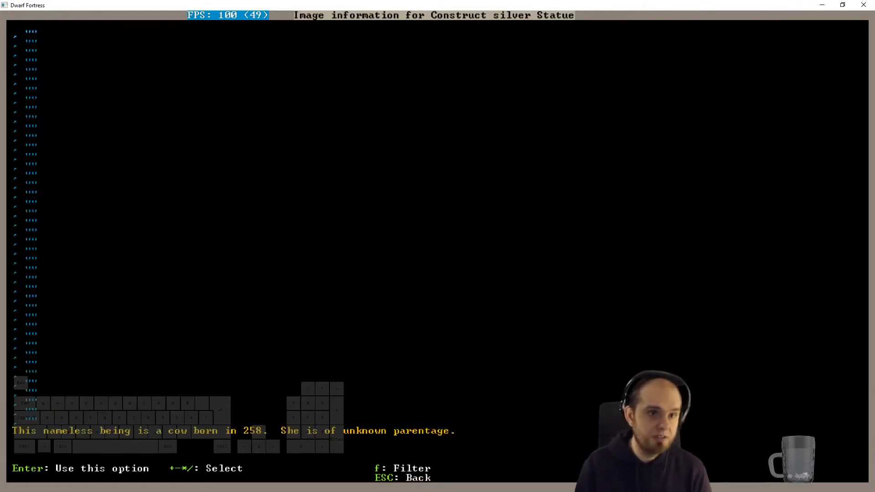
key(f)
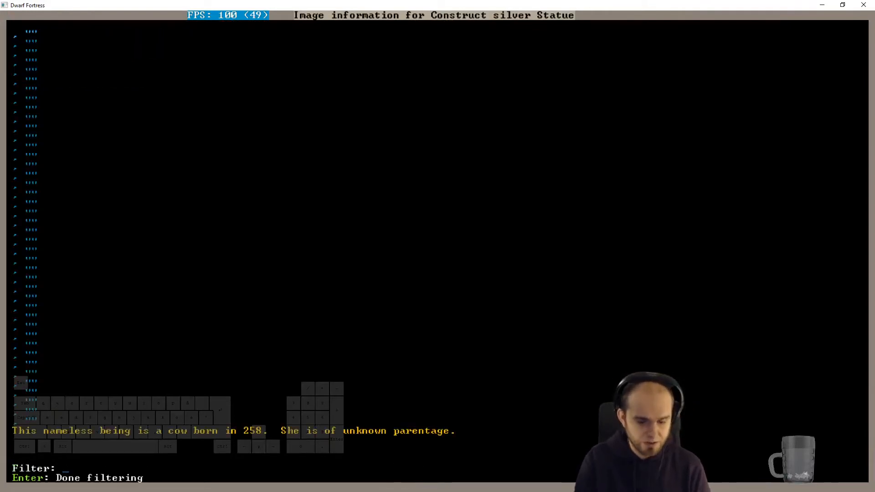
text(IKUD)
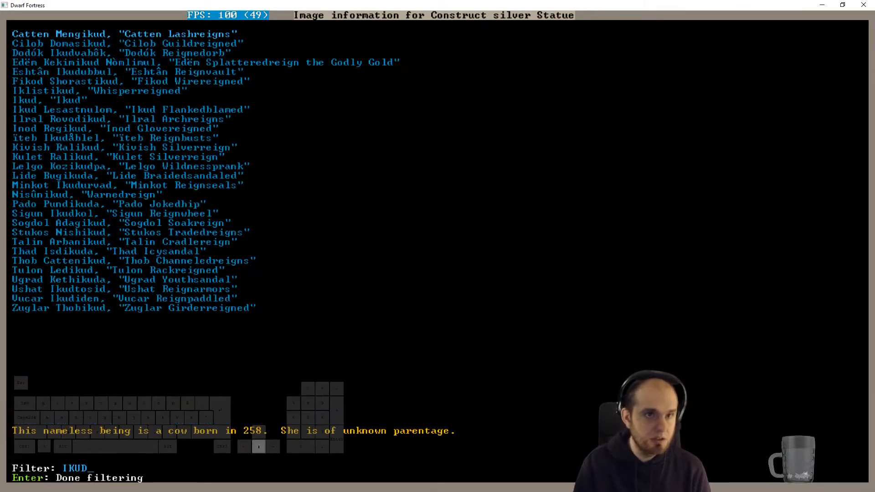
key(Return)
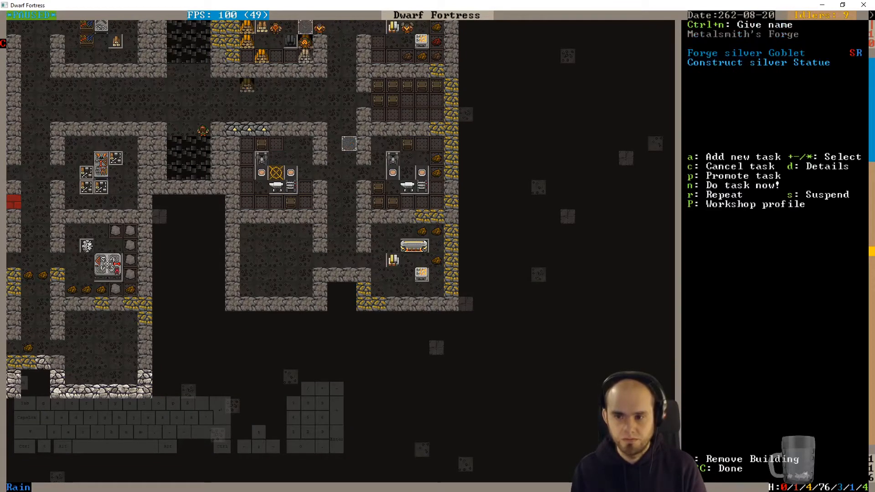
Step: Leave the forge task list and options menu to return to the unpaused fortress map
key(Escape)
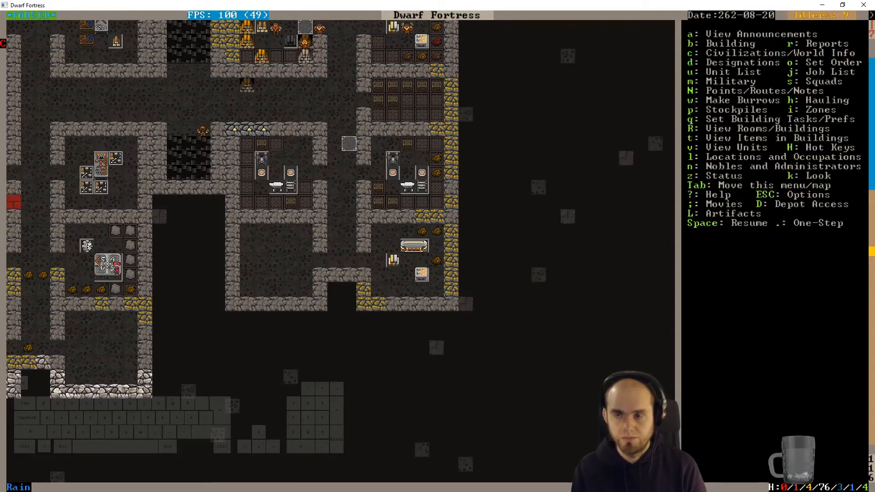
key(Escape)
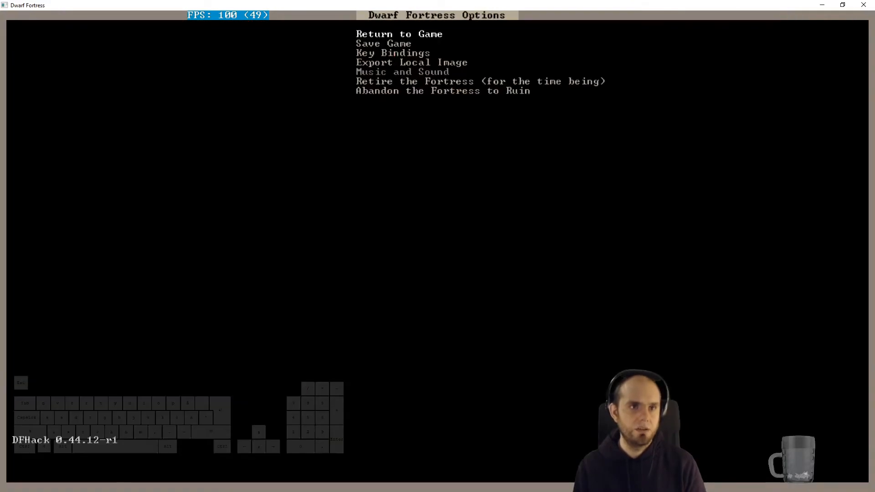
key(Escape)
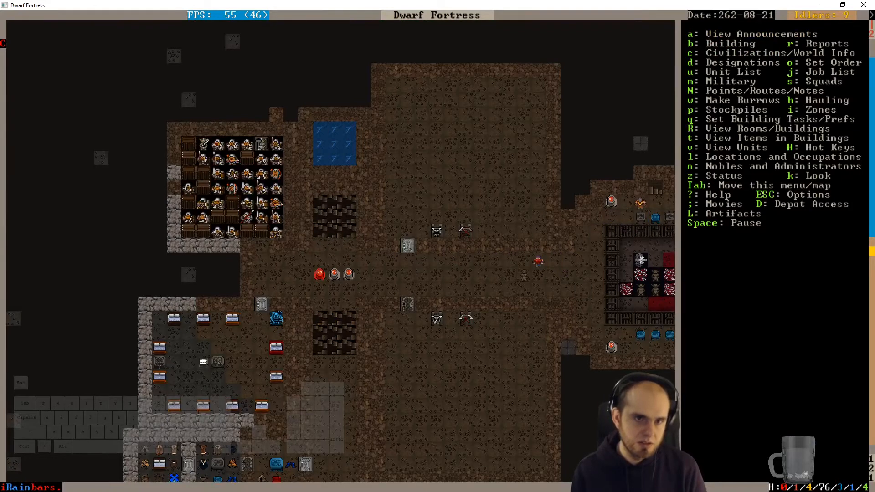
key(d)
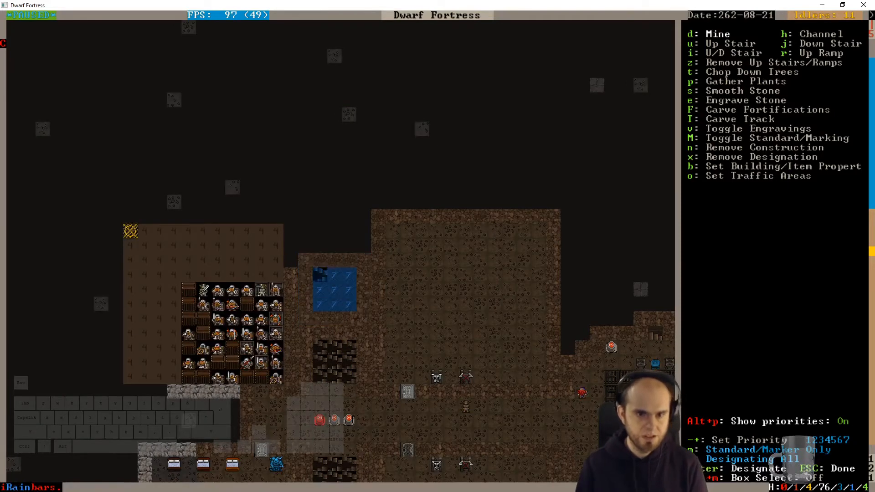
key(Escape)
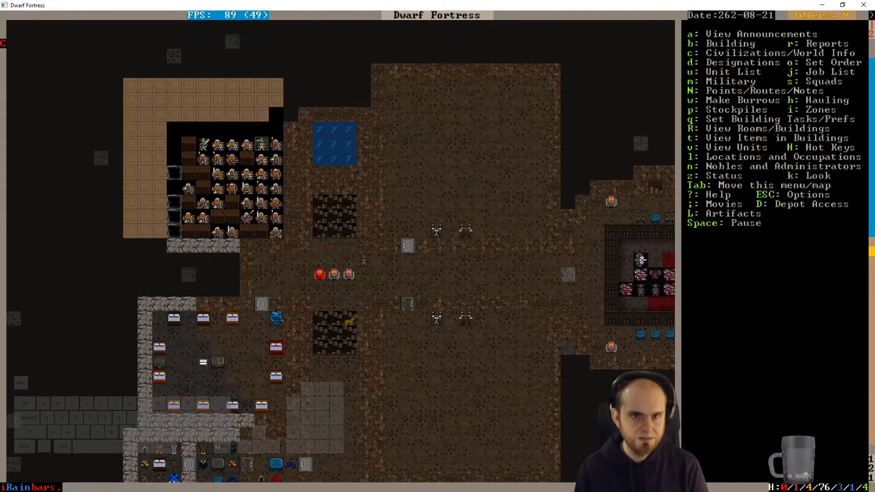
key(space)
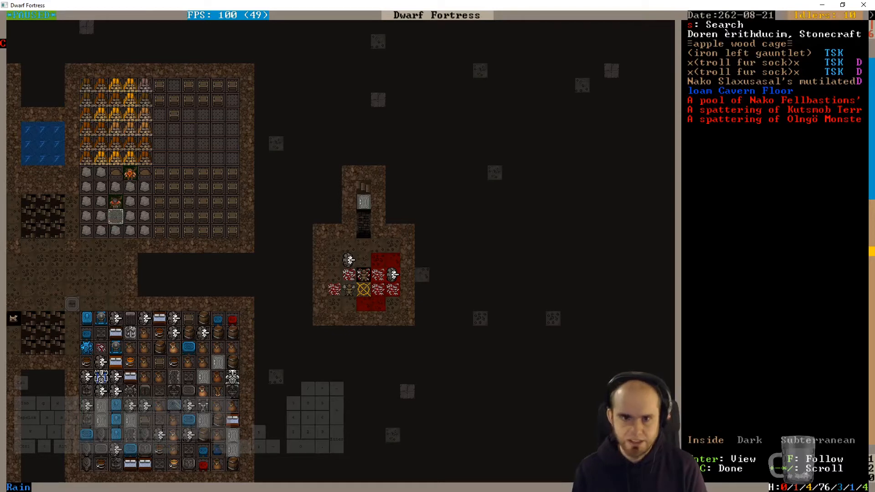
Step: Inspect the dwarven child's bedroom and free its bed so nobody owns it
key(Escape)
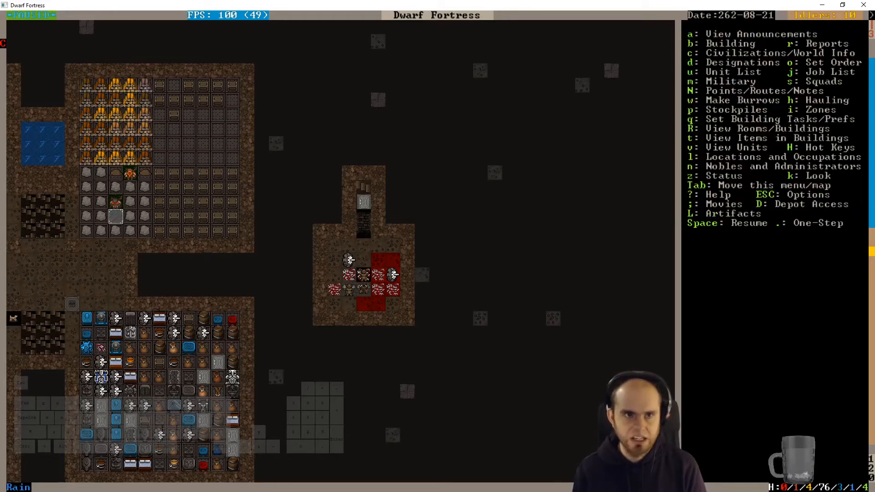
key(space)
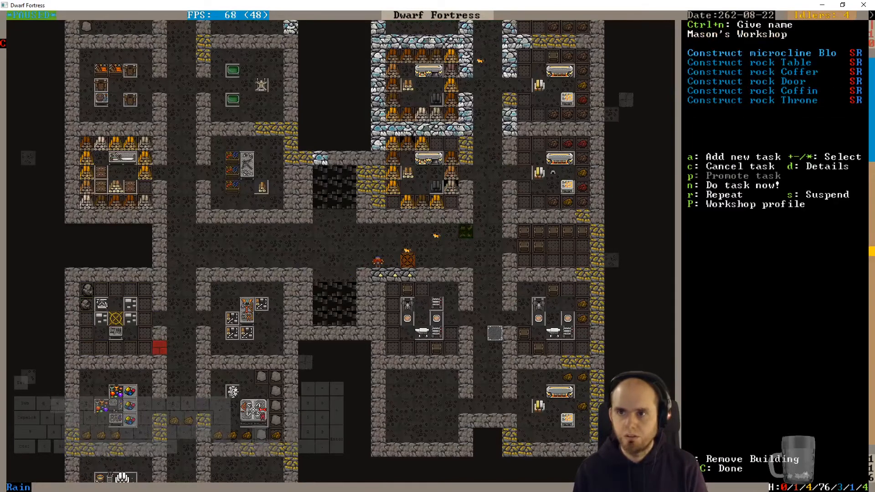
key(Escape)
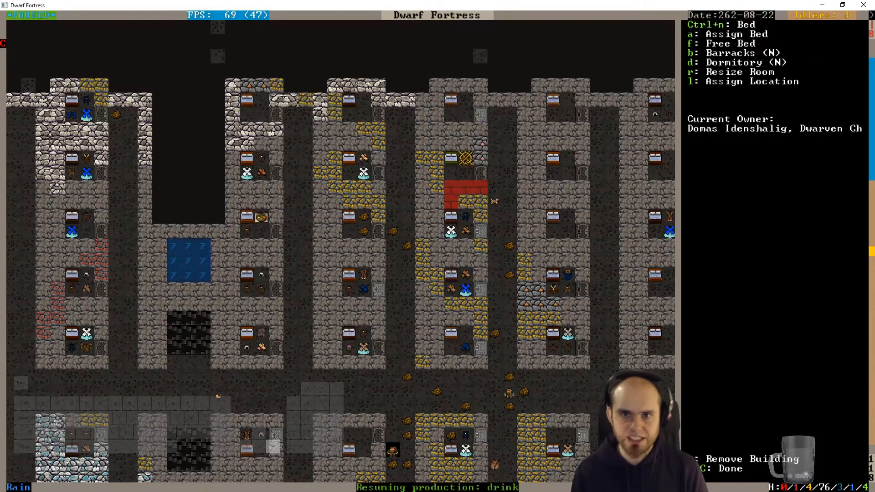
click(495, 100)
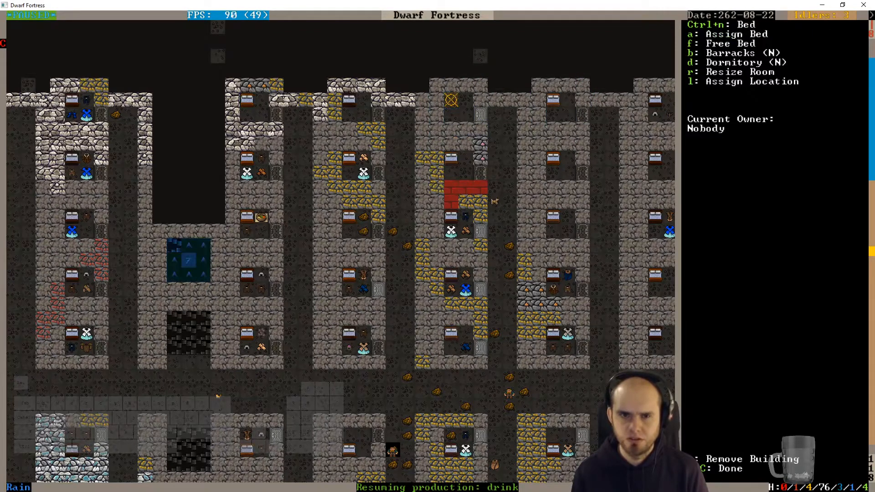
key(Escape)
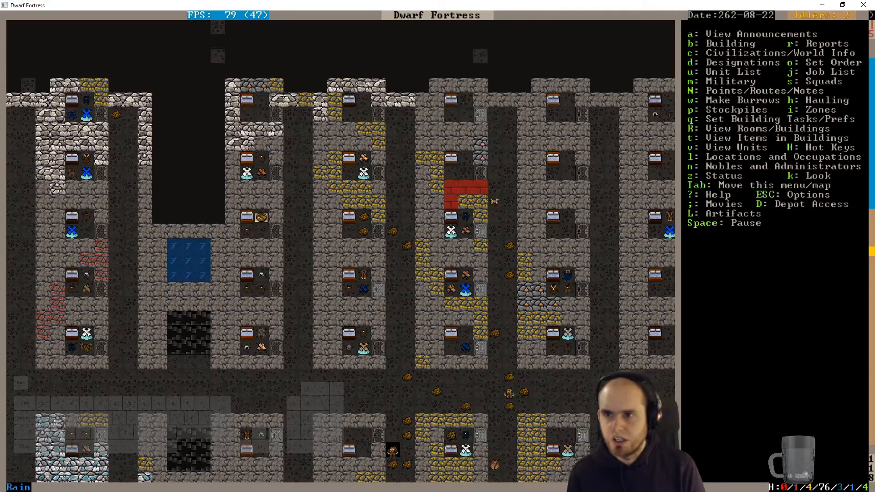
Step: Check the tavern's locations and occupations, then bring up the Building List of rooms and owners
key(l)
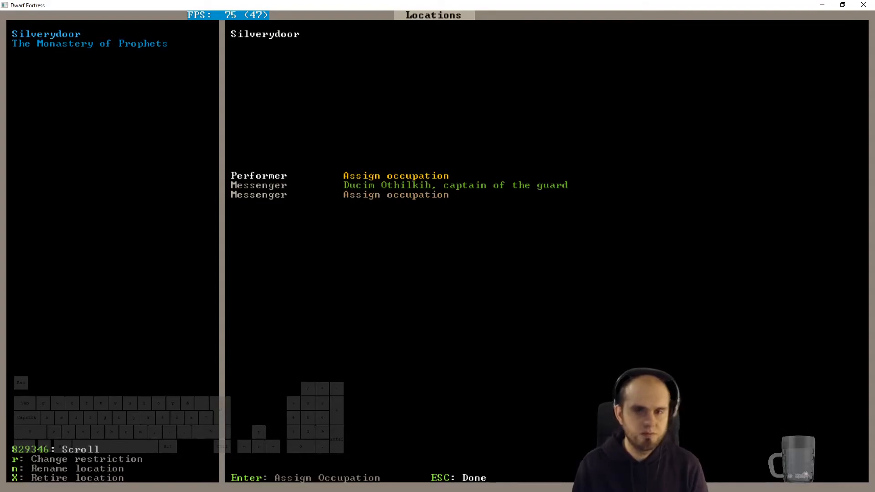
key(Escape)
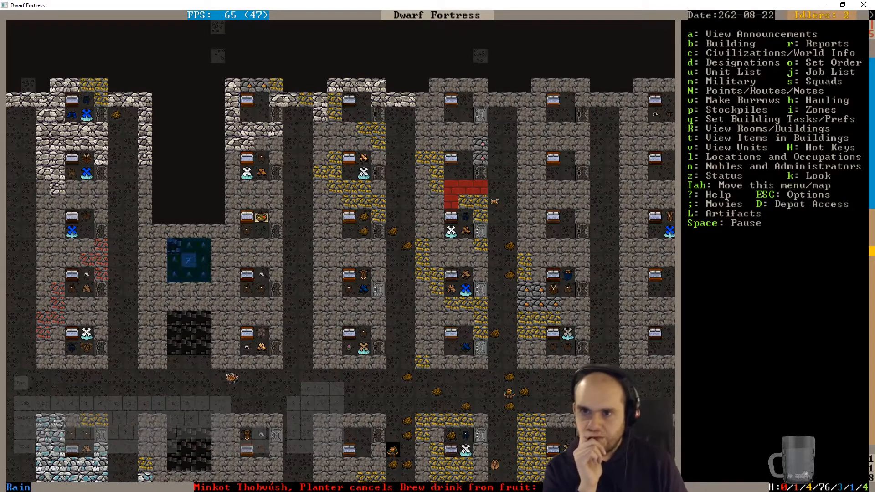
key(R)
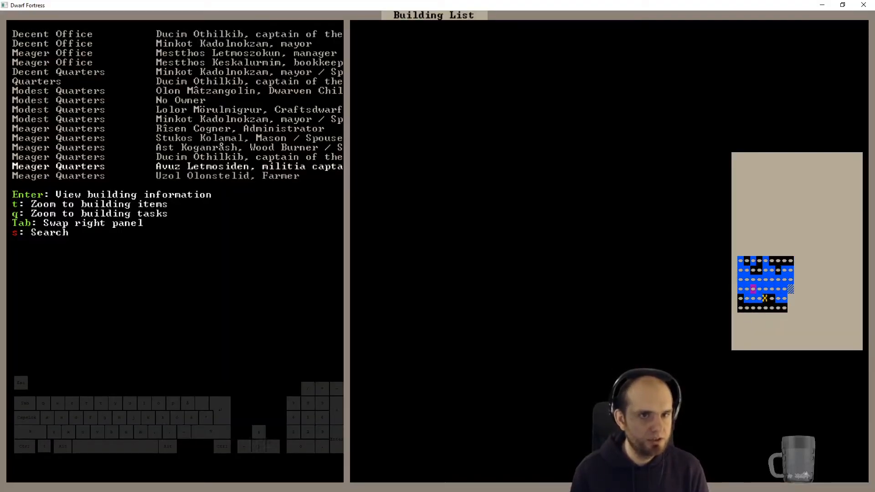
Step: Scroll through the Building List's offices and quarters and back to the top
scroll(down, 3)
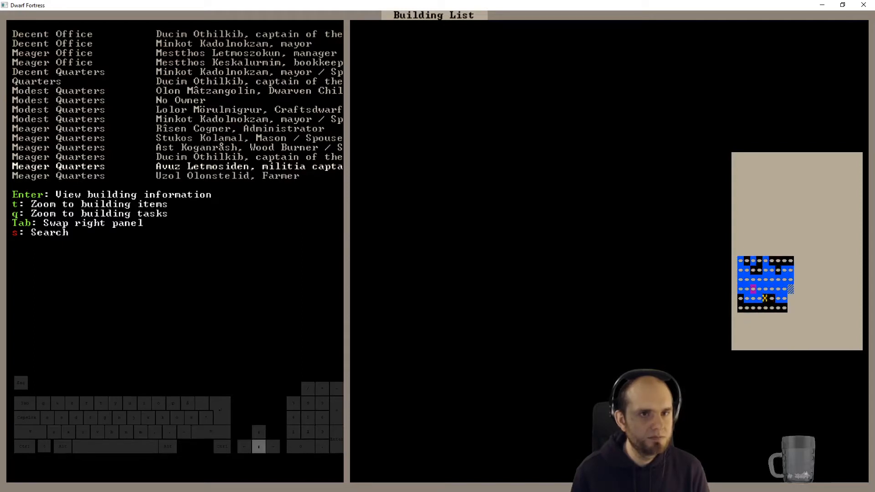
scroll(down, 3)
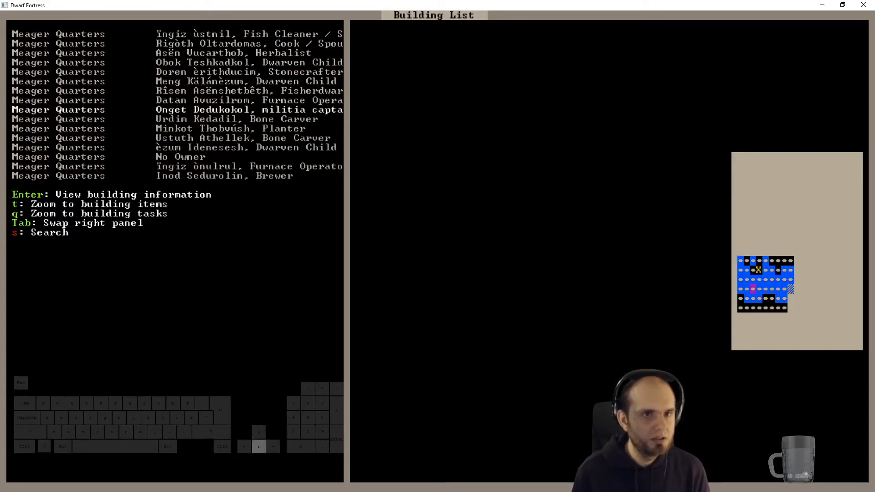
key(down)
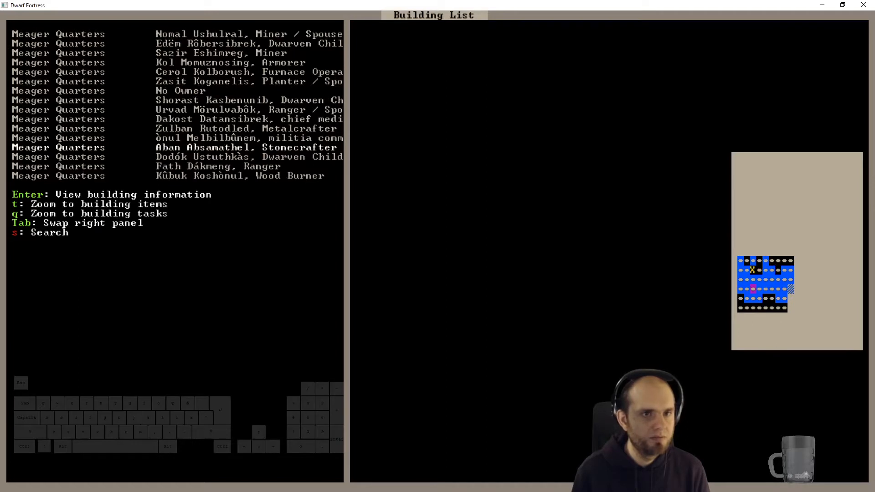
scroll(down, 3)
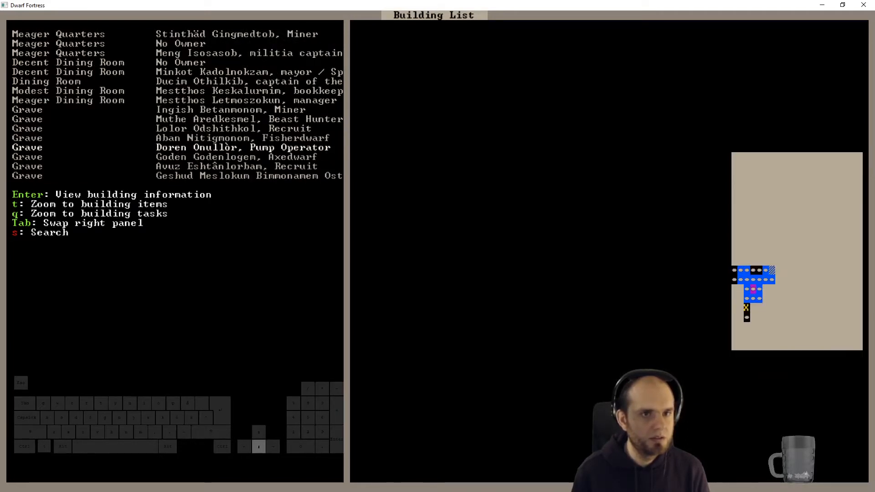
scroll(down, 3)
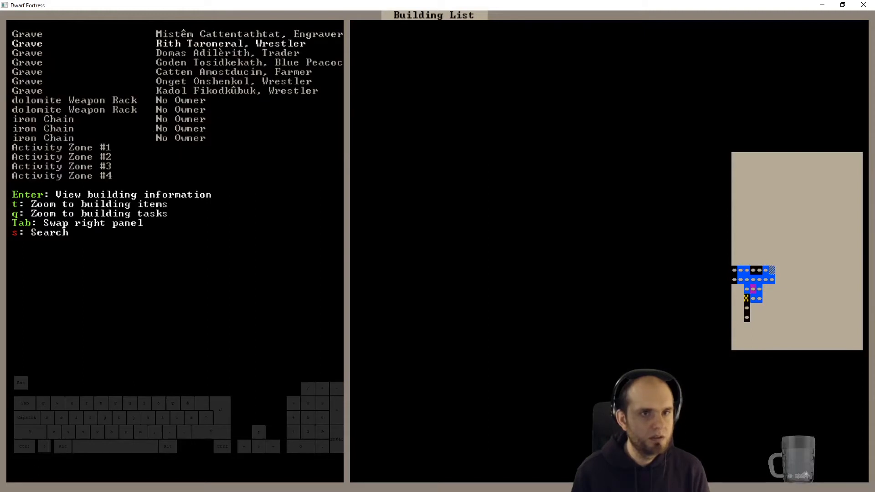
key(Escape)
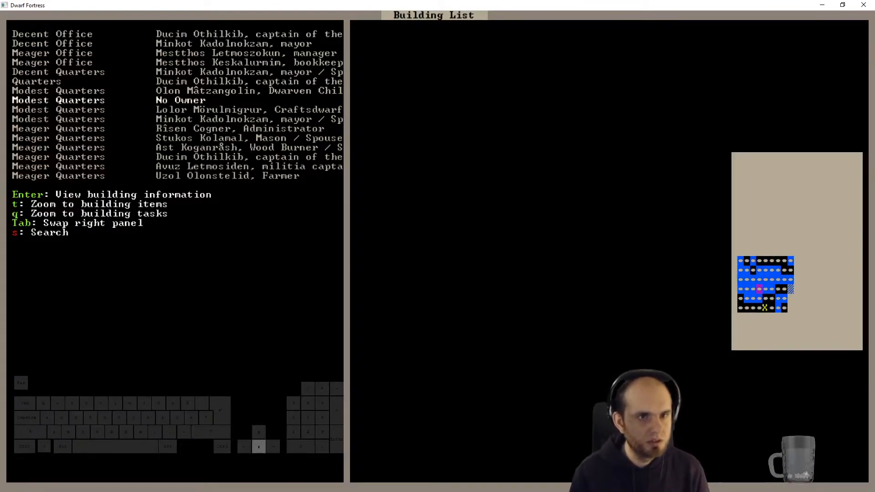
key(up)
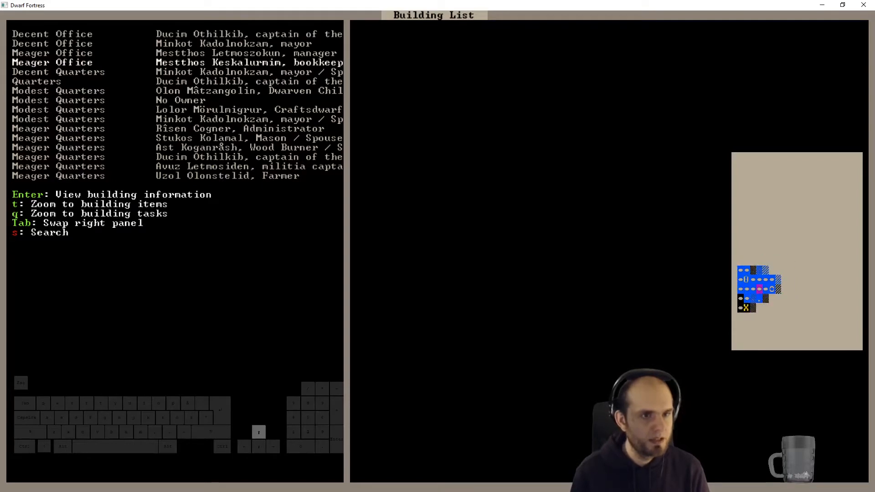
Step: Search rooms for 'unib' to find Shorast Kasbenunib's quarters and open the unowned bedroom
key(s)
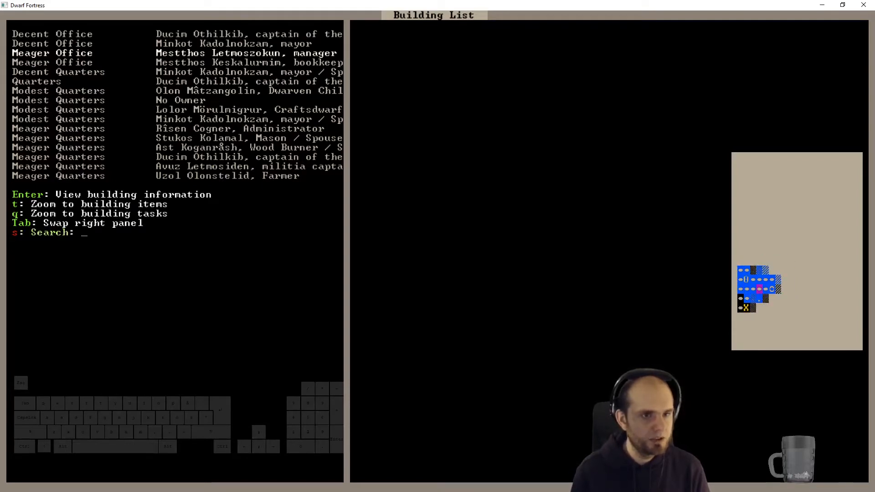
text(un)
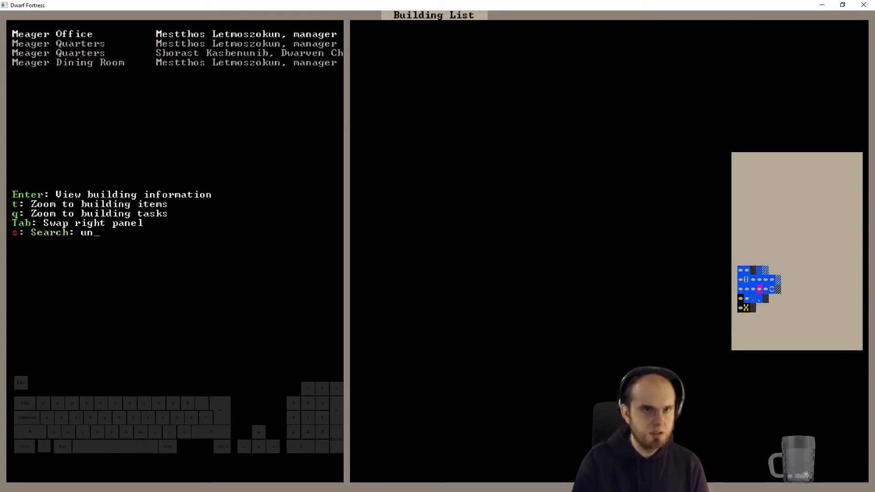
text(ib)
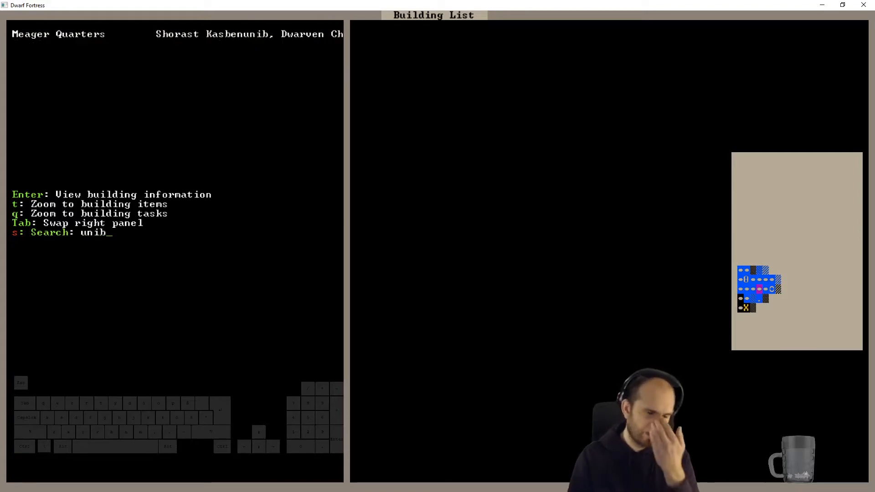
key(Escape)
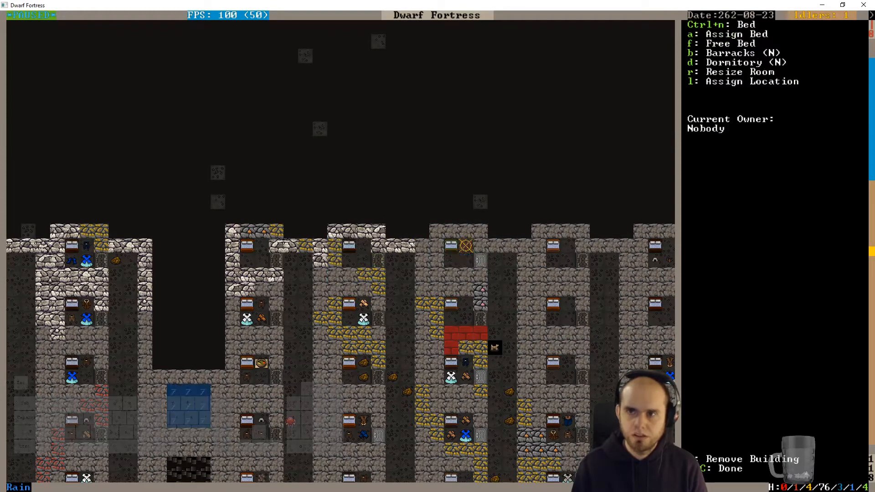
Step: Assign the bed to the militia captain and plan a stone armor stand, container and cabinets nearby
key(a)
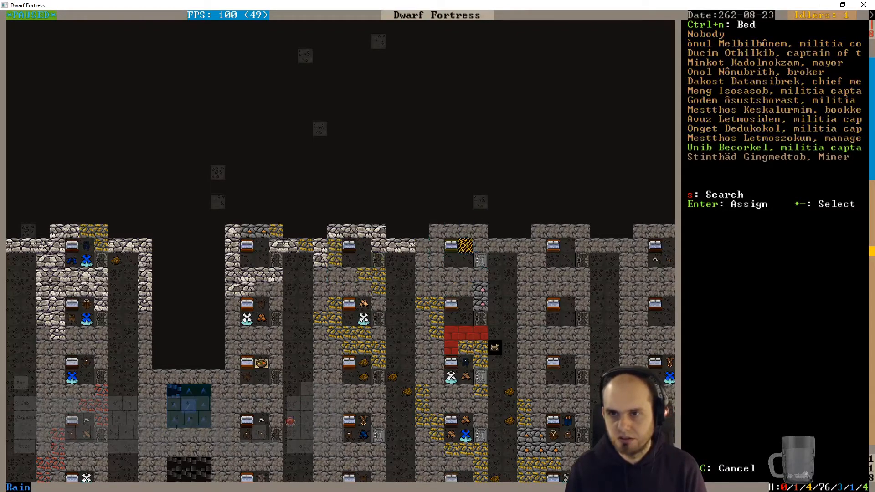
key(Escape)
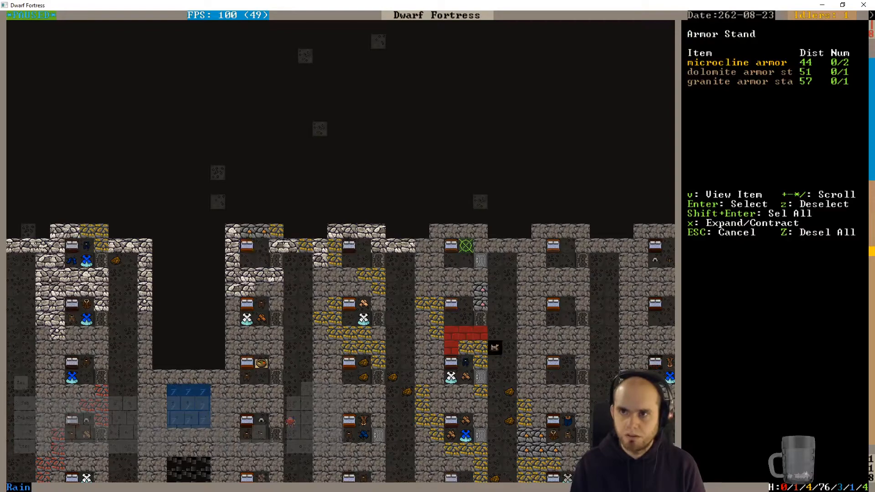
key(Escape)
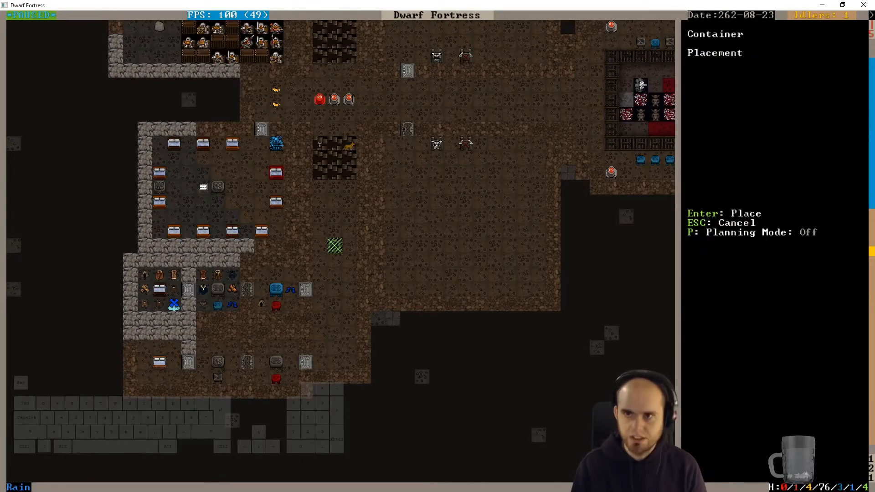
mouse_move(174, 303)
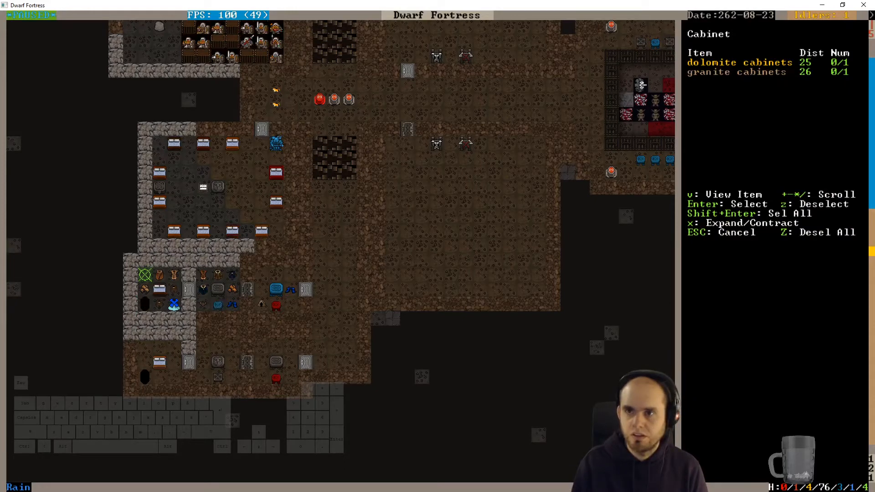
key(Escape)
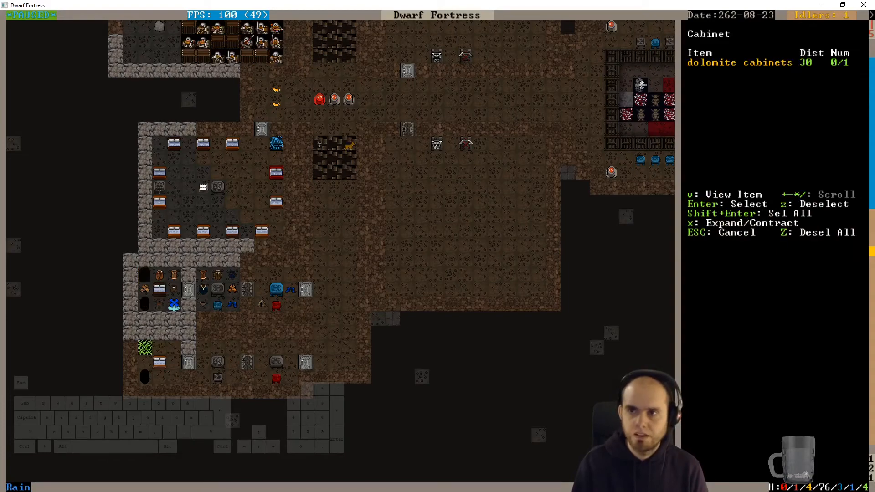
key(Escape)
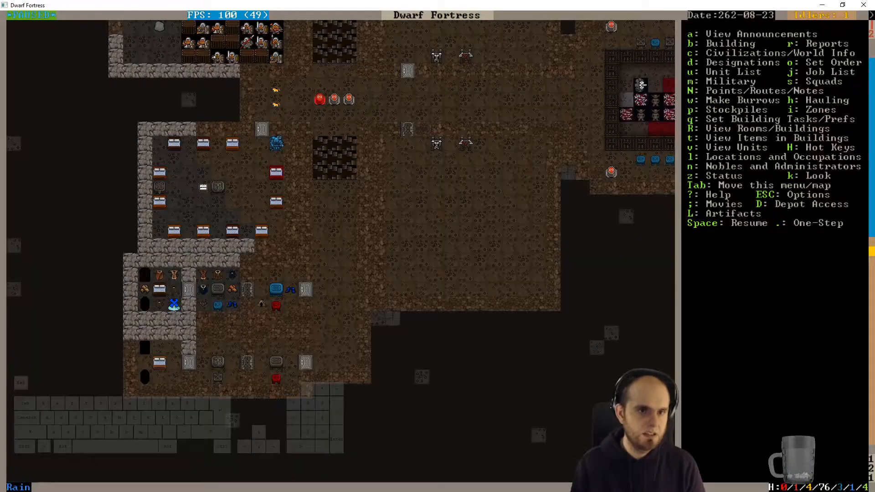
Step: Check the nearby bedroom's owner and review Animal Stockpile #42's settings
click(159, 287)
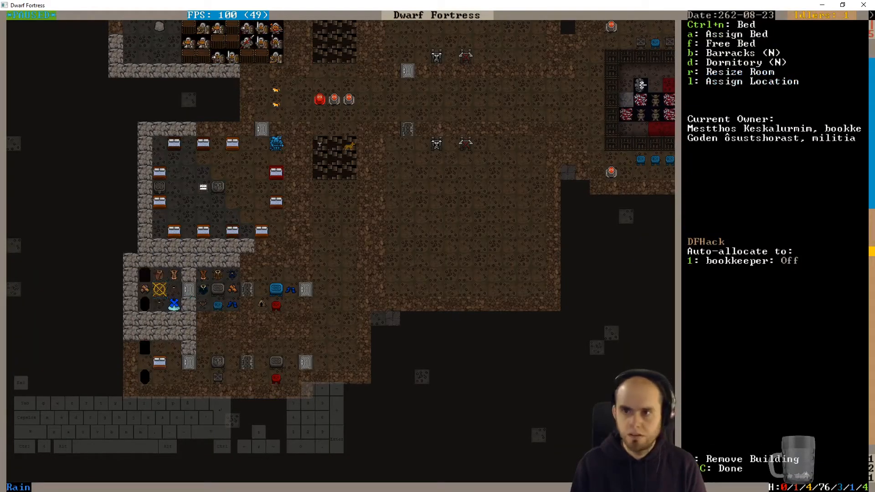
key(Escape)
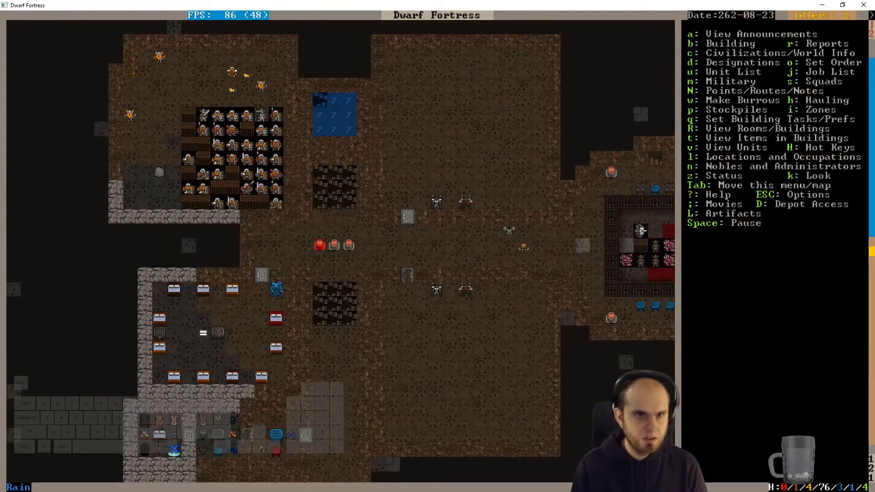
scroll(down, 3)
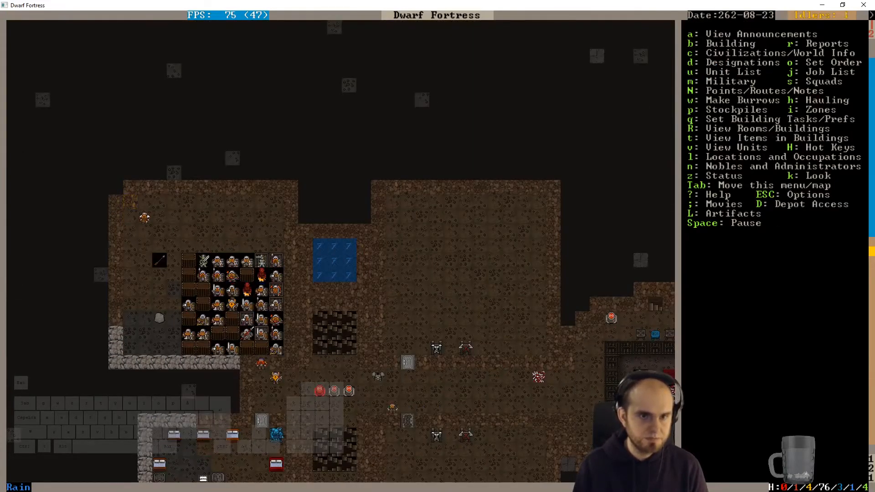
click(289, 290)
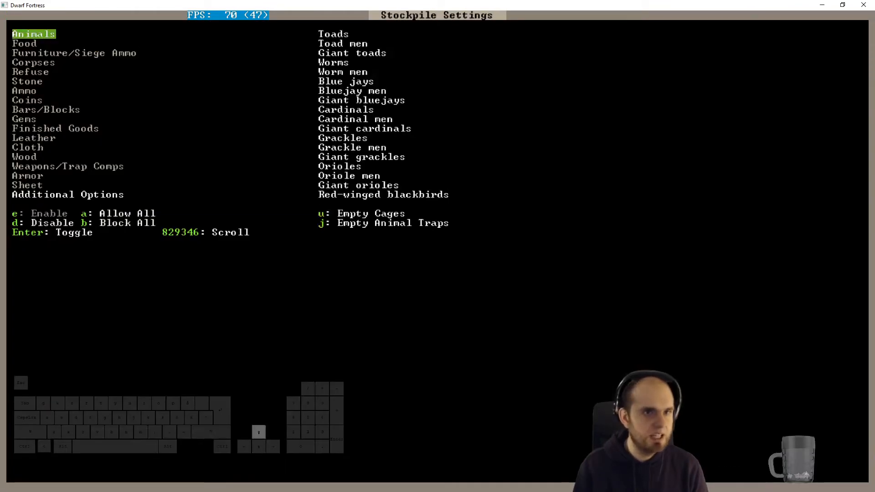
key(Down)
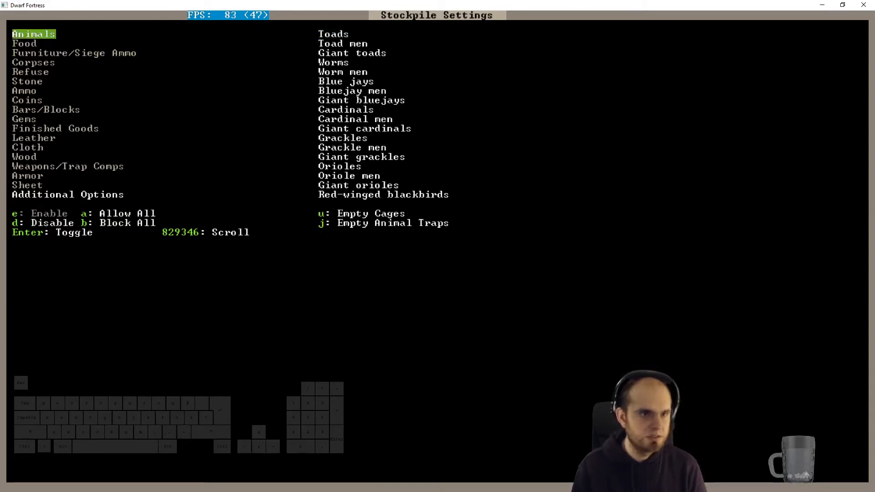
key(Escape)
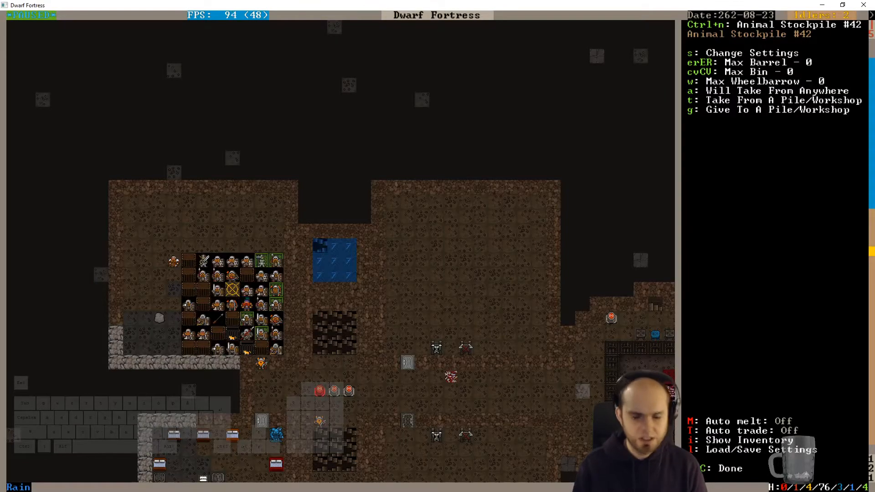
Step: Lay out a new 11×11 stockpile area beside Animal Stockpile #42
key(Escape)
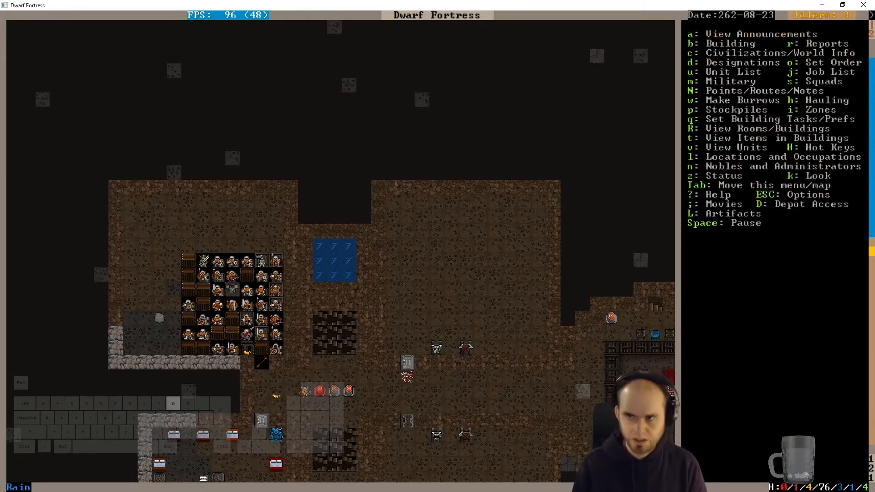
key(p)
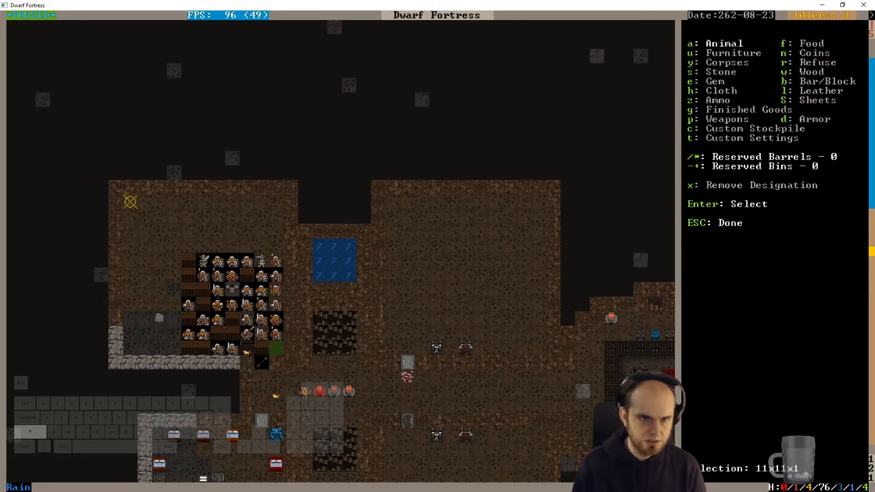
key(Escape)
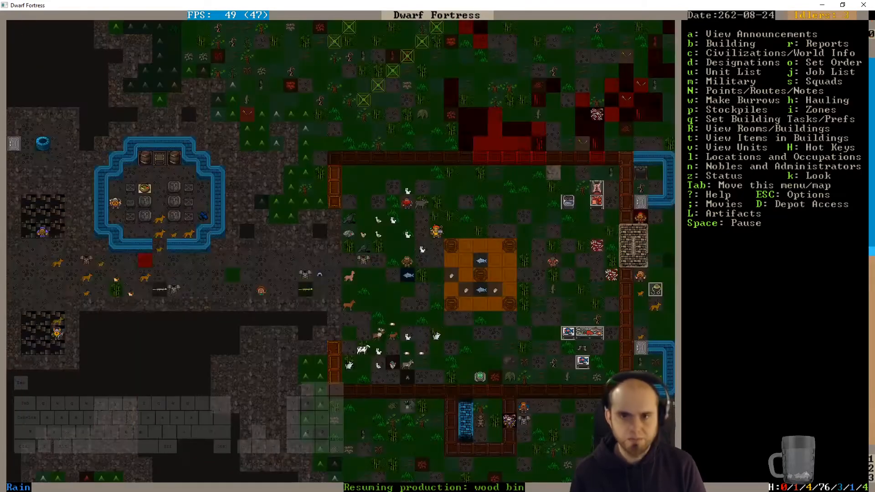
Step: View The Infiltraitor squad list and militia captain, then return to the forge's silver orders
scroll(right, 3)
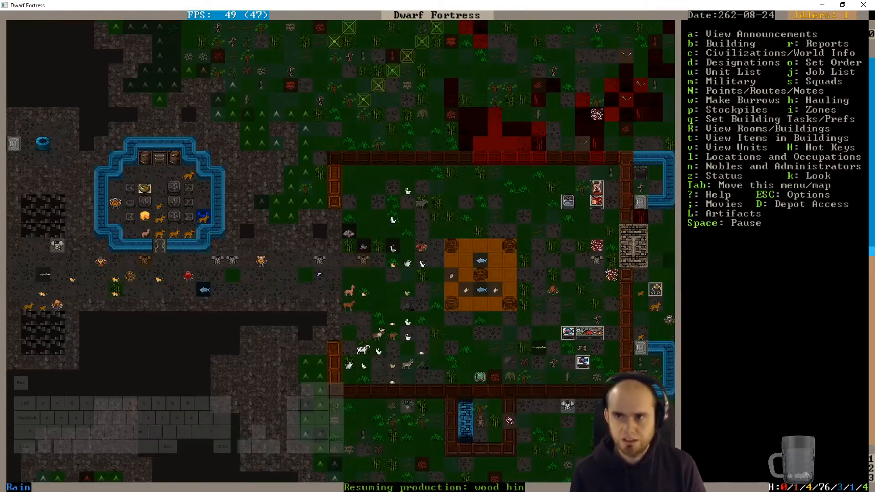
key(m)
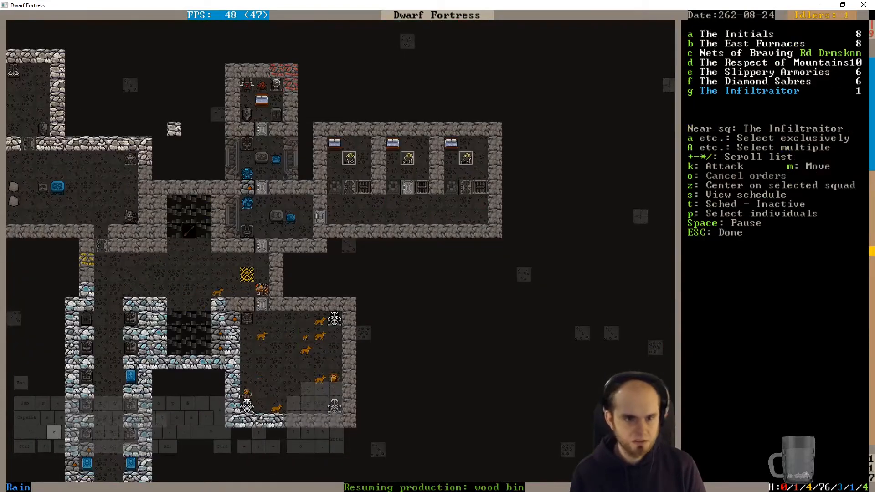
key(Escape)
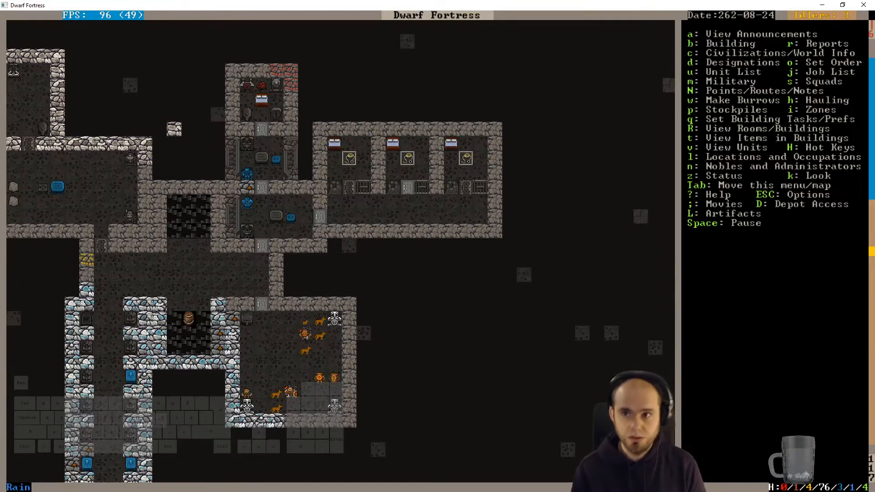
click(290, 390)
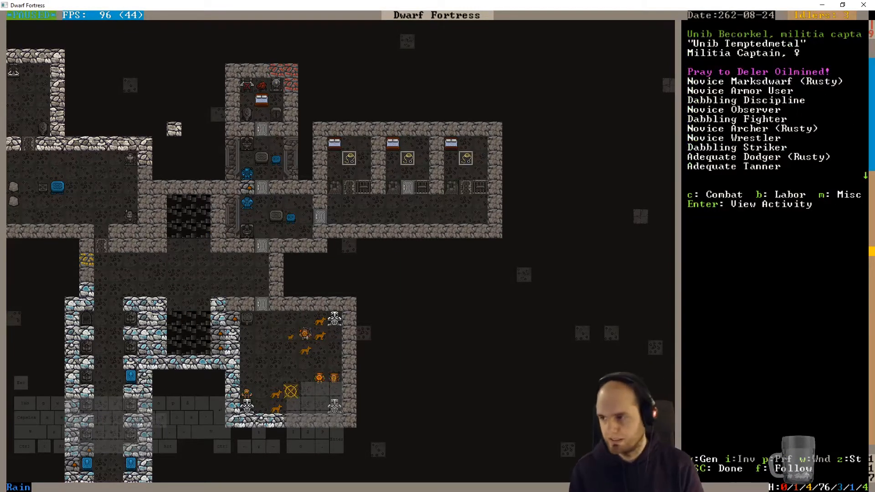
key(Escape)
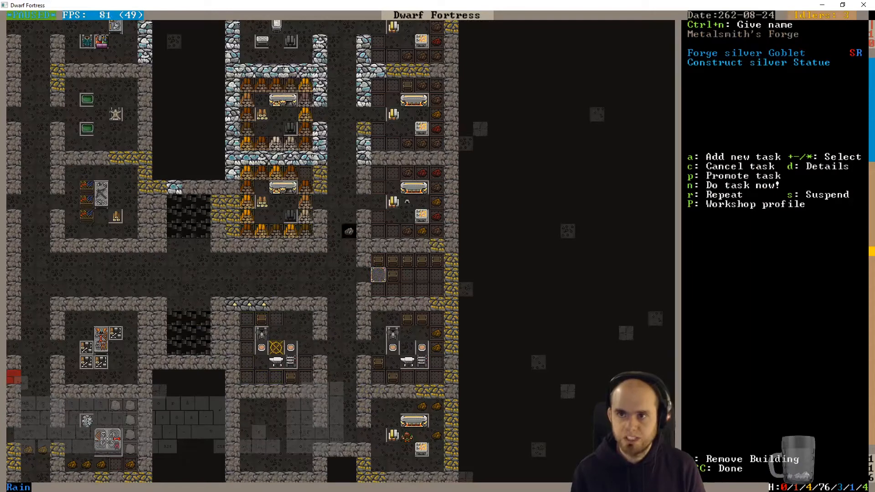
Step: Review metal bar stocks in the status listing, then raise the silver statue's forge priority
key(Escape)
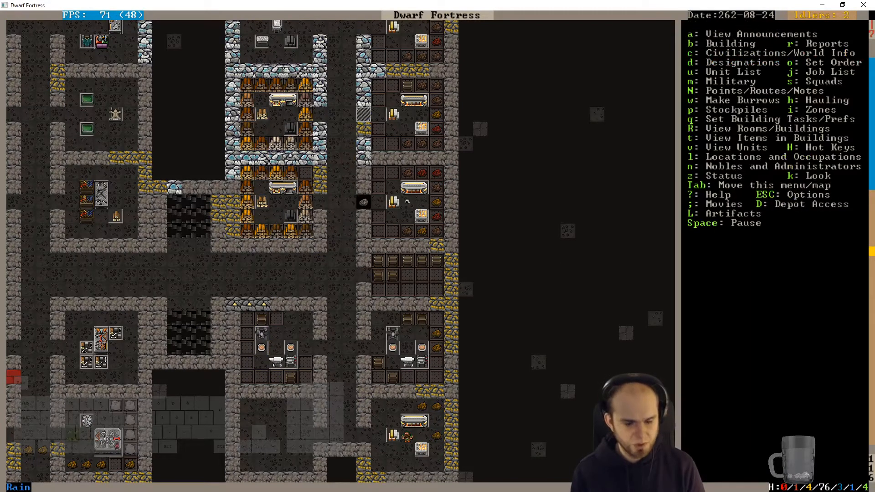
key(u)
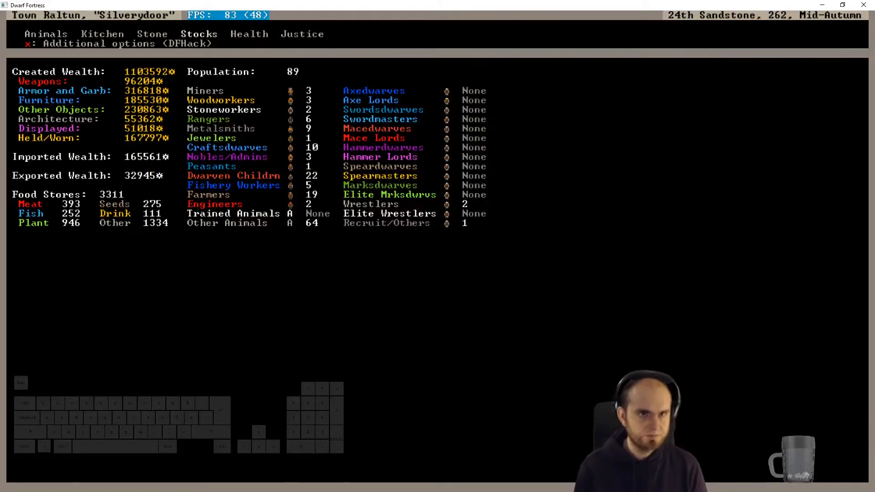
click(199, 34)
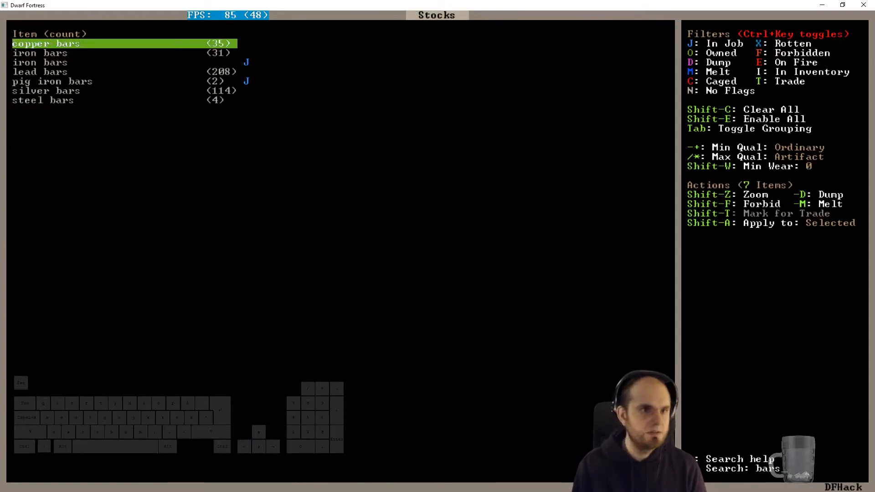
key(Escape)
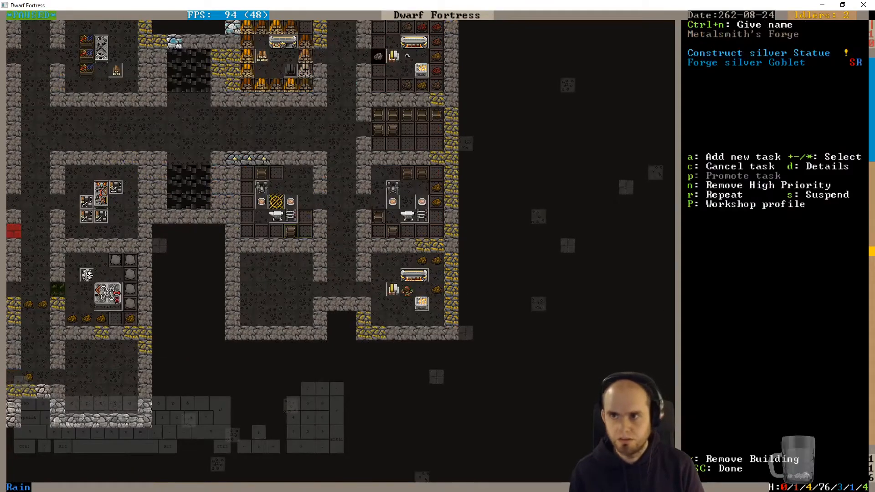
key(Escape)
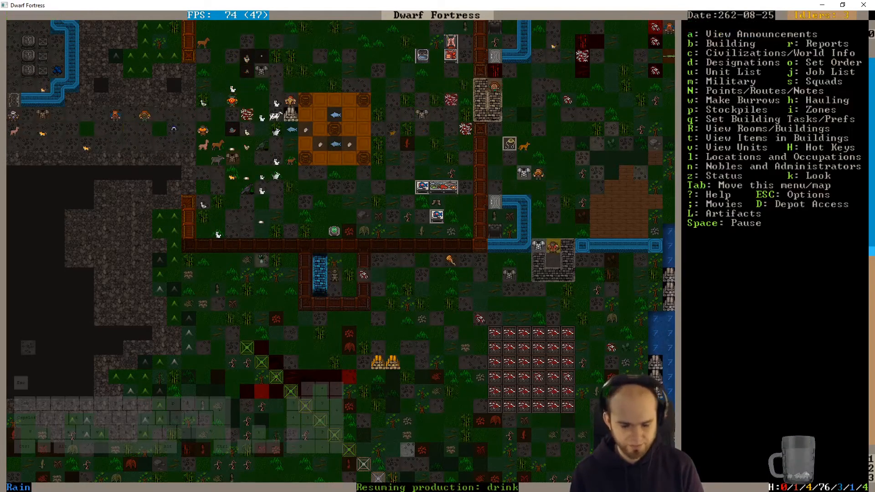
Step: Search the fortress item list for copper and iron gear
key(t)
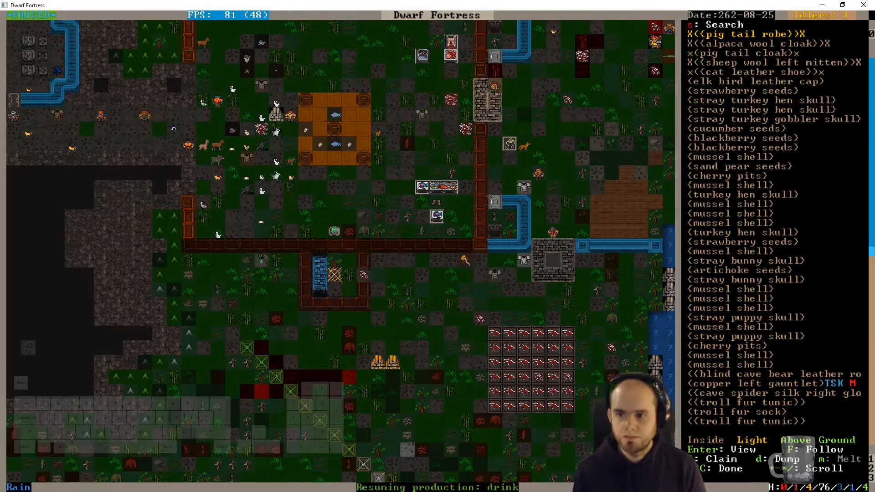
text(ci_)
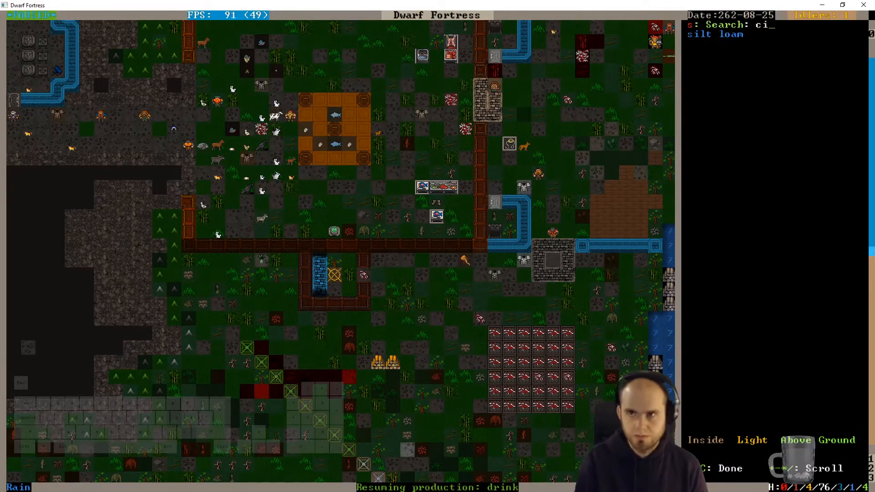
text(copper)
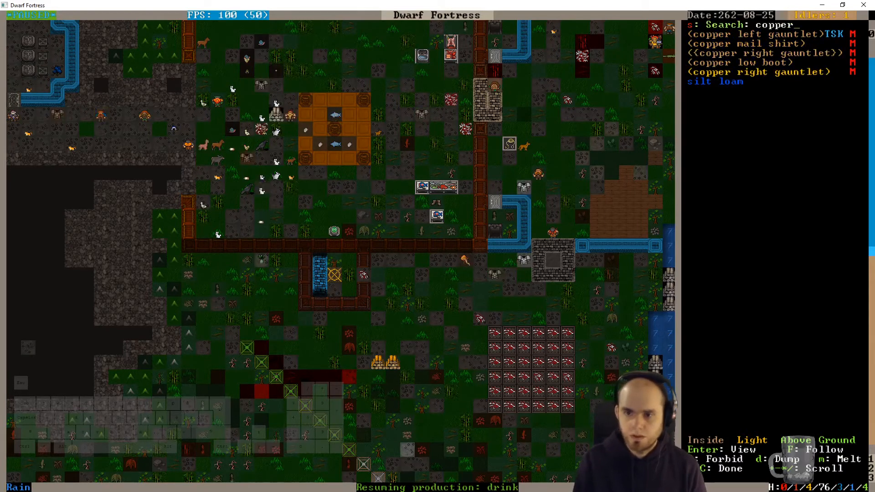
text(iron)
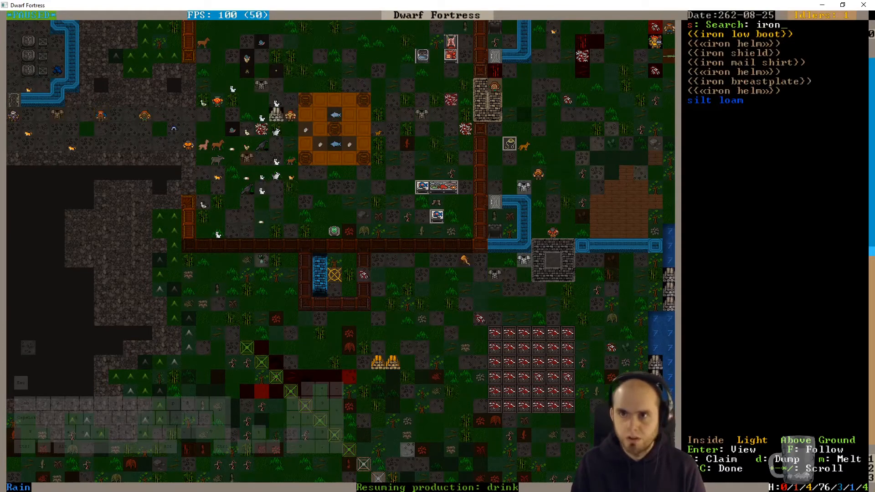
text(fm)
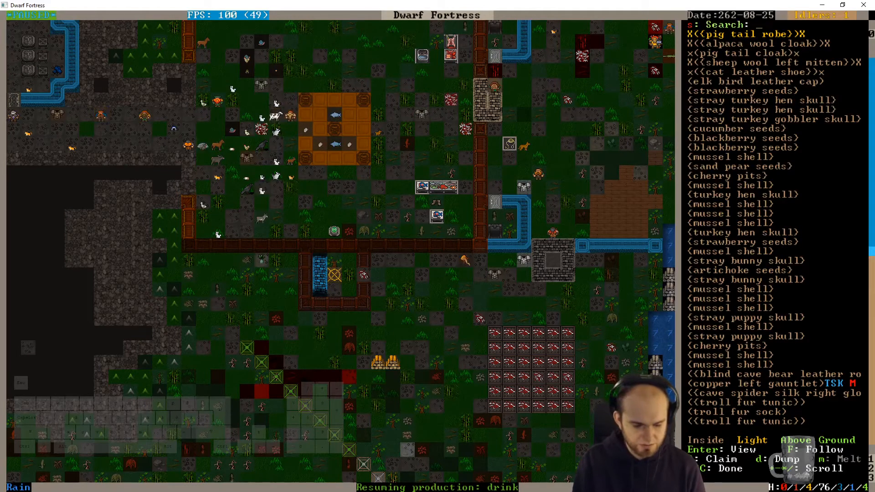
text(iron)
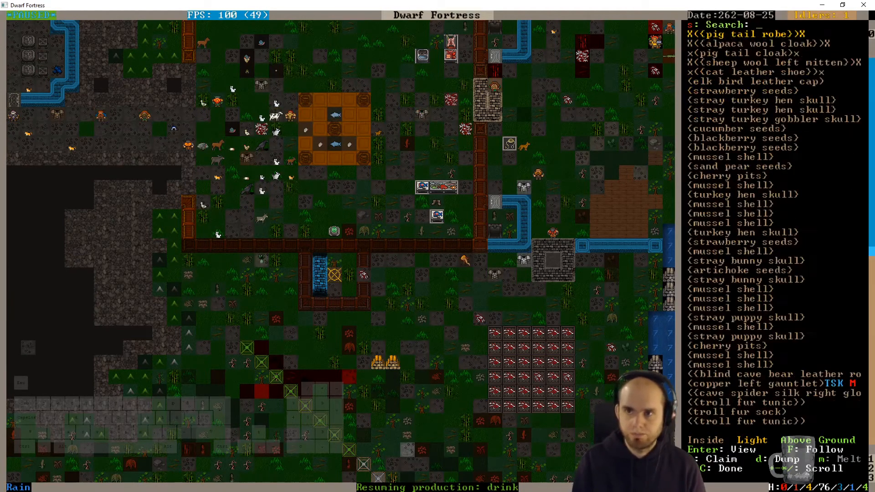
Step: Search the item list for fur, leather and silk items, then close it
text(fur)
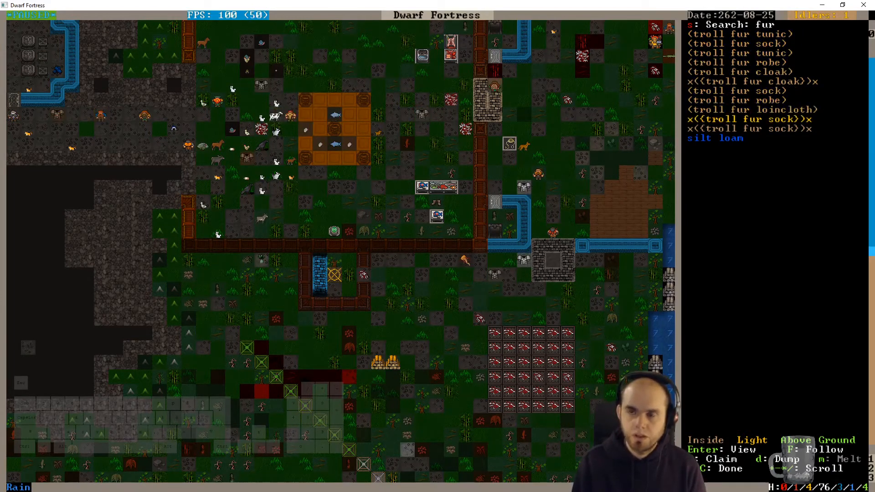
key(backspace)
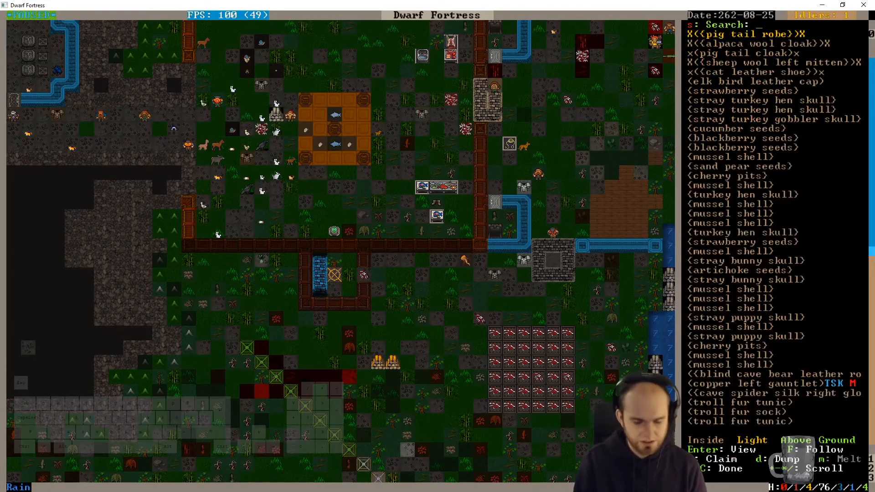
text(leather)
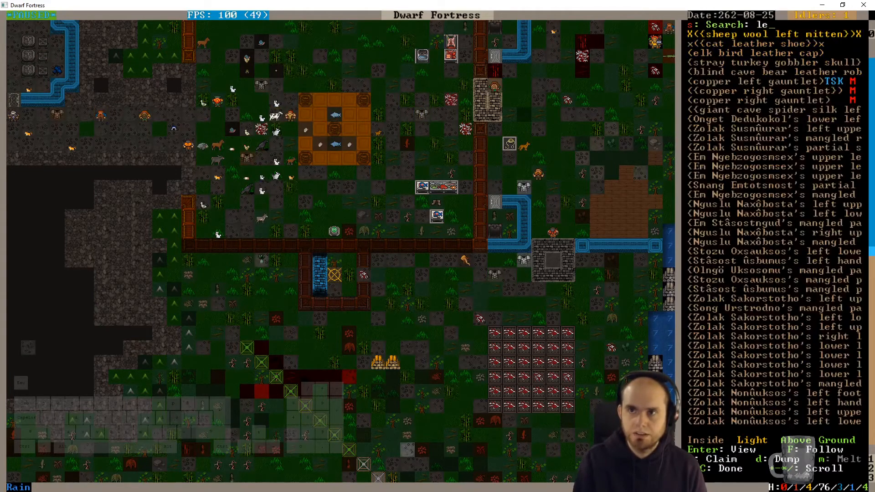
text(silk)
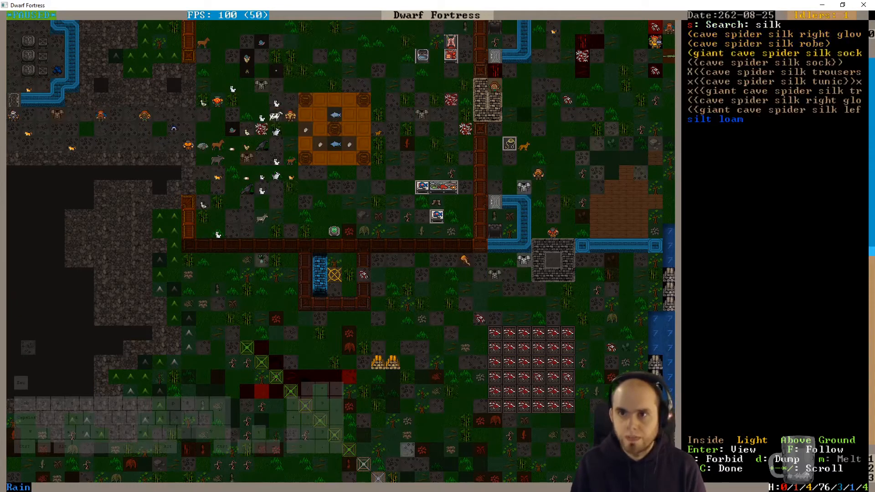
key(Escape)
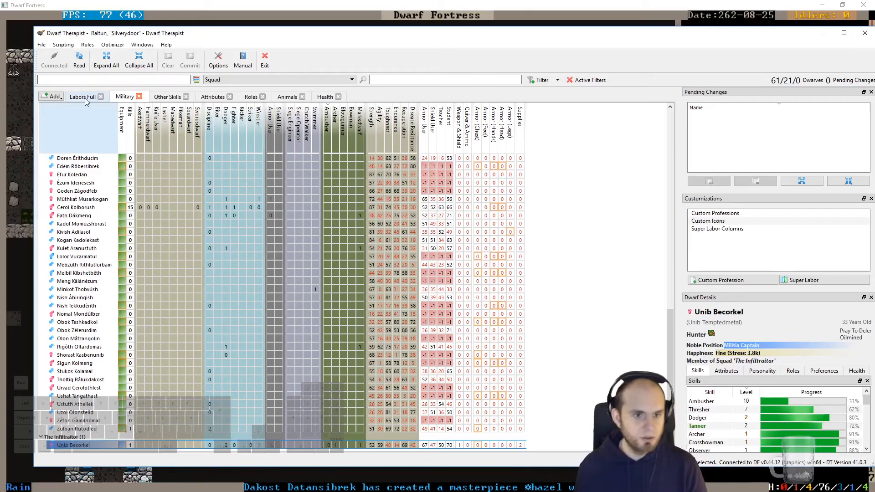
Step: Switch Dwarf Therapist to the Labors Full grid covering all 67 dwarves
click(83, 96)
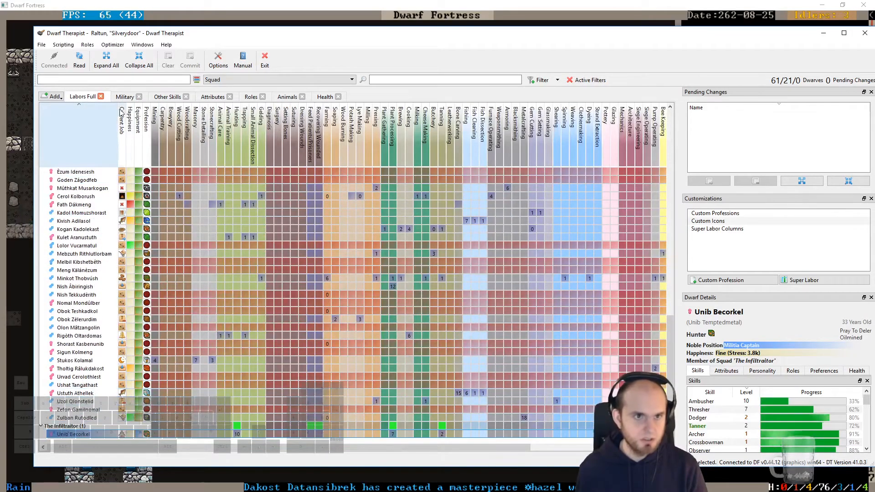
click(79, 60)
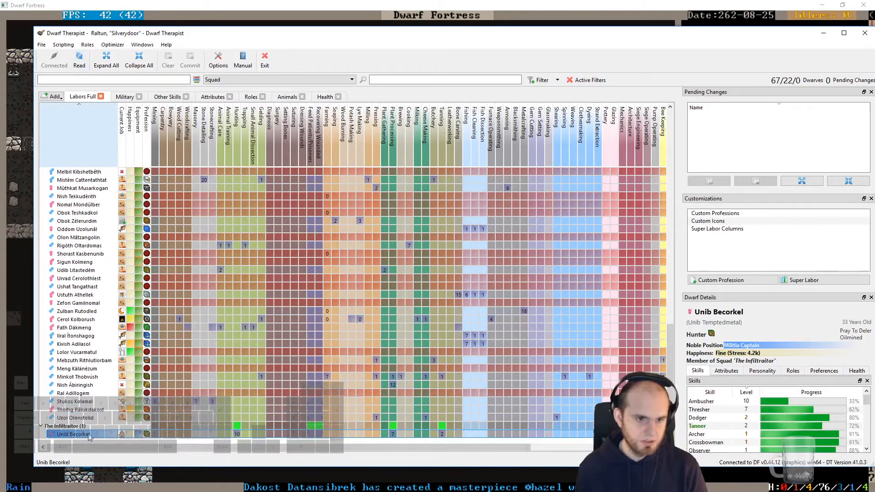
mouse_move(75, 433)
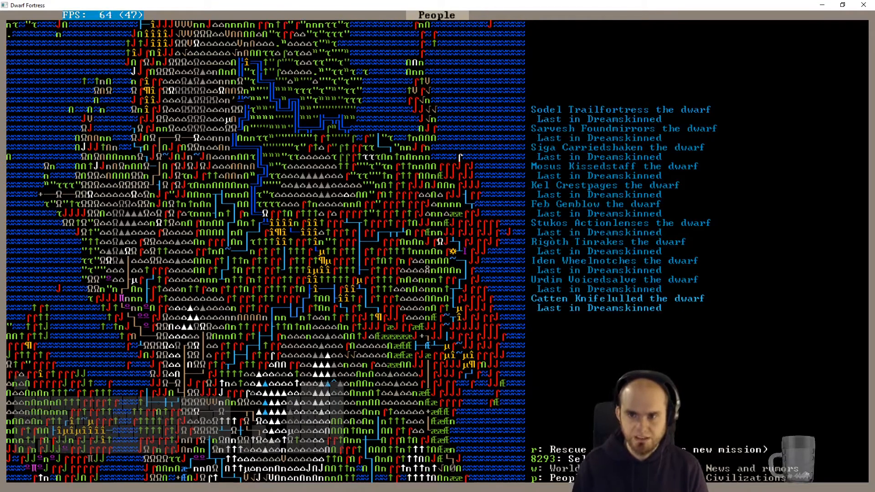
Step: Leave the Dreamskinned people list and pan toward the cages in Animal Stockpile #42
key(r)
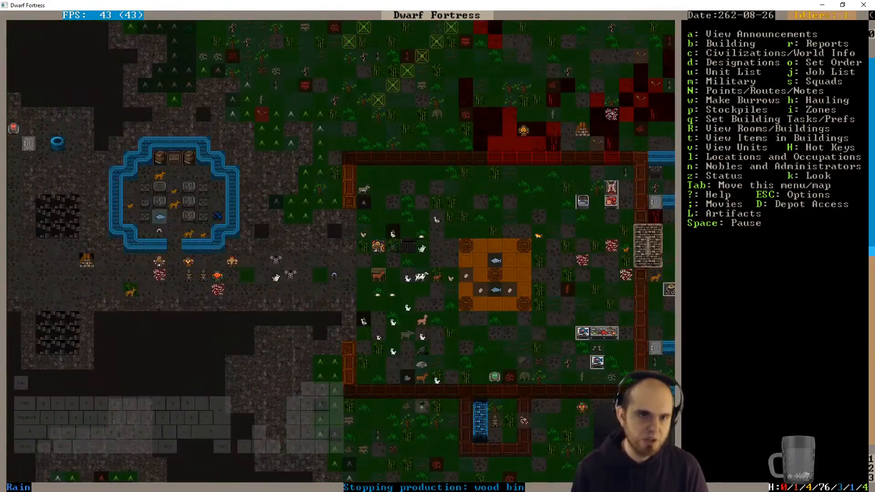
scroll(right, 3)
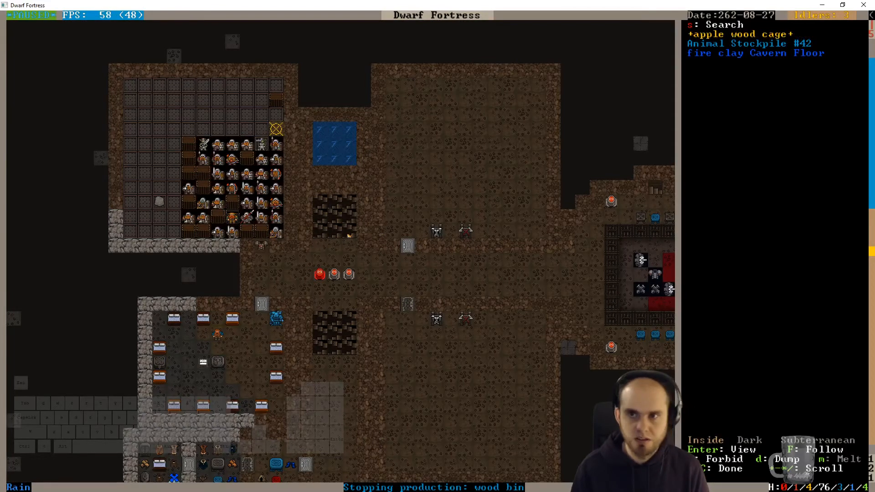
key(Escape)
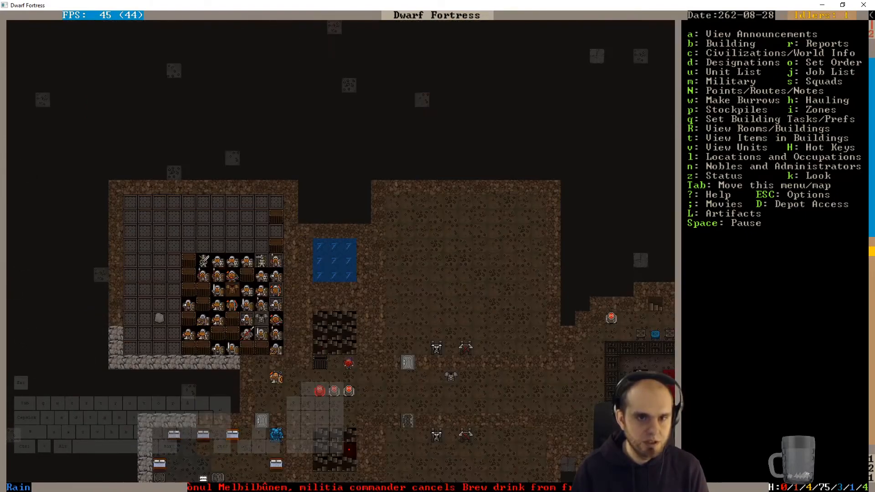
scroll(up, 3)
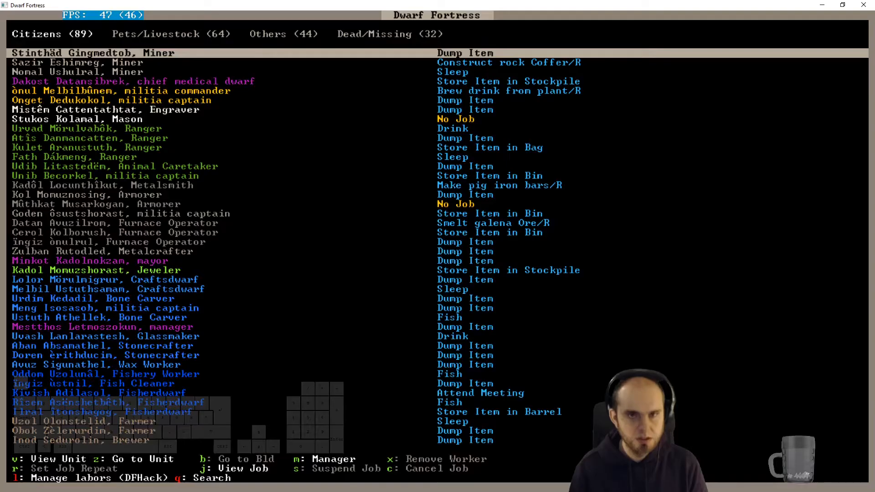
Step: Pick the caged ettin from the Others creature list and jump to its ginkgo cage
click(273, 34)
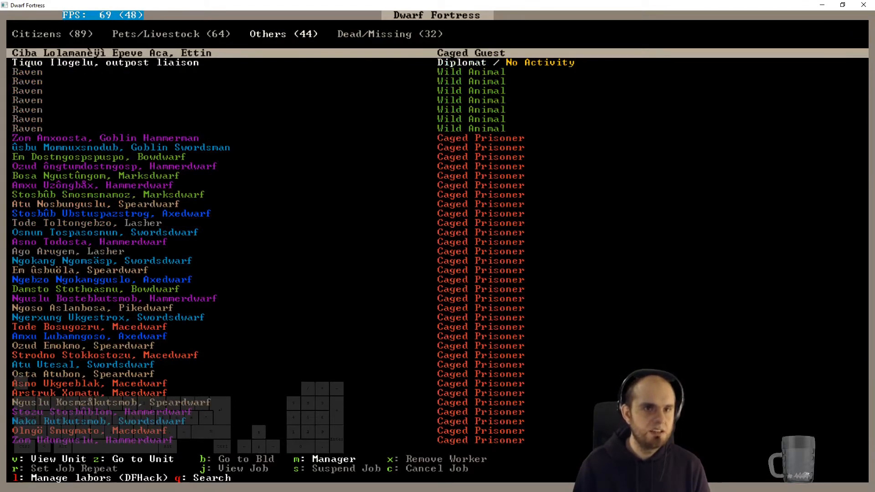
key(Escape)
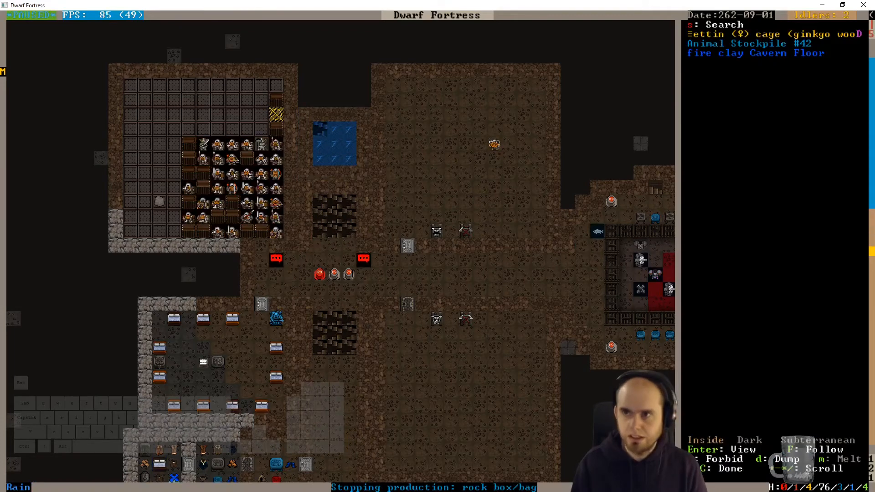
Step: Exit look mode at the ettin's cage and pan across the fortress map
key(Escape)
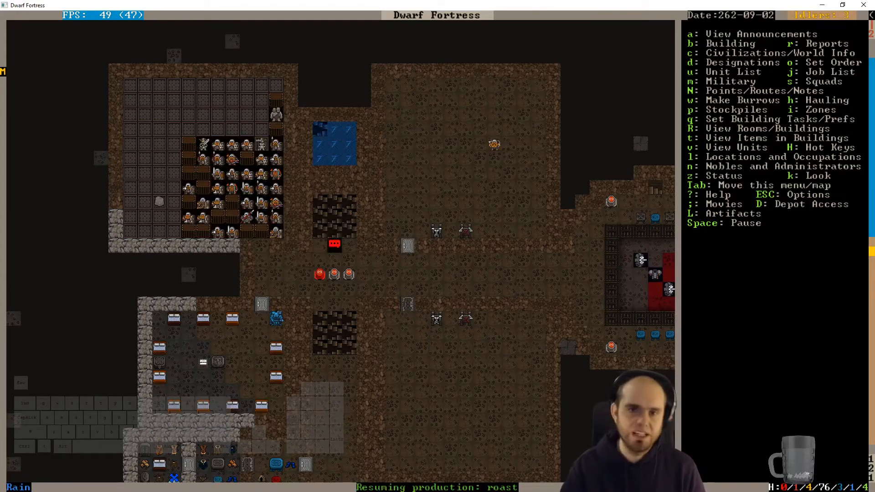
scroll(right, 3)
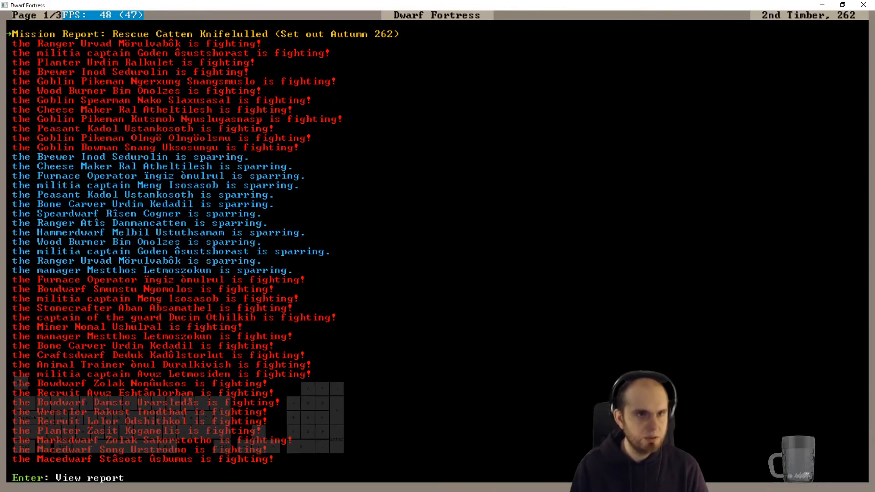
Step: Read the Rescue Catten Knifelulled report on the squad entering Dreamskinned undetected
key(Return)
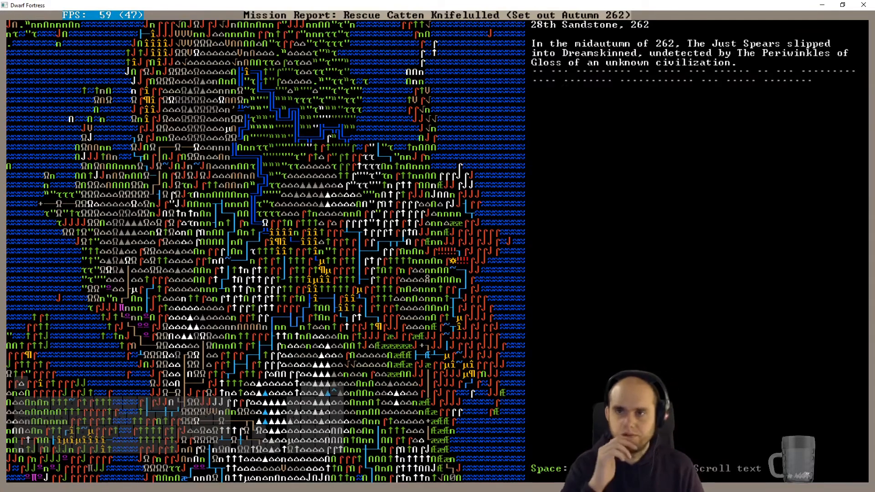
key(space)
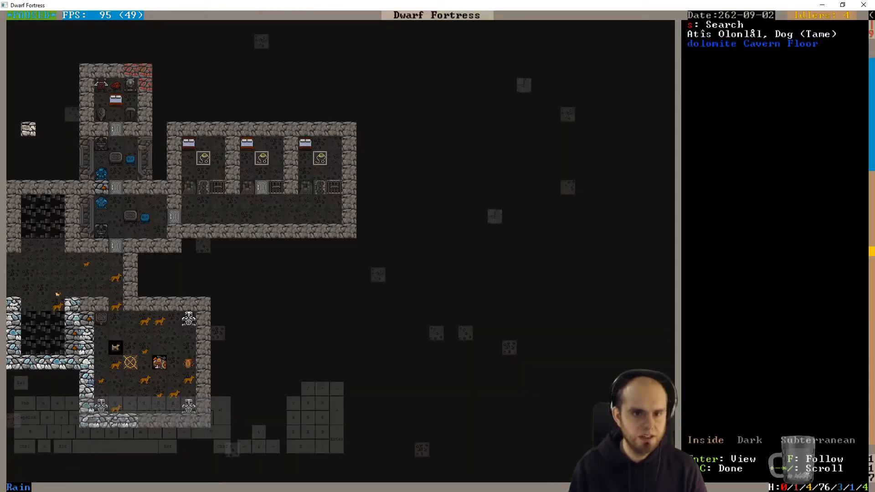
Step: Confirm The Infiltraitor's rescue mission in the world missions list, then return to the fortress
key(Escape)
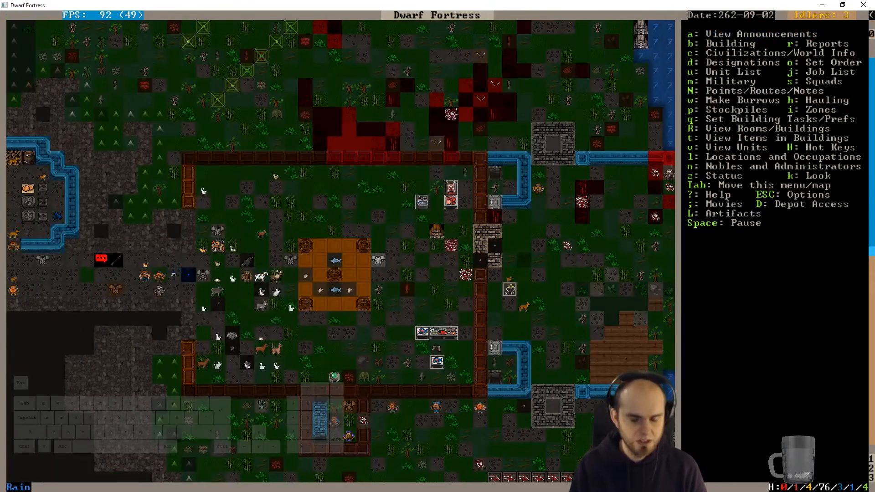
key(c)
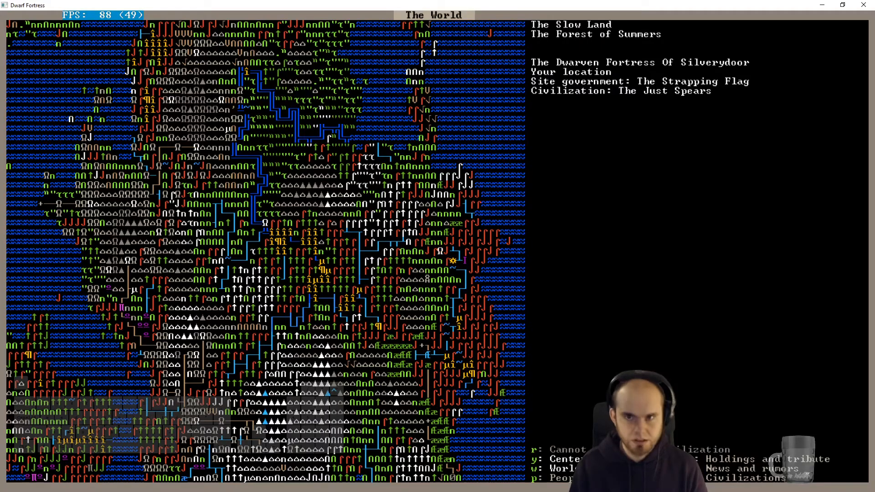
key(p)
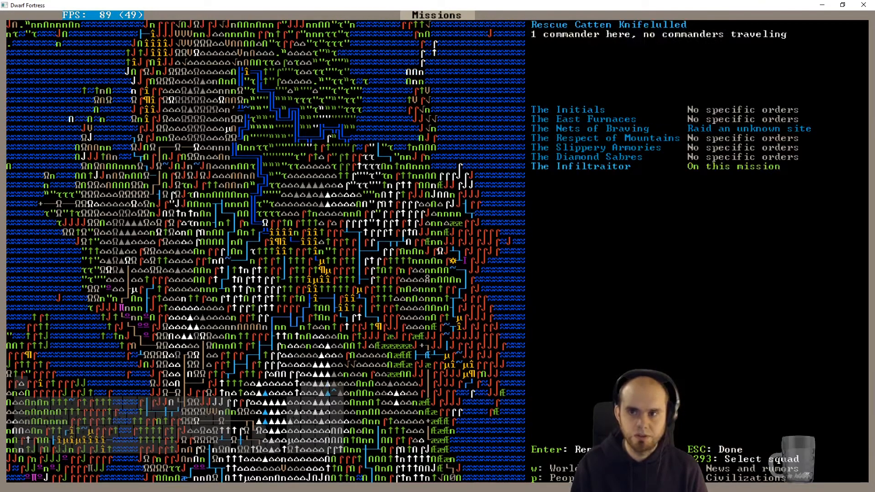
key(Escape)
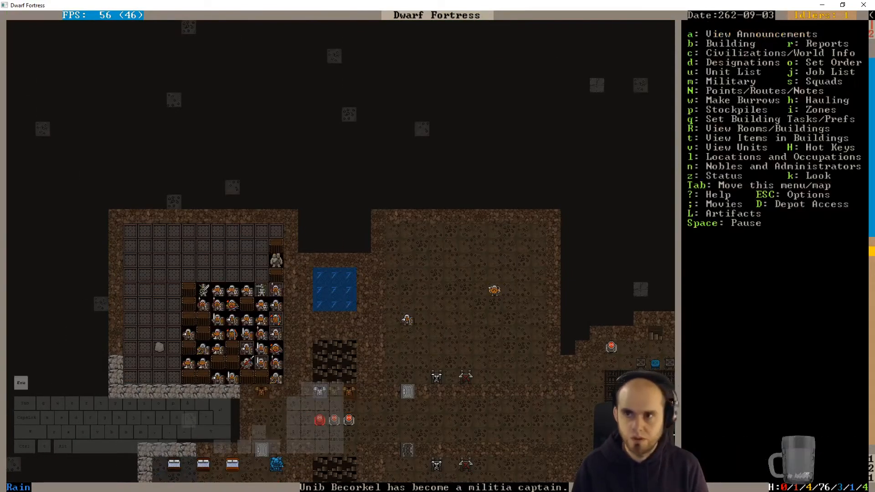
scroll(down, 3)
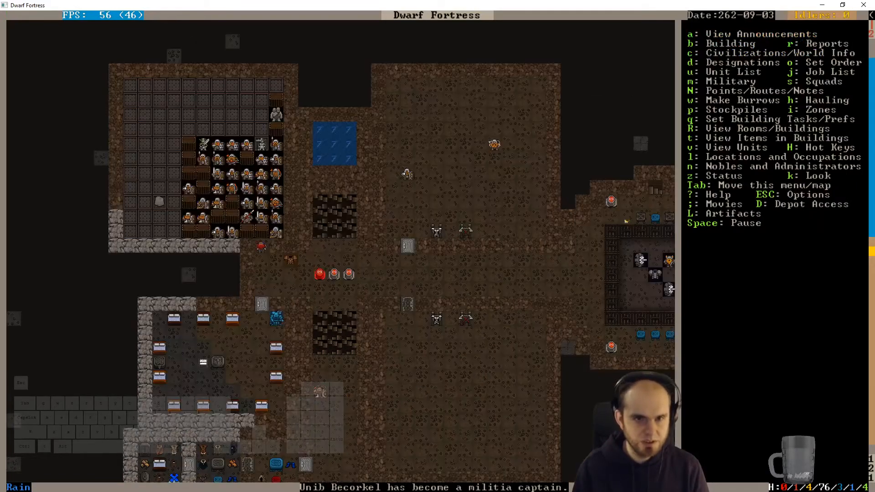
scroll(right, 3)
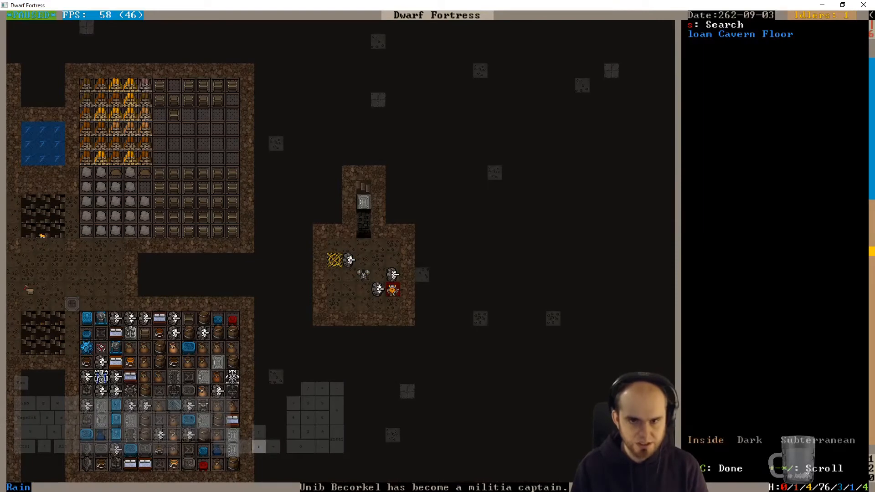
click(363, 274)
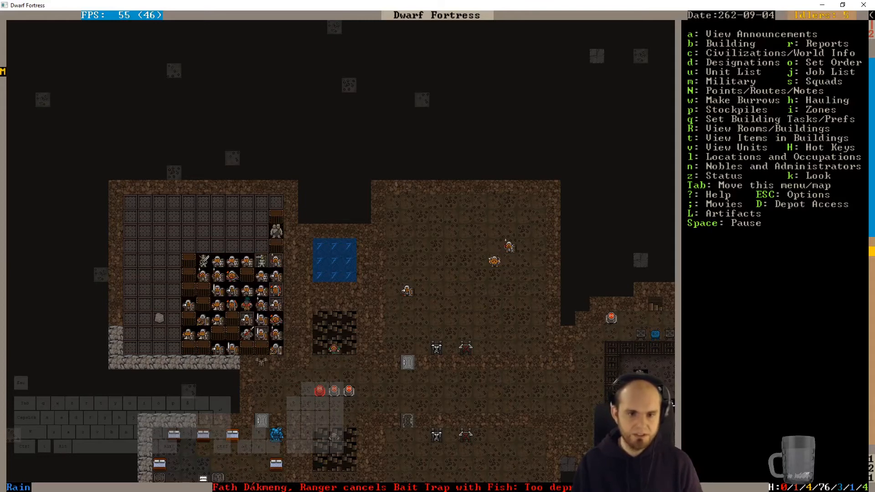
key(a)
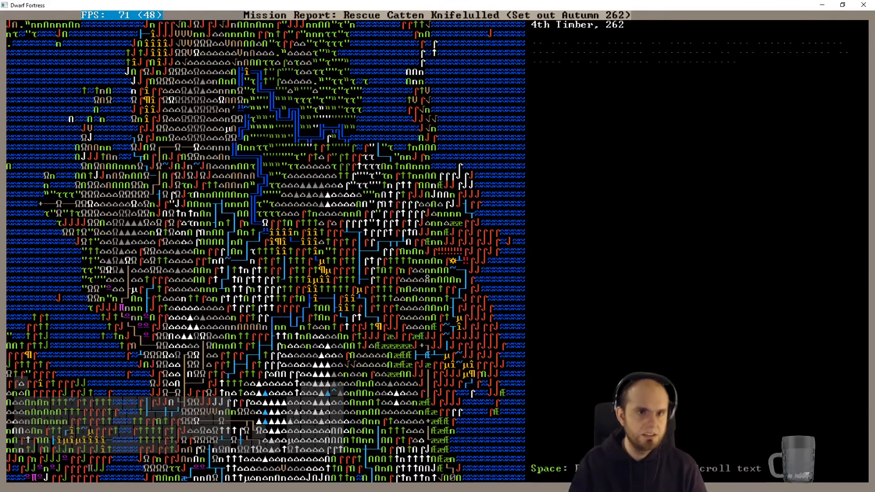
Step: Dismiss the 4th Timber rescue mission report entry
key(space)
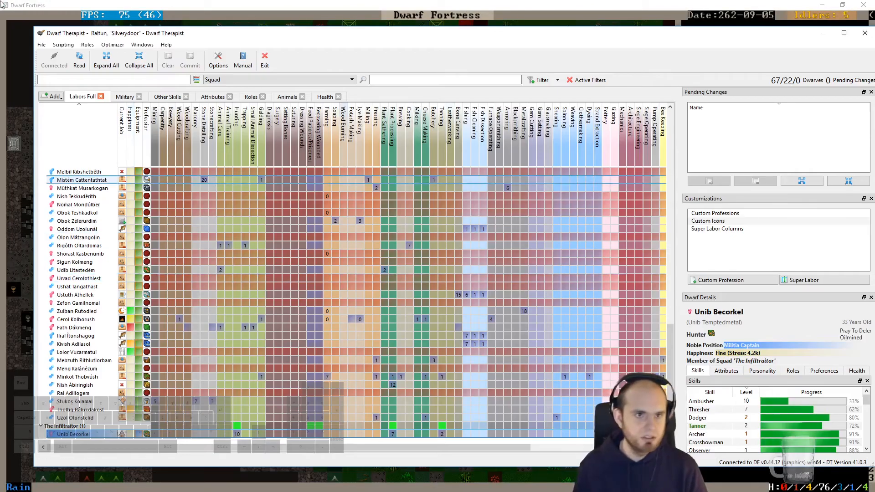
Step: View the Military skills grid and inspect The Infiltraitor militia captain's profile
click(124, 96)
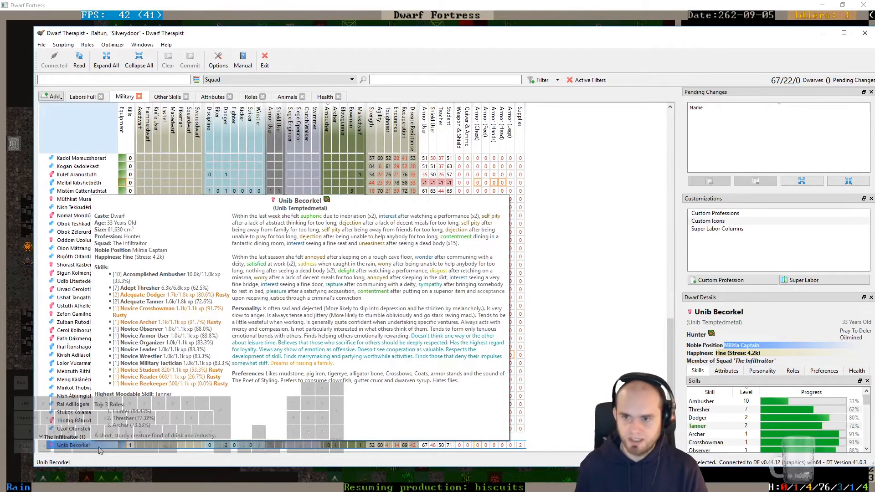
click(79, 60)
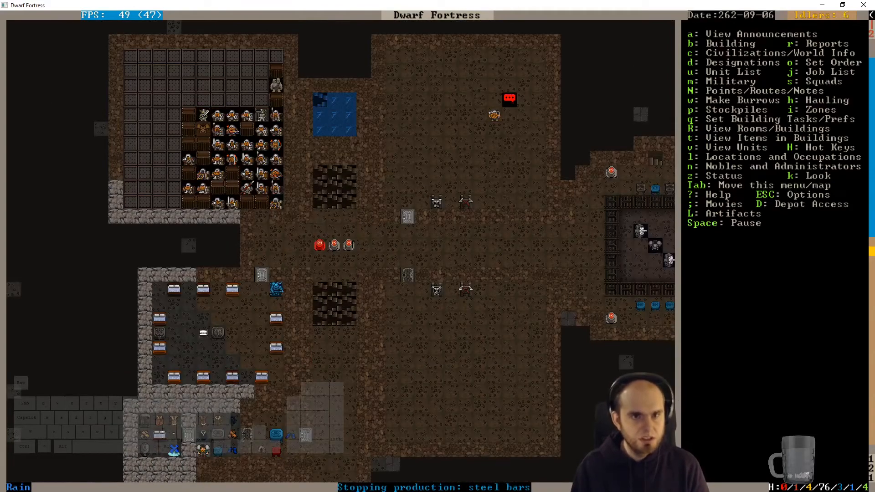
scroll(down, 3)
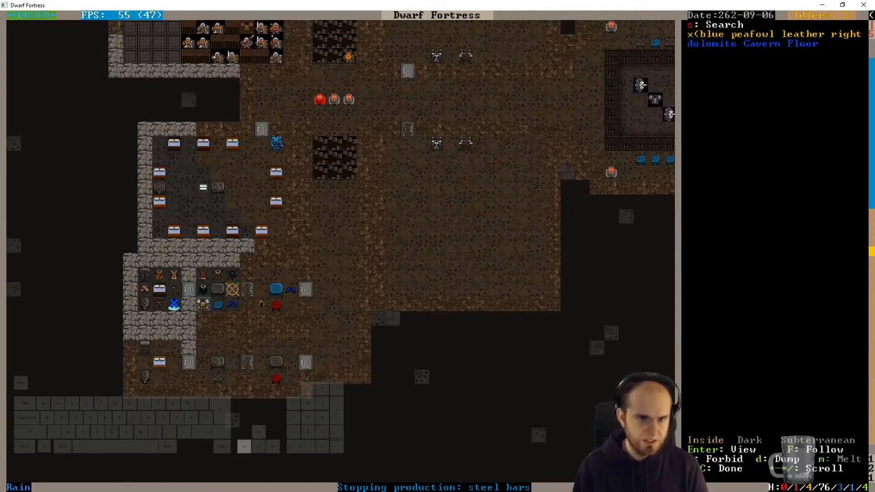
key(Escape)
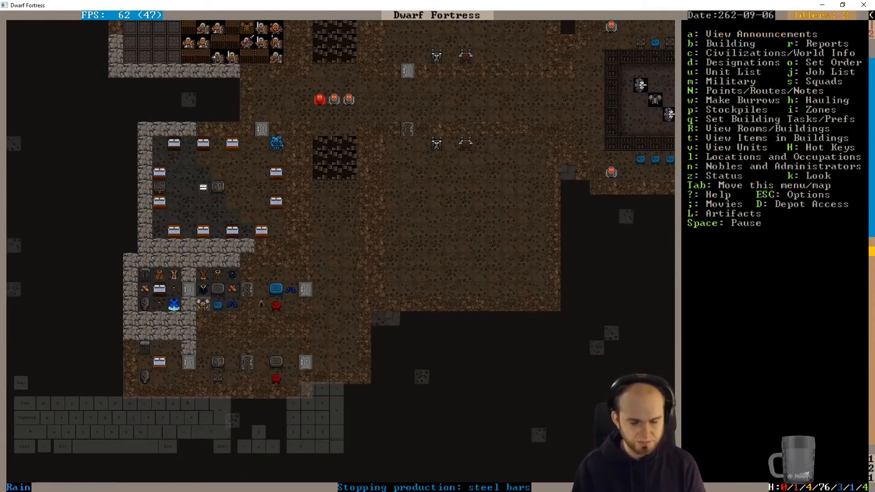
Step: Filter the surface pile by 'copper', mark shields, helms, boots, breastplates, weapons to melt
click(217, 289)
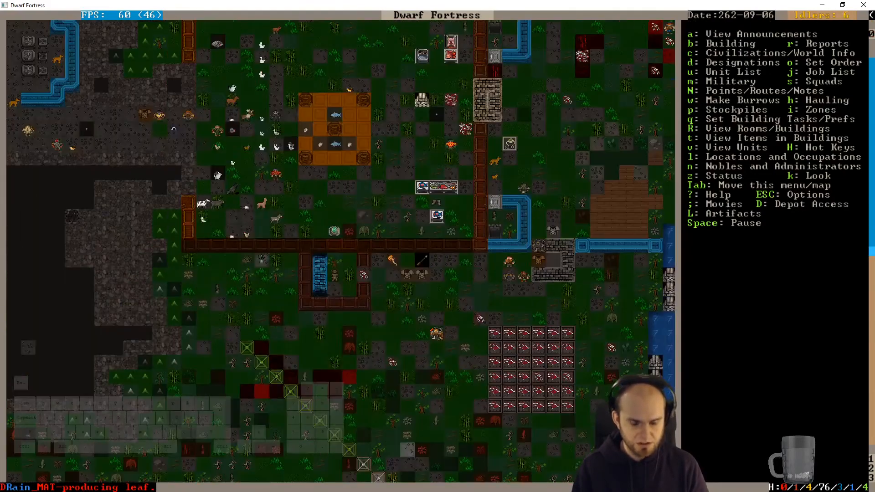
key(t)
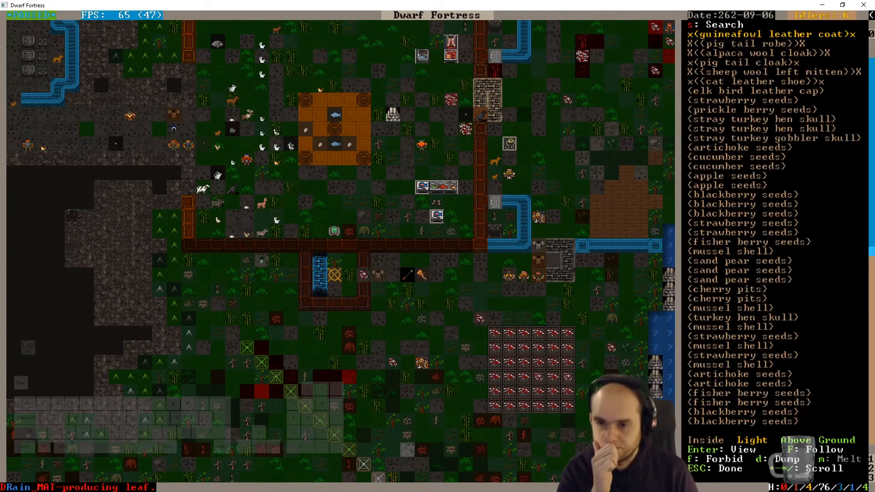
text(c)
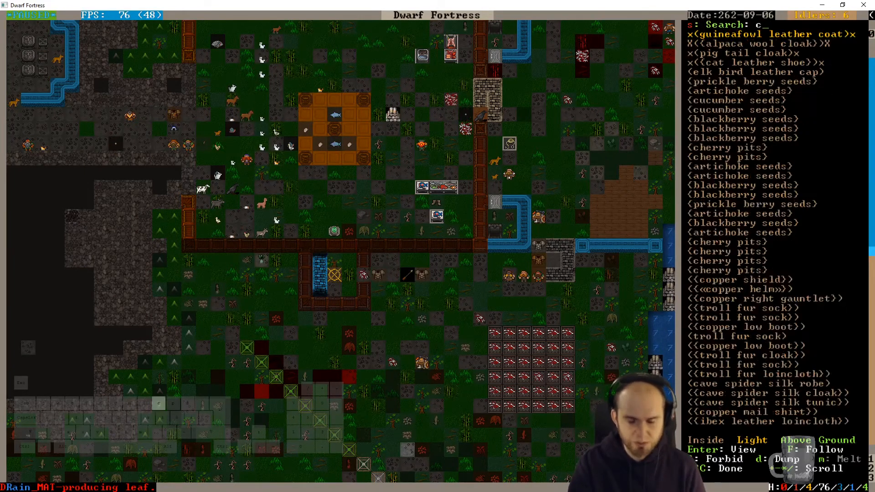
text(op)
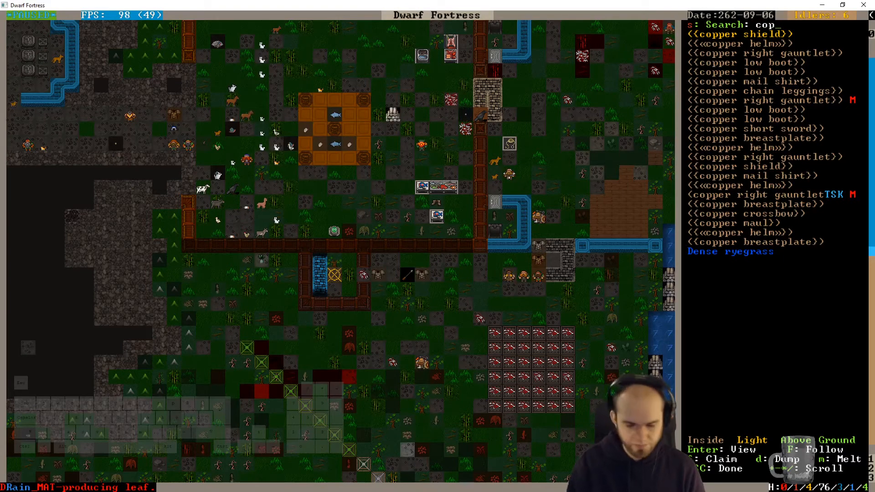
text(per)
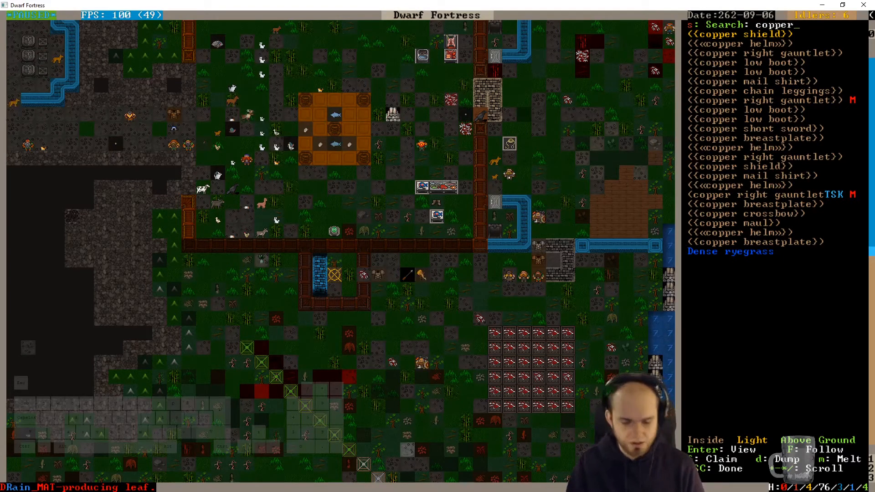
text(fm)
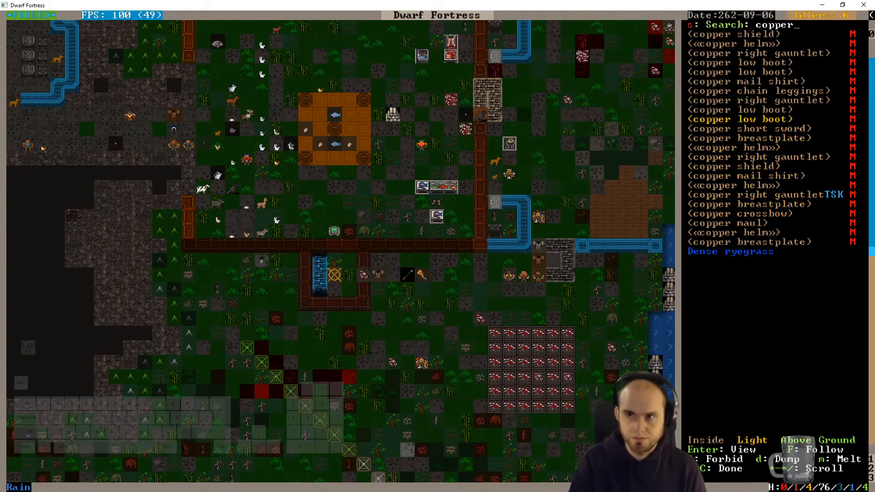
key(backspace)
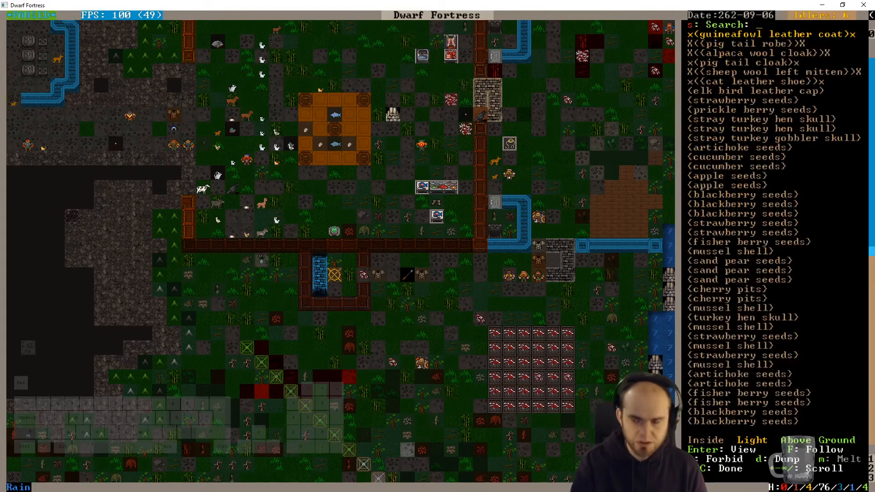
Step: Search 'iron' and mark iron breastplates, boots, leggings, mail shirts and helms to melt
text(iron)
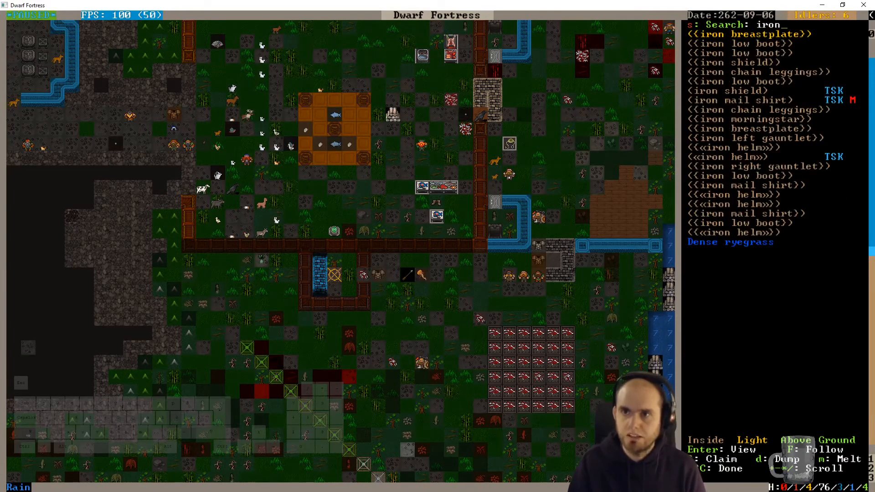
key(backspace)
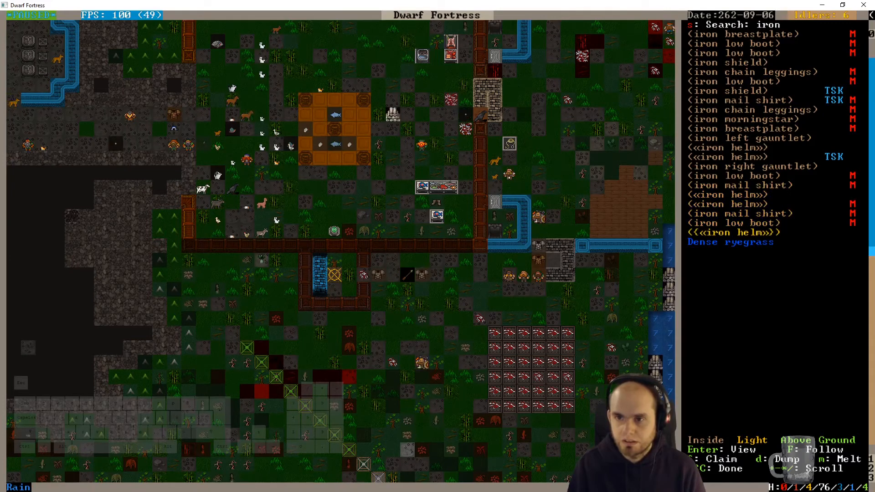
key(Escape)
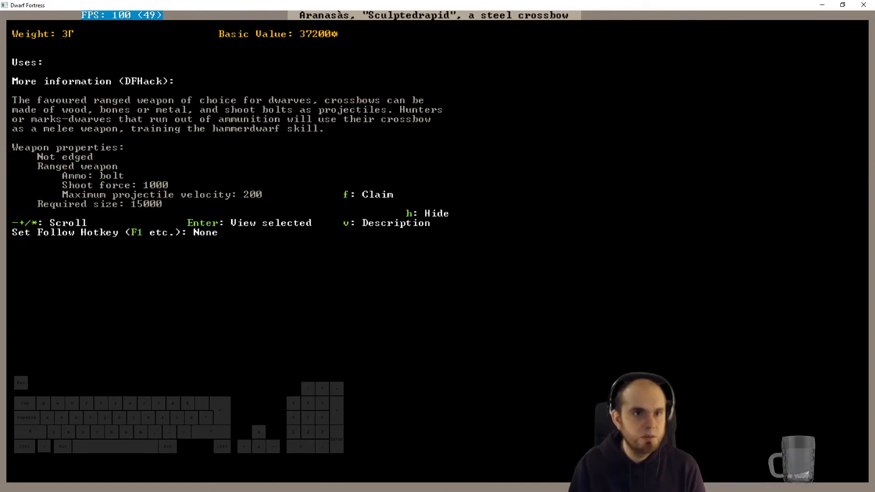
Step: Claim the Ruinedplanks peach wood crown and The Perfect Creed bronze crossbow artifacts
key(Escape)
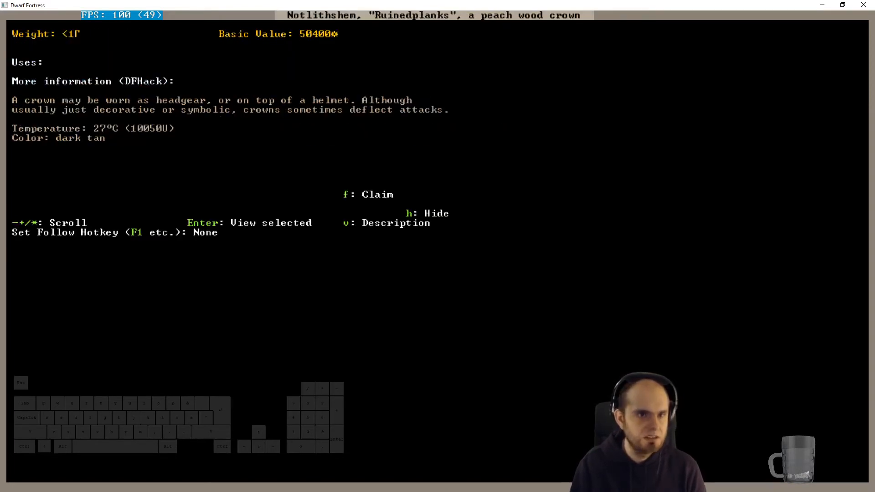
key(f)
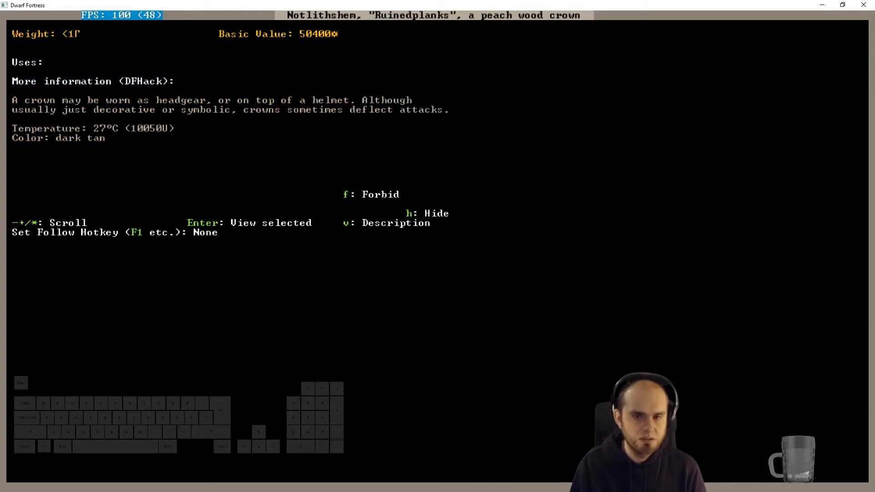
key(Escape)
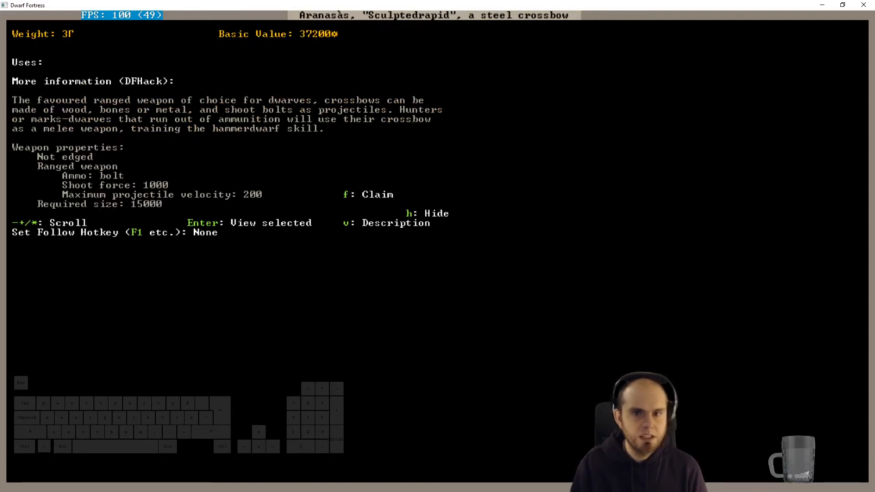
key(f)
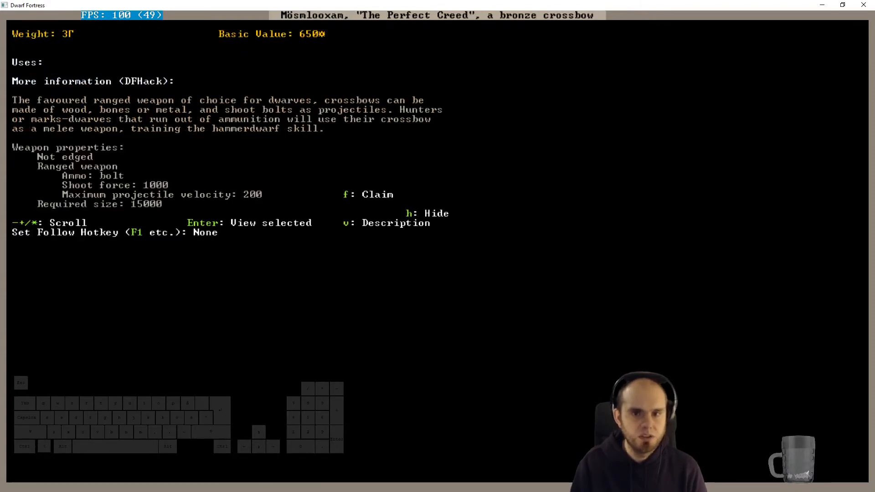
key(f)
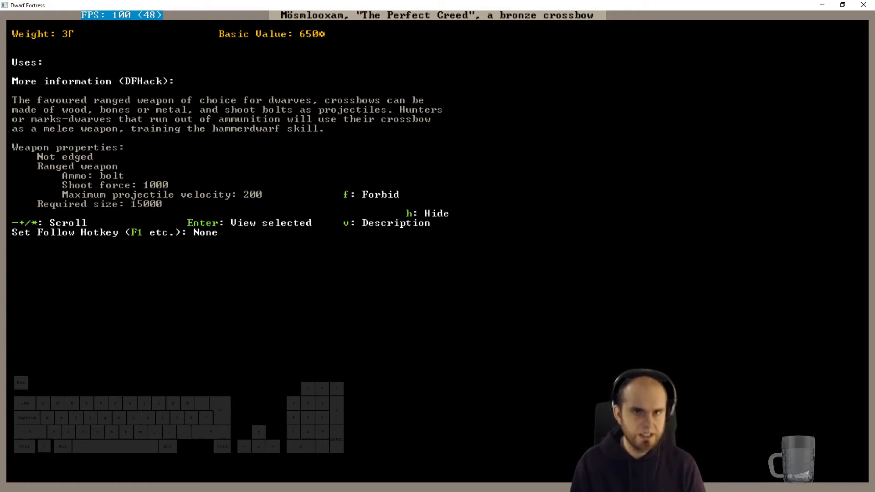
key(Escape)
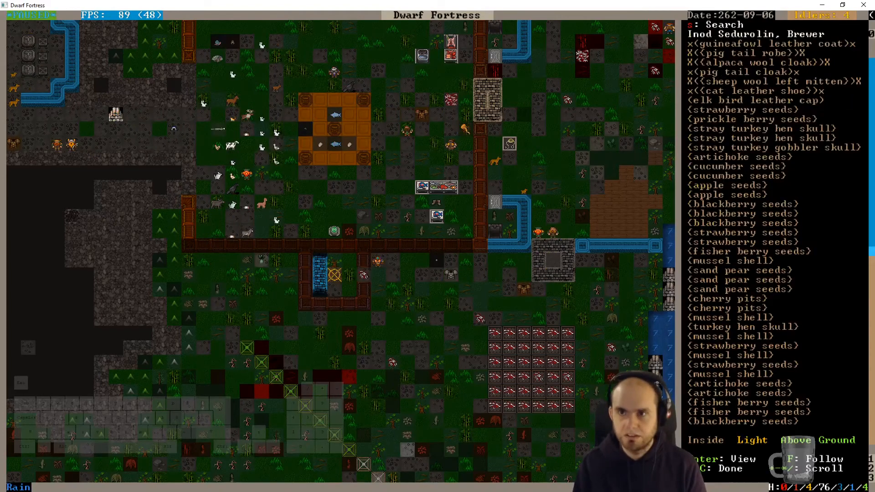
Step: Search stocks for 'crossb' and browse the cherry wood weapon bin's steel, silver, copper contents
key(Escape)
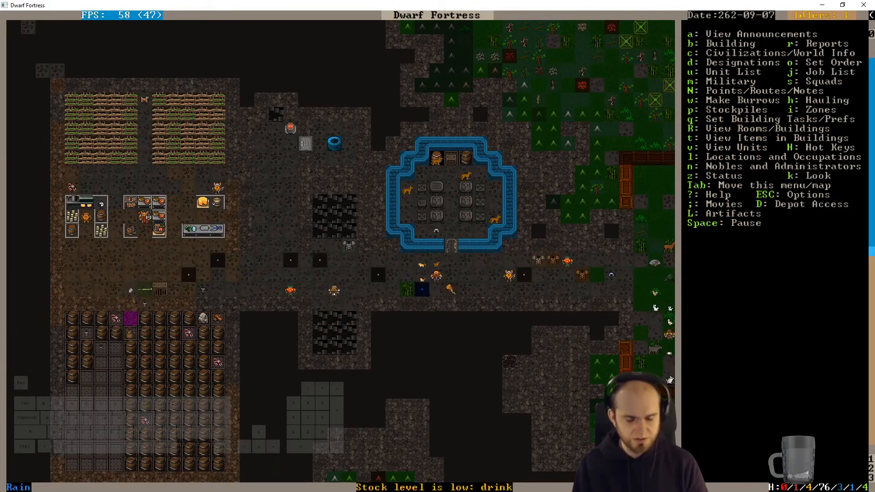
key(z)
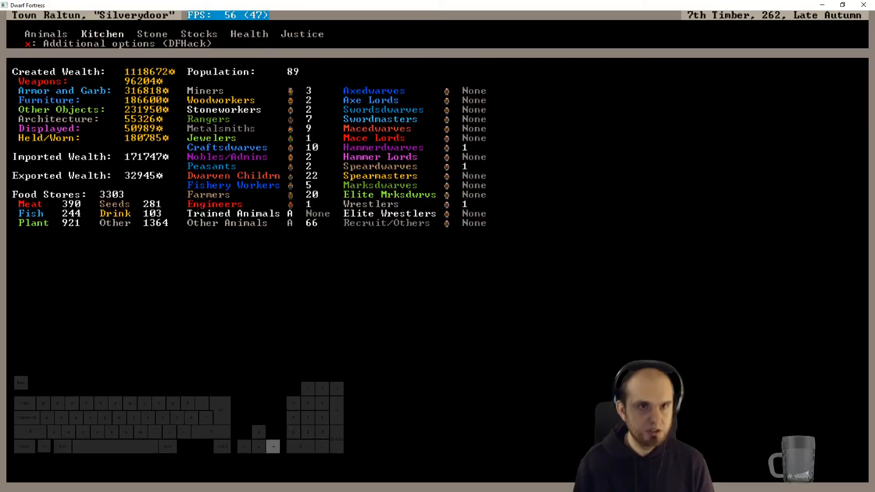
click(198, 33)
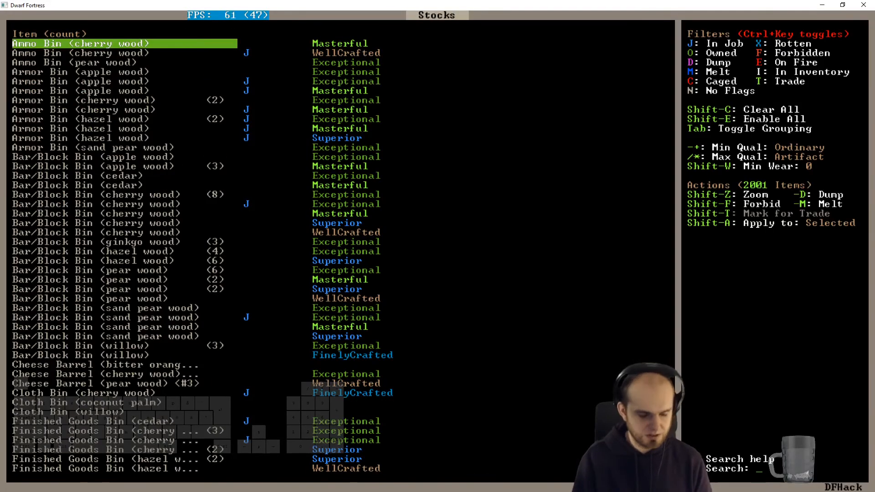
text(crossb)
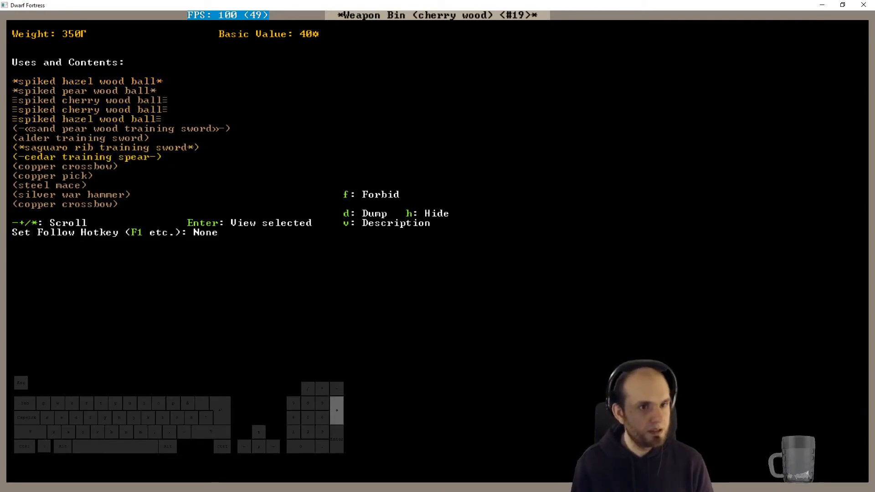
scroll(down, 3)
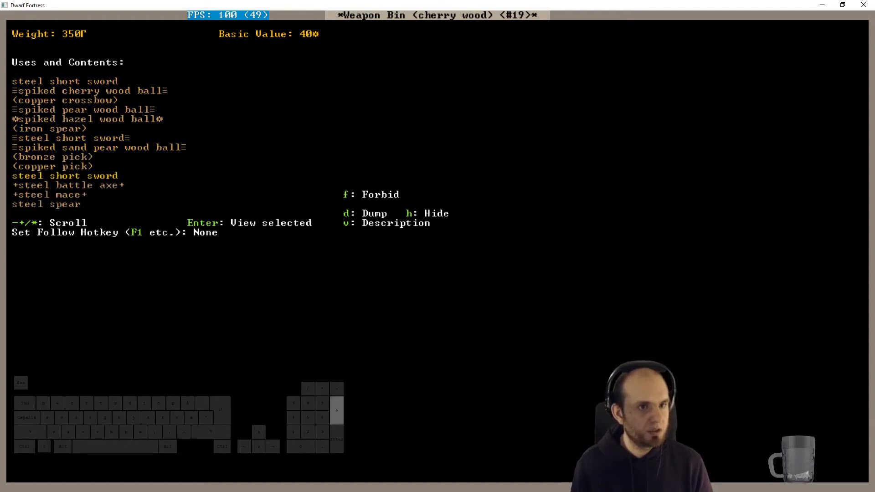
scroll(down, 3)
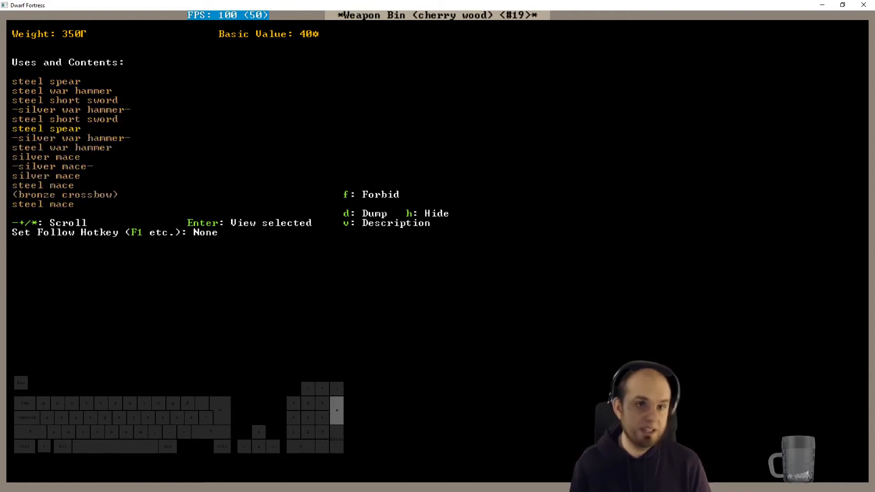
scroll(down, 3)
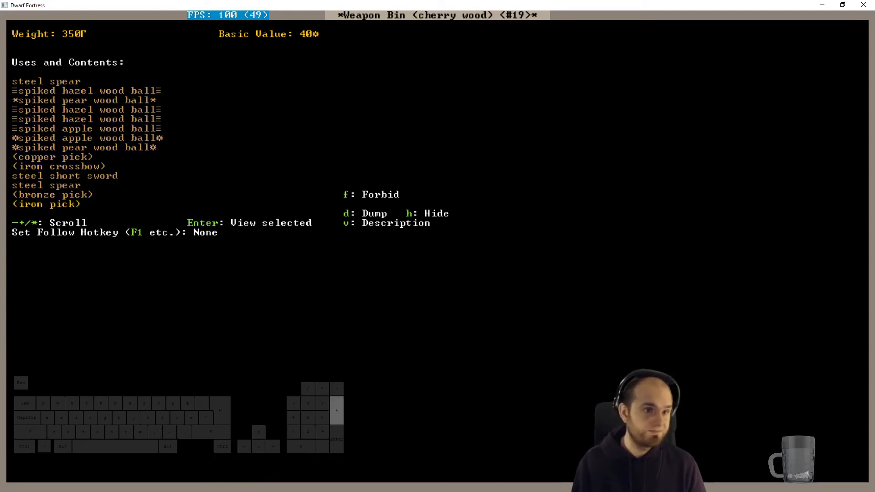
scroll(down, 3)
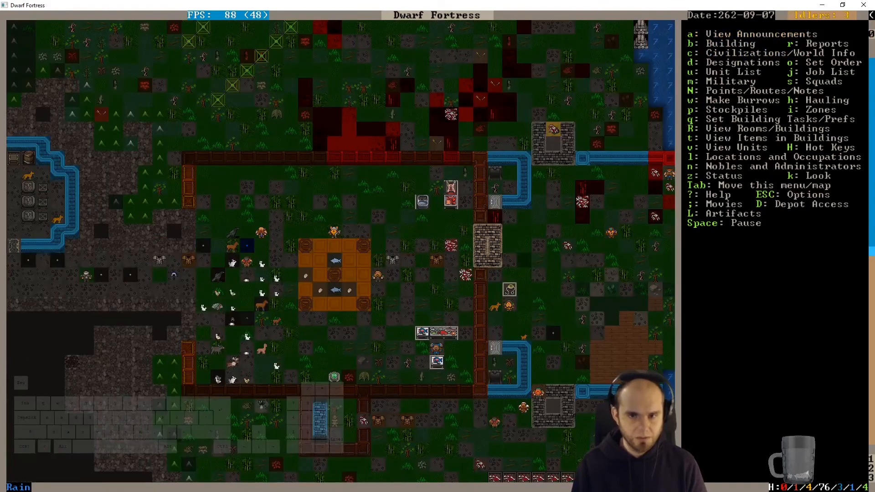
Step: Verify copper and iron items show the melt mark, then list the fortress artifacts
key(t)
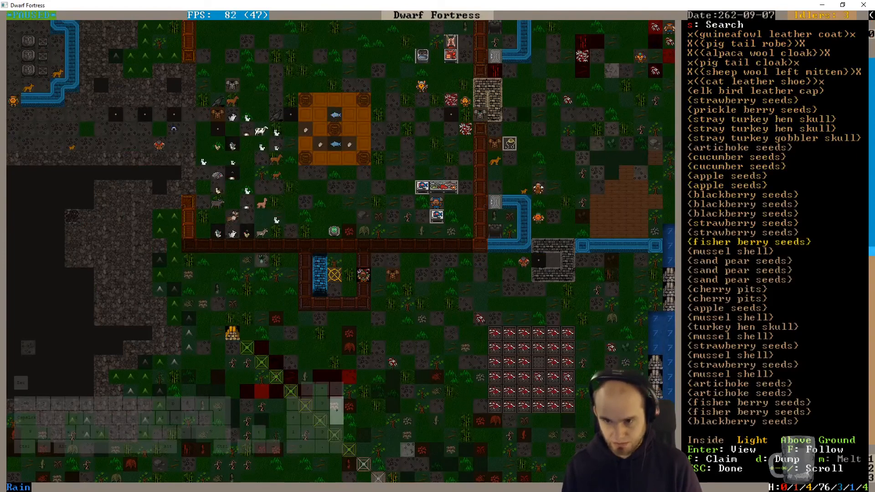
scroll(down, 3)
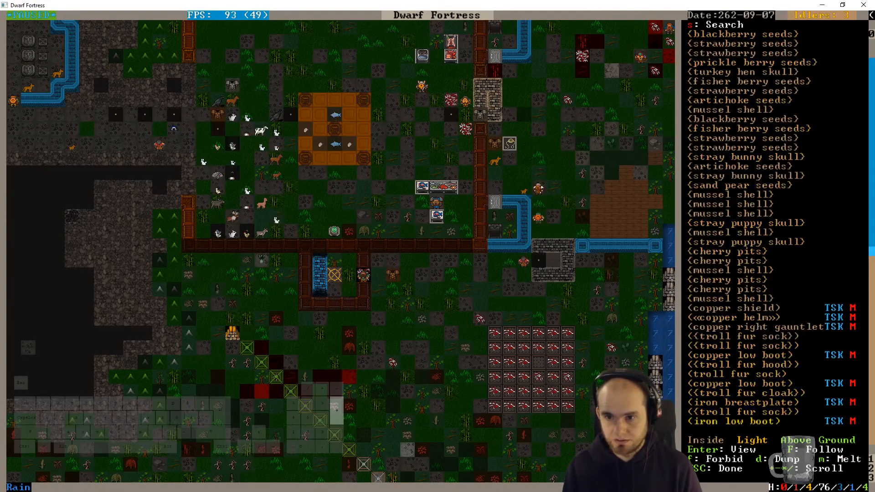
scroll(down, 3)
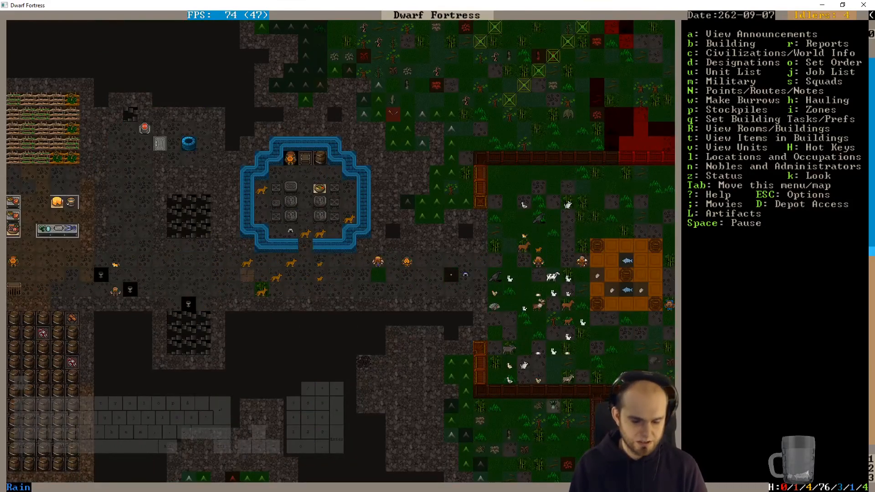
key(L)
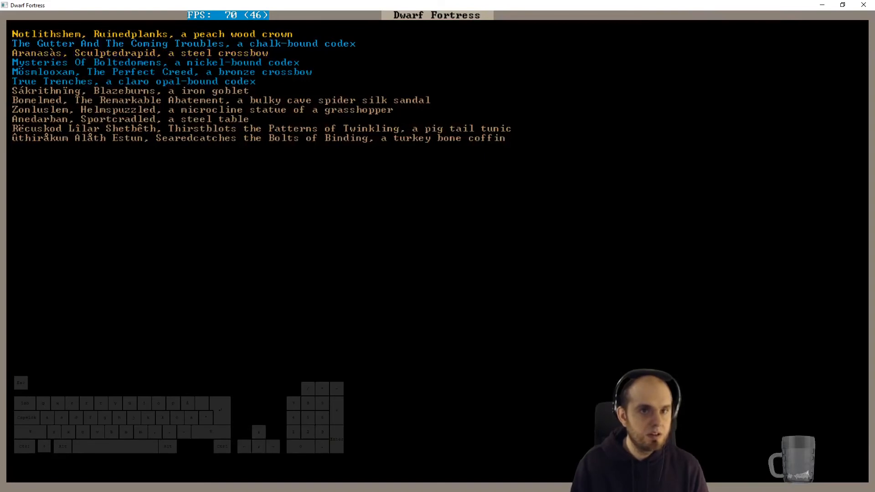
Step: Check follow hotkey slots and assign the peach wood crown a follow hotkey
key(Return)
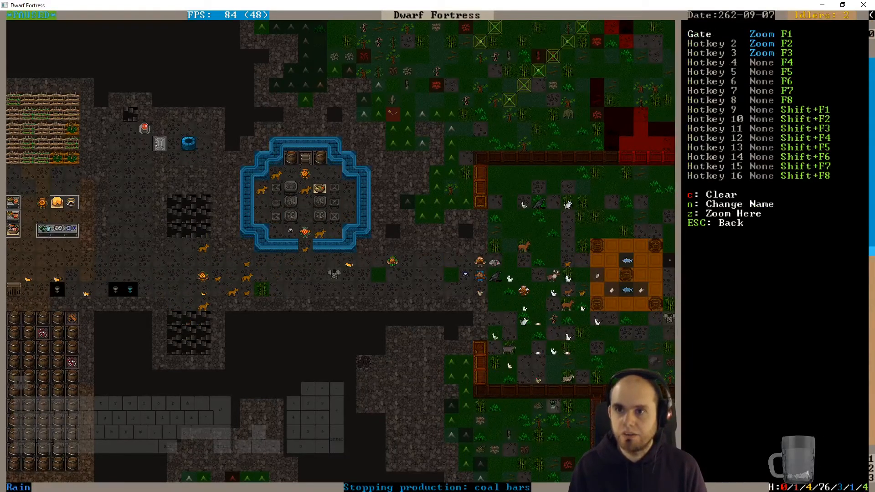
key(Escape)
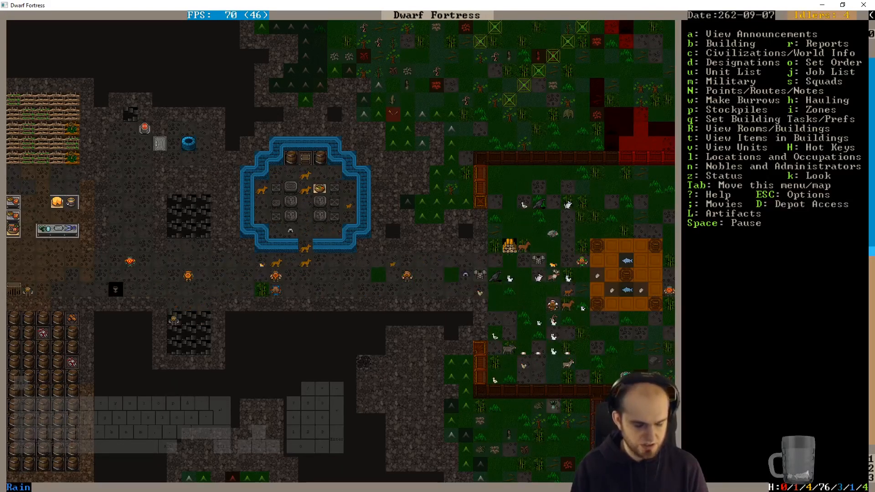
key(L)
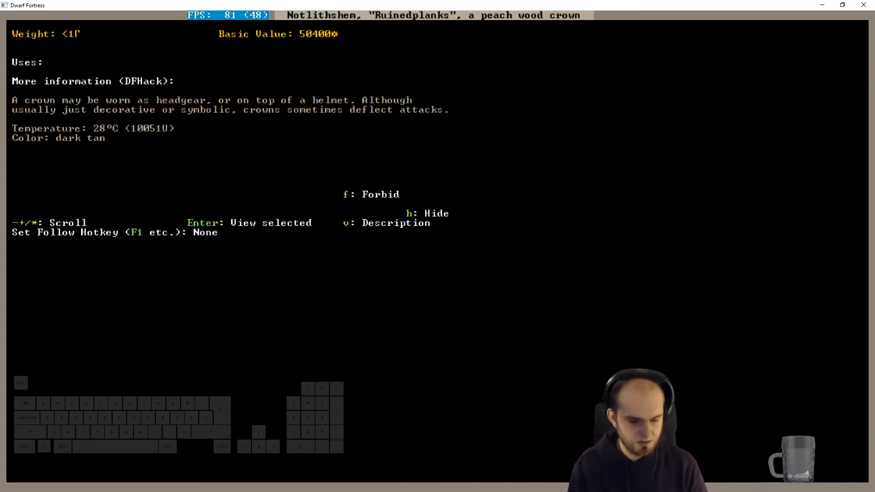
key(F5)
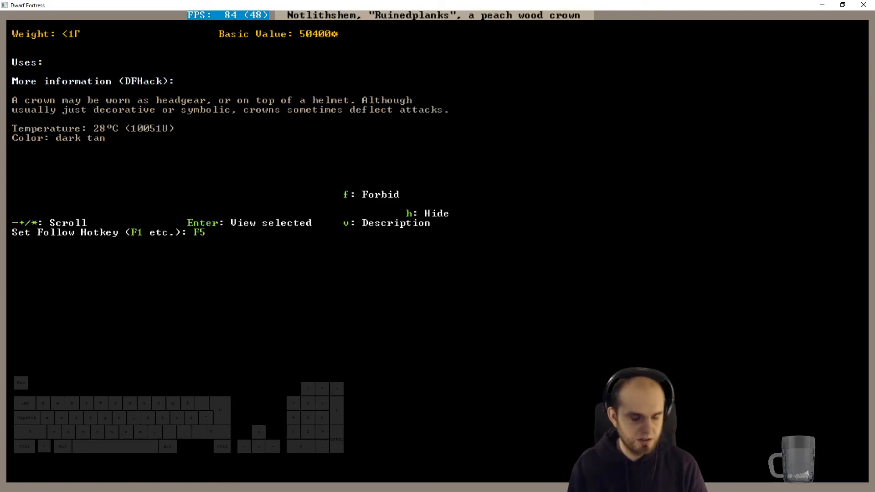
key(Escape)
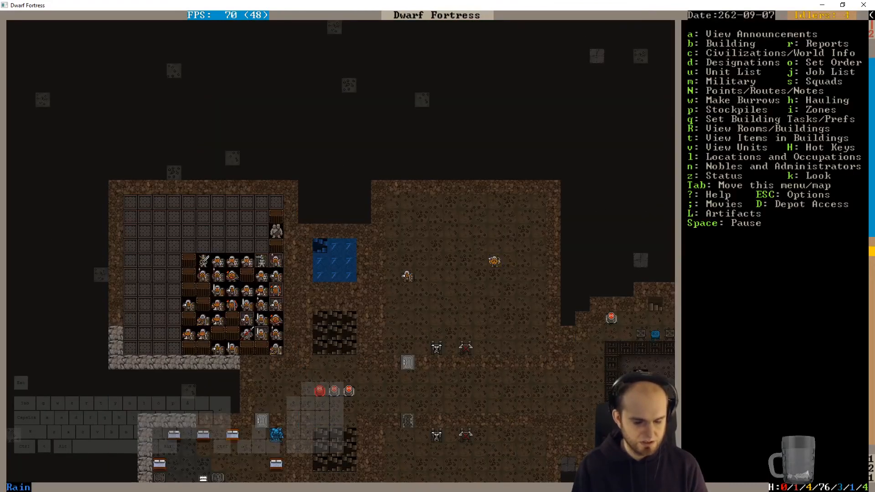
Step: Follow the steel crossbow Aranasàs on the map, then list the artifacts again
key(L)
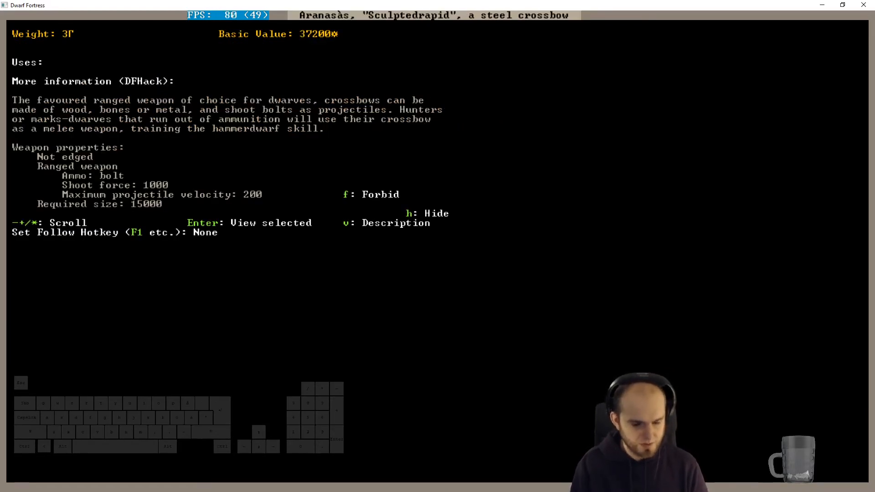
key(Escape)
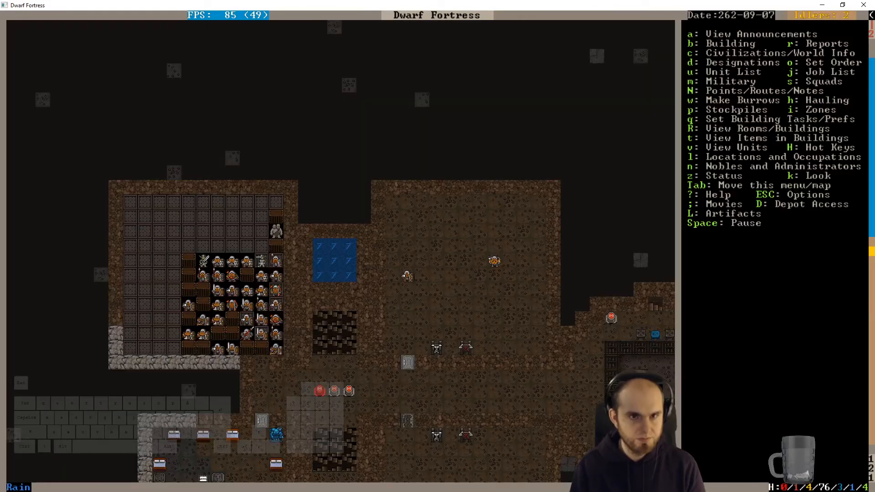
key(Escape)
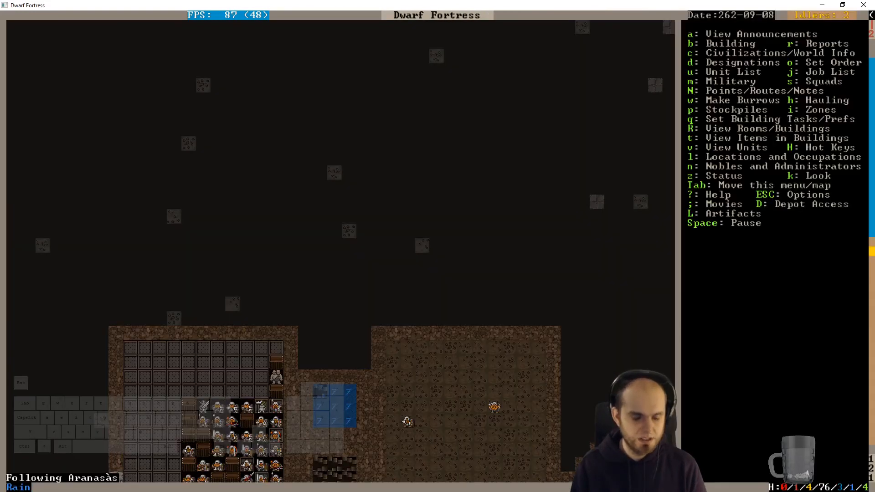
key(L)
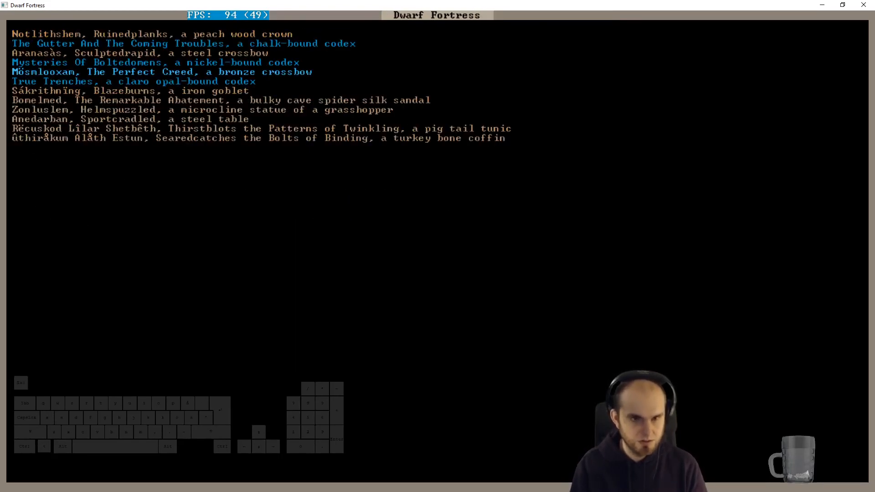
Step: Leave the artifacts list and pause on the surface pastures at 262-09-08
key(Escape)
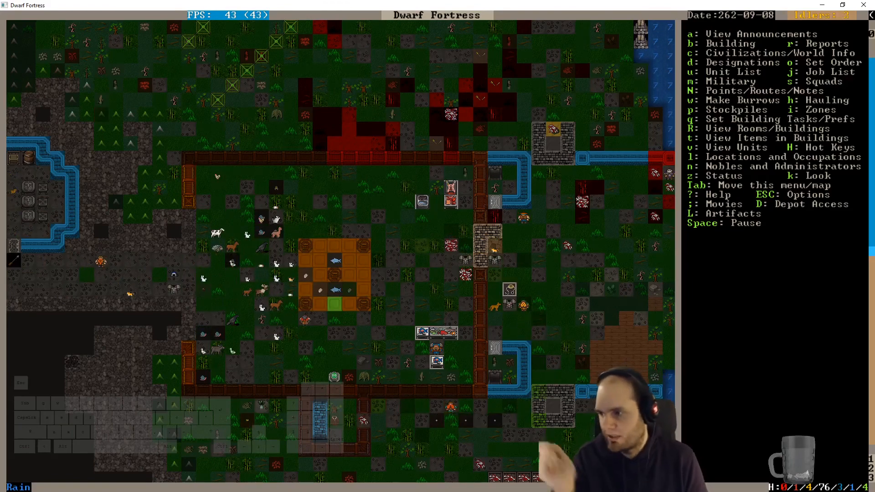
key(space)
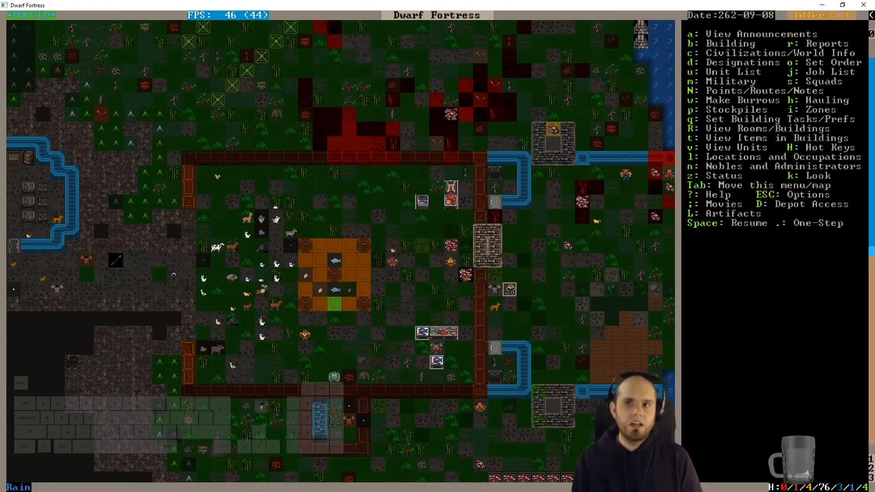